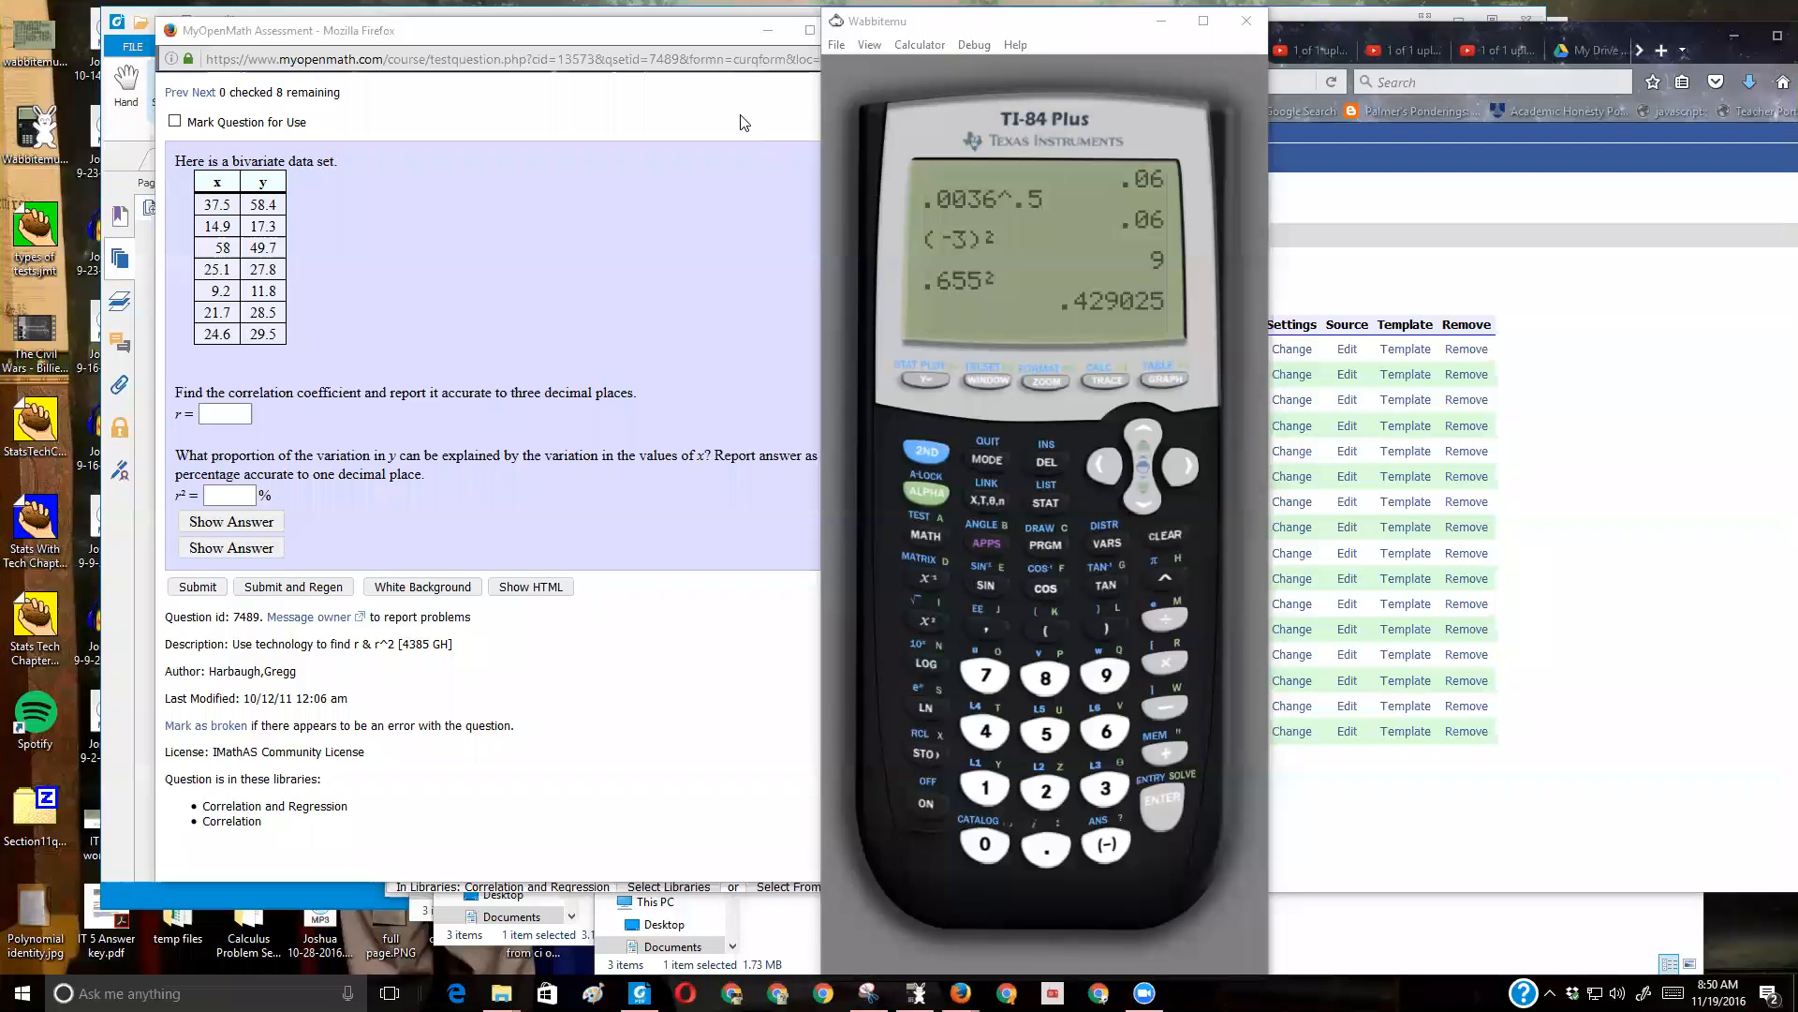
pyautogui.moveTo(1236, 489)
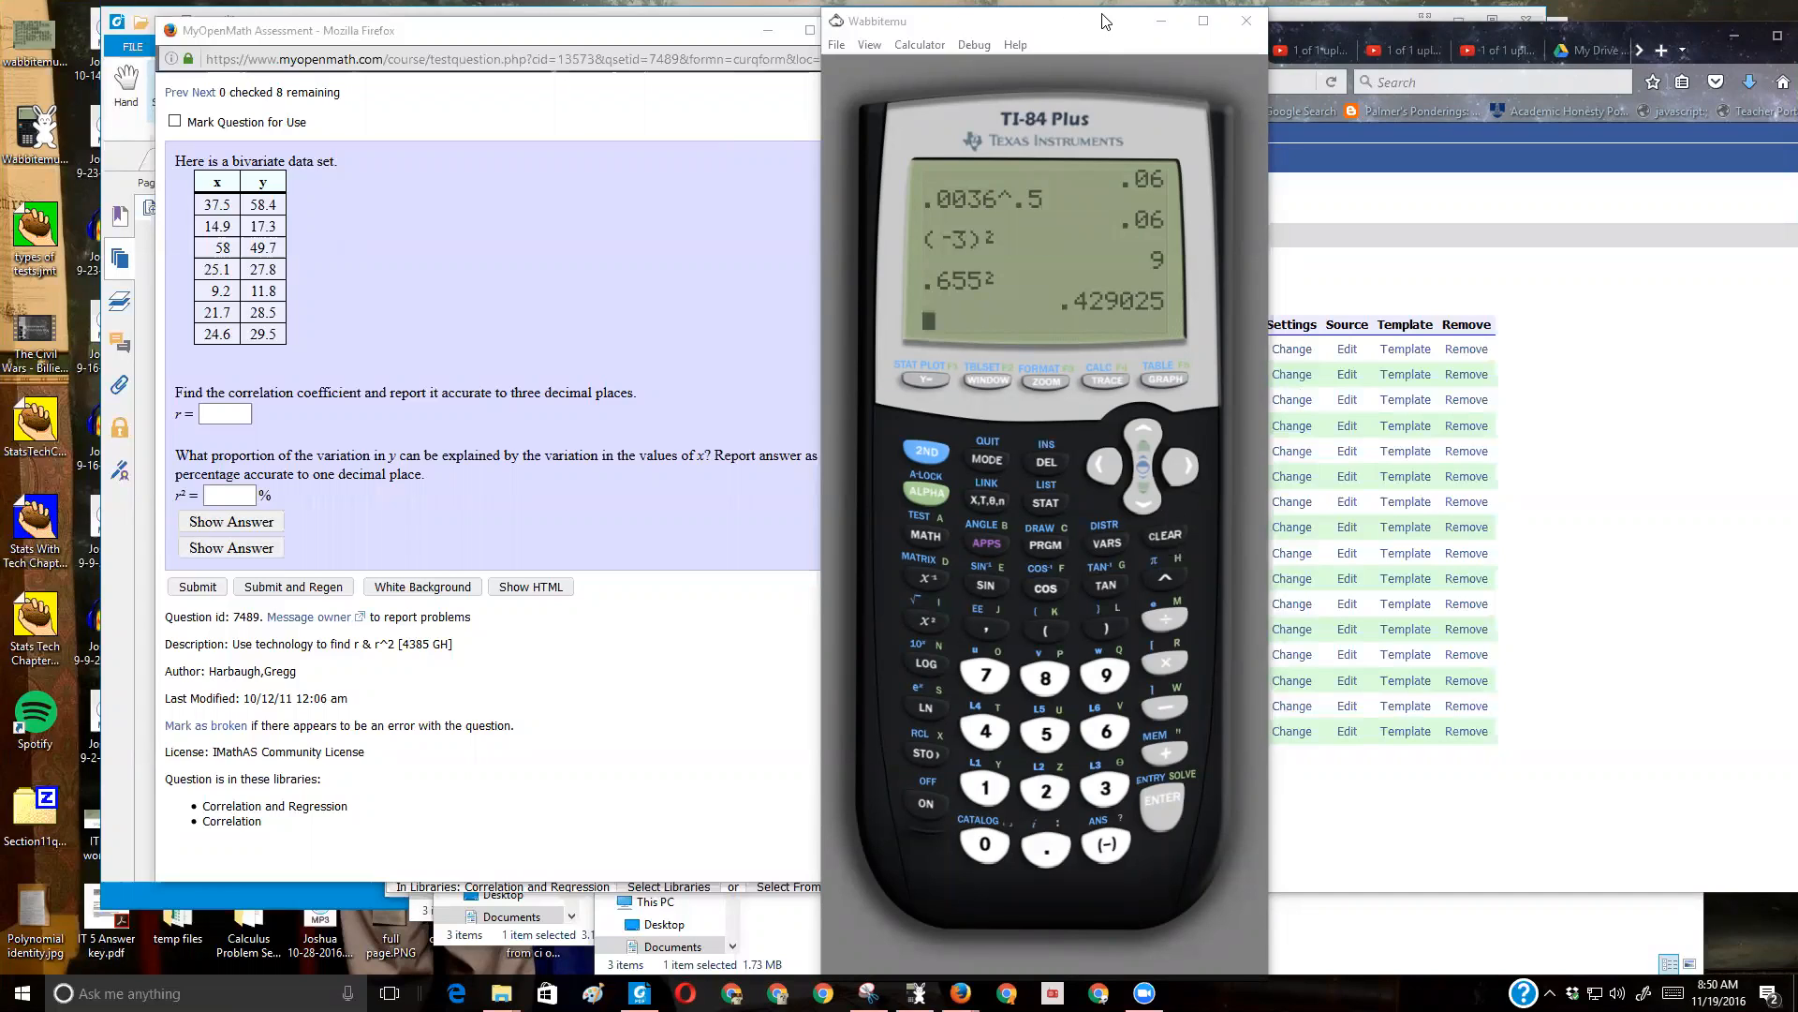
pyautogui.moveTo(849, 146)
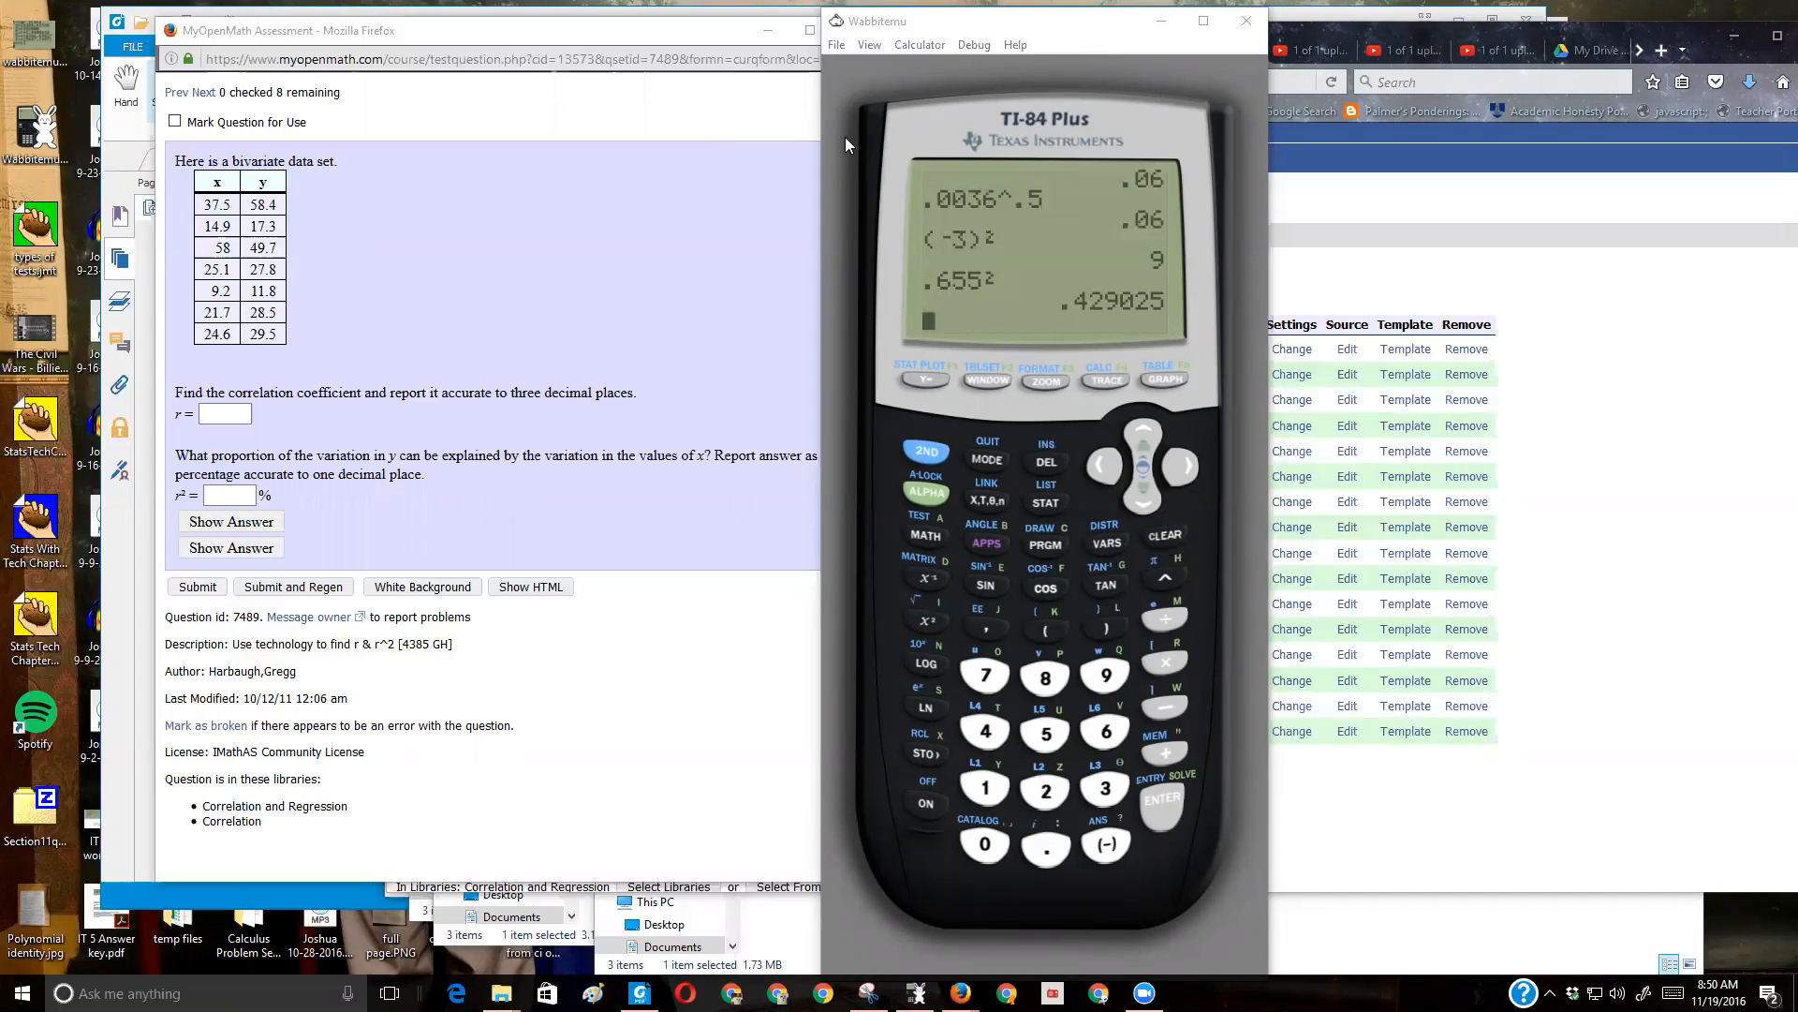
pyautogui.moveTo(819, 143)
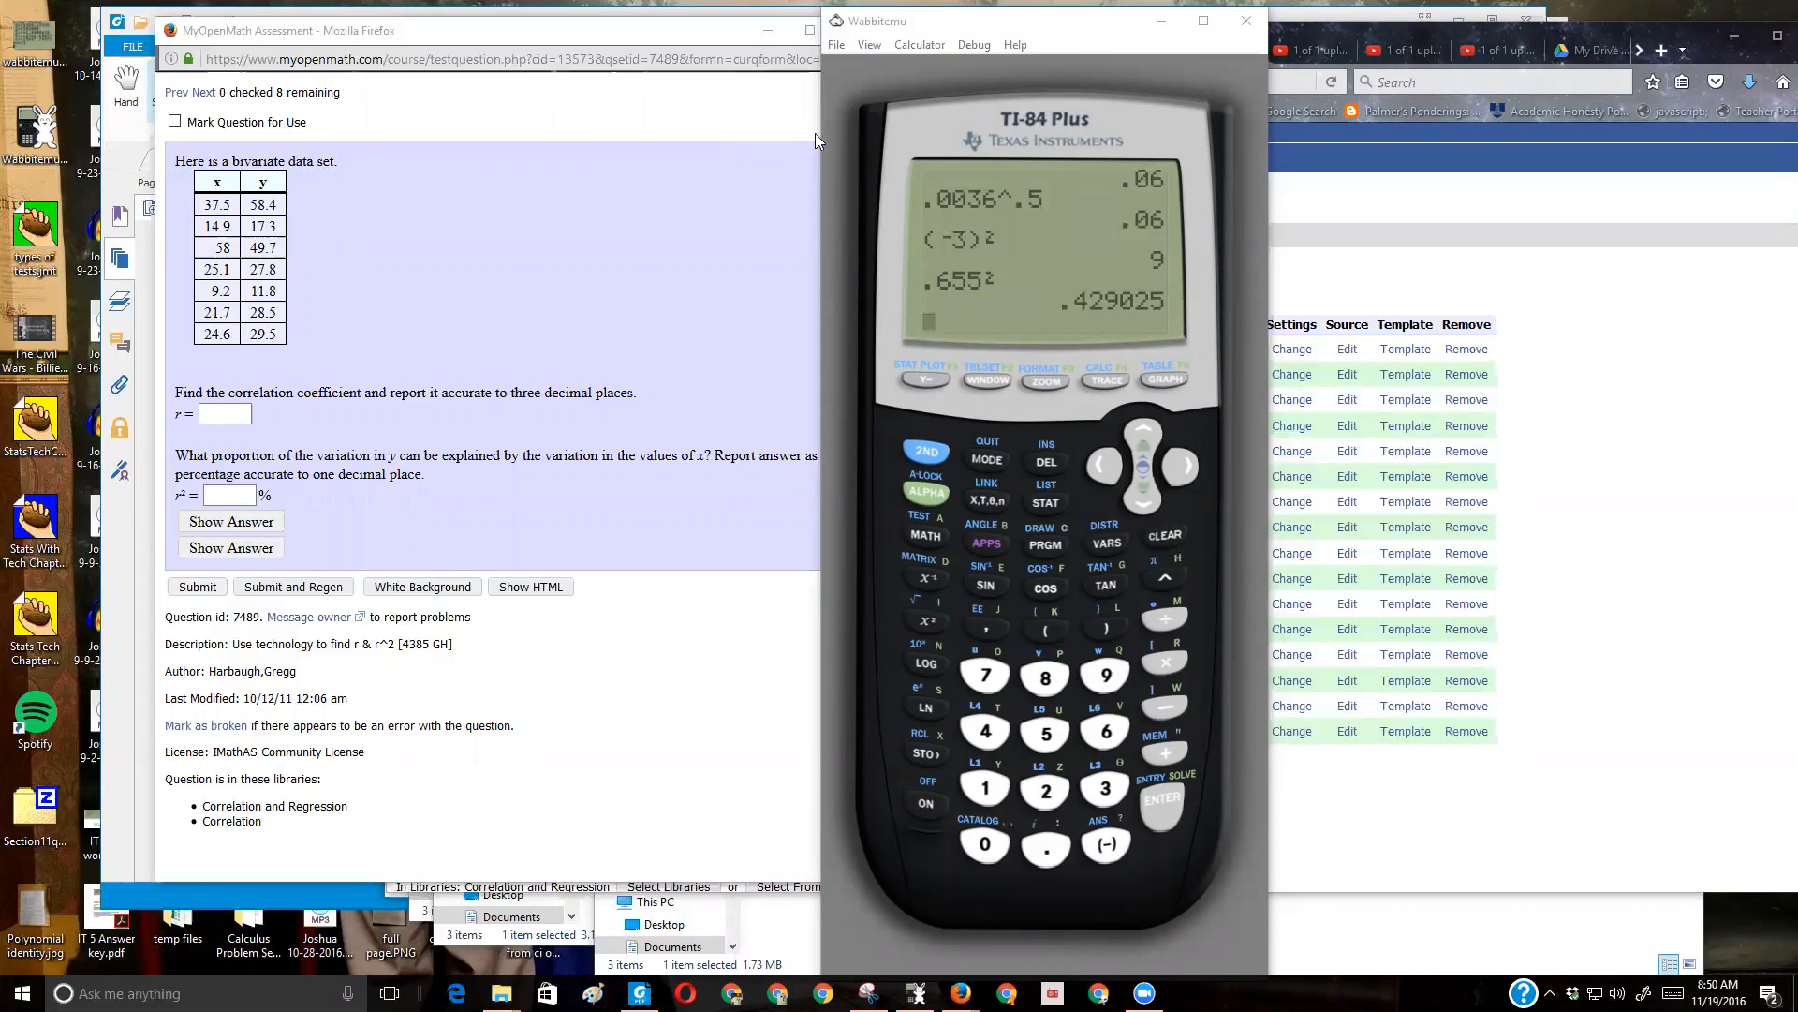
pyautogui.moveTo(1130, 521)
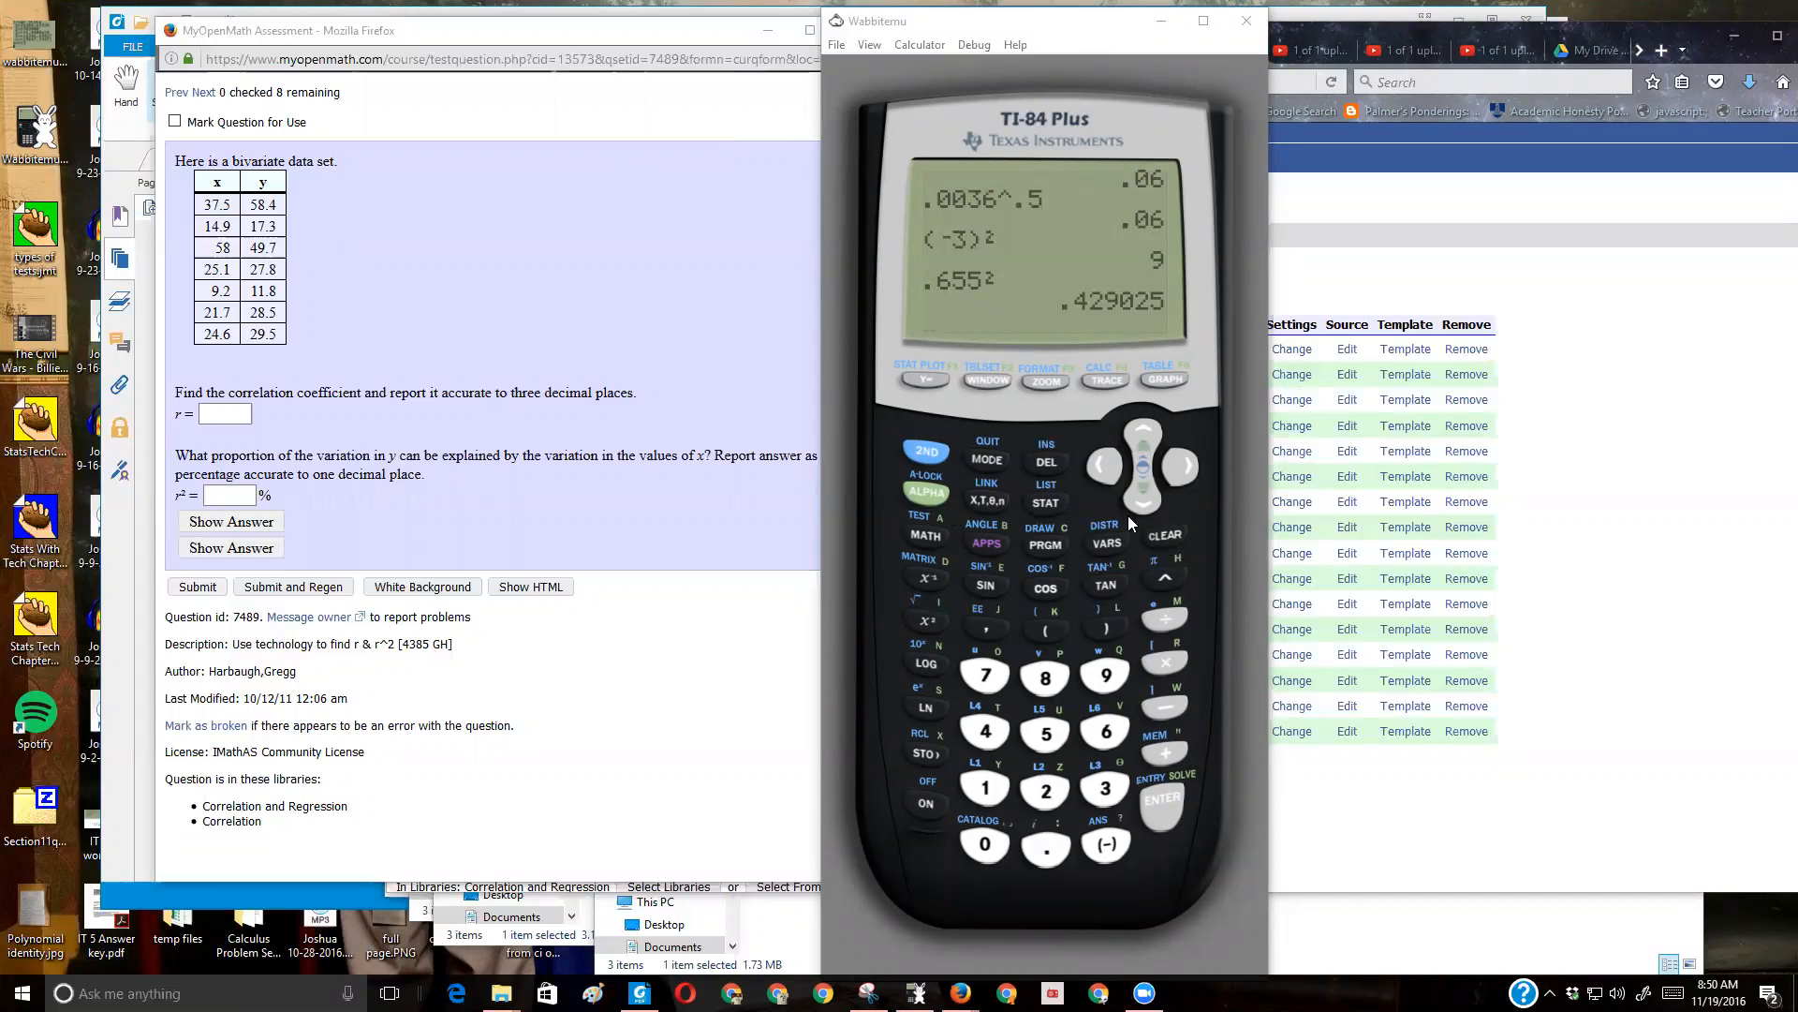
# - Wipe the previous calculations so the home screen is blank for the new problem
pyautogui.click(1165, 536)
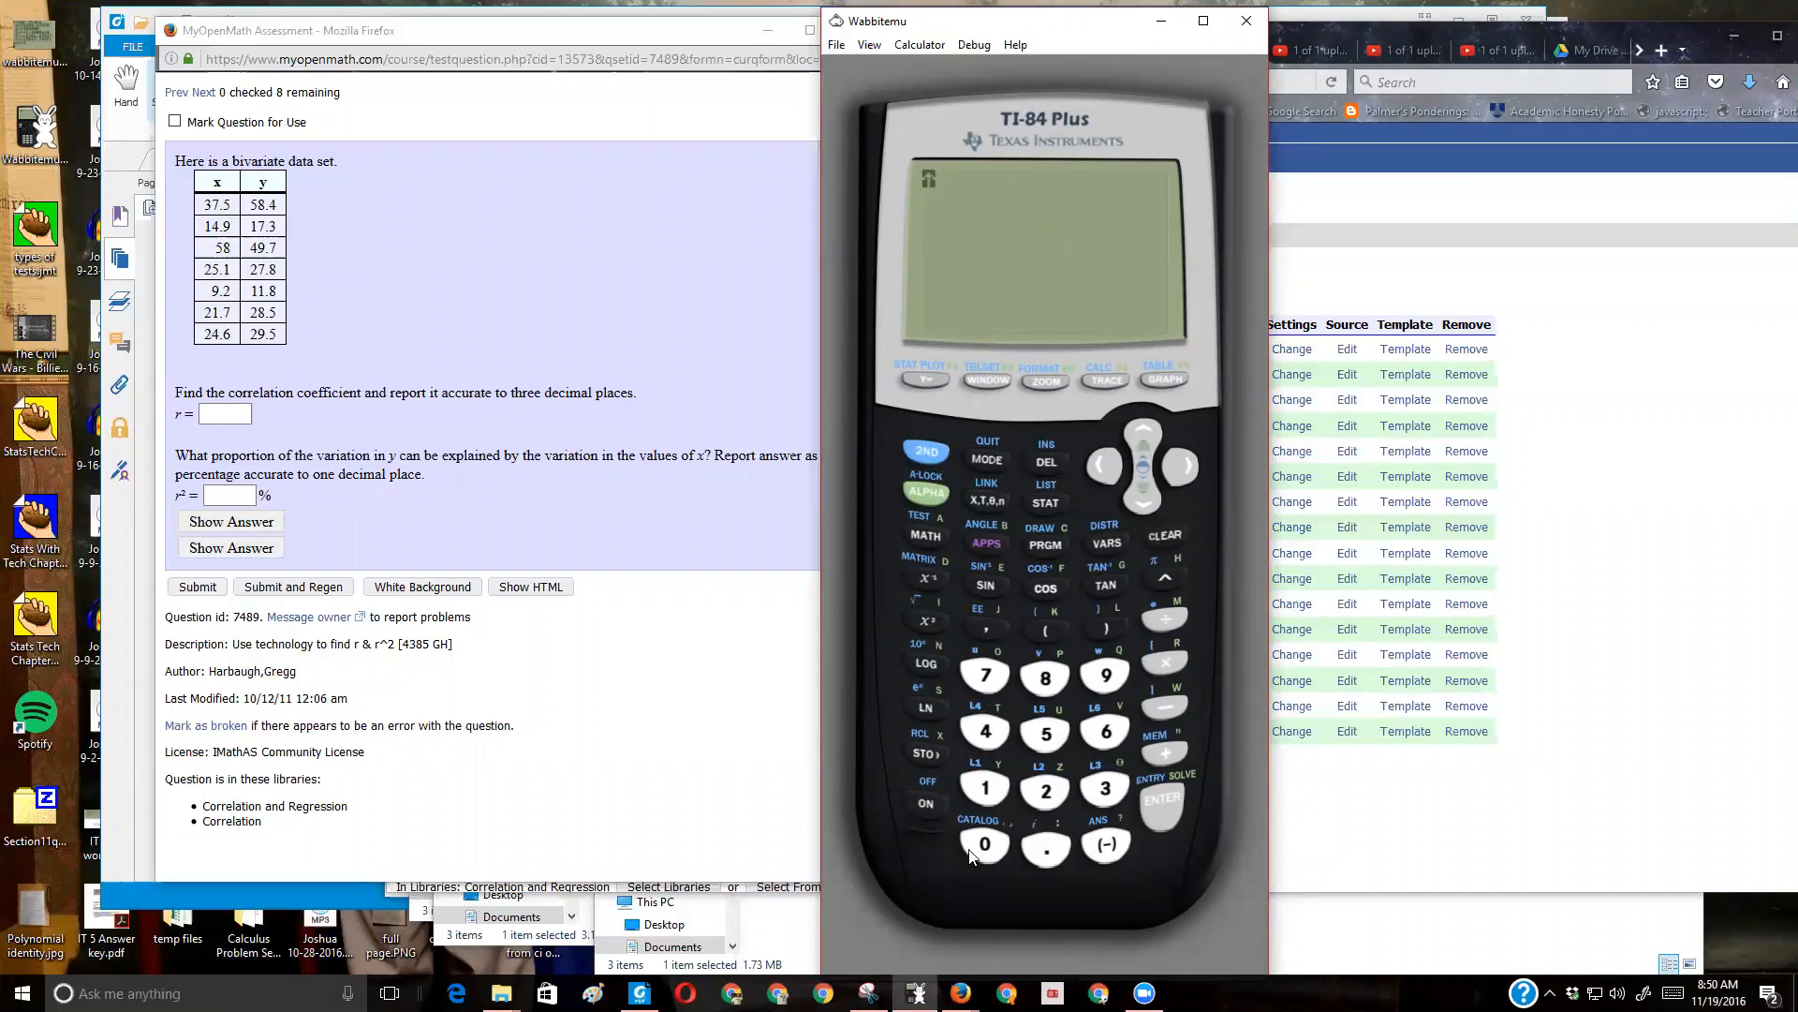
pyautogui.click(925, 452)
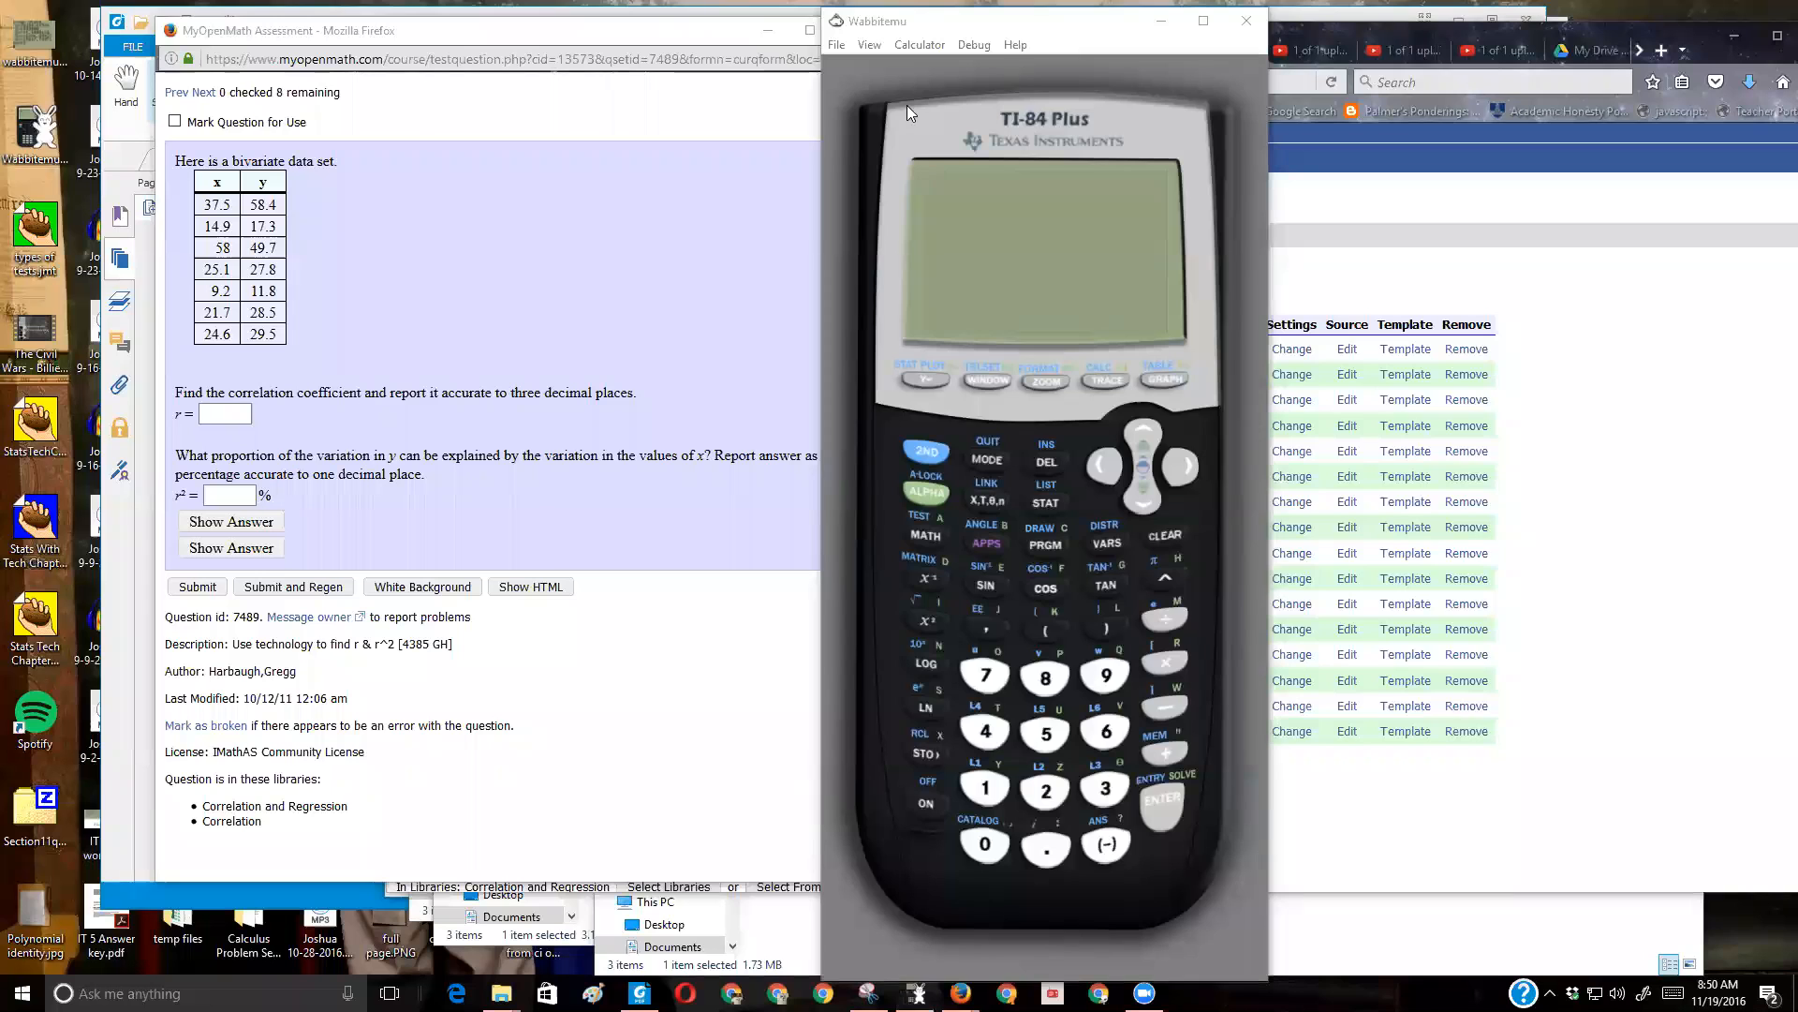
pyautogui.click(926, 450)
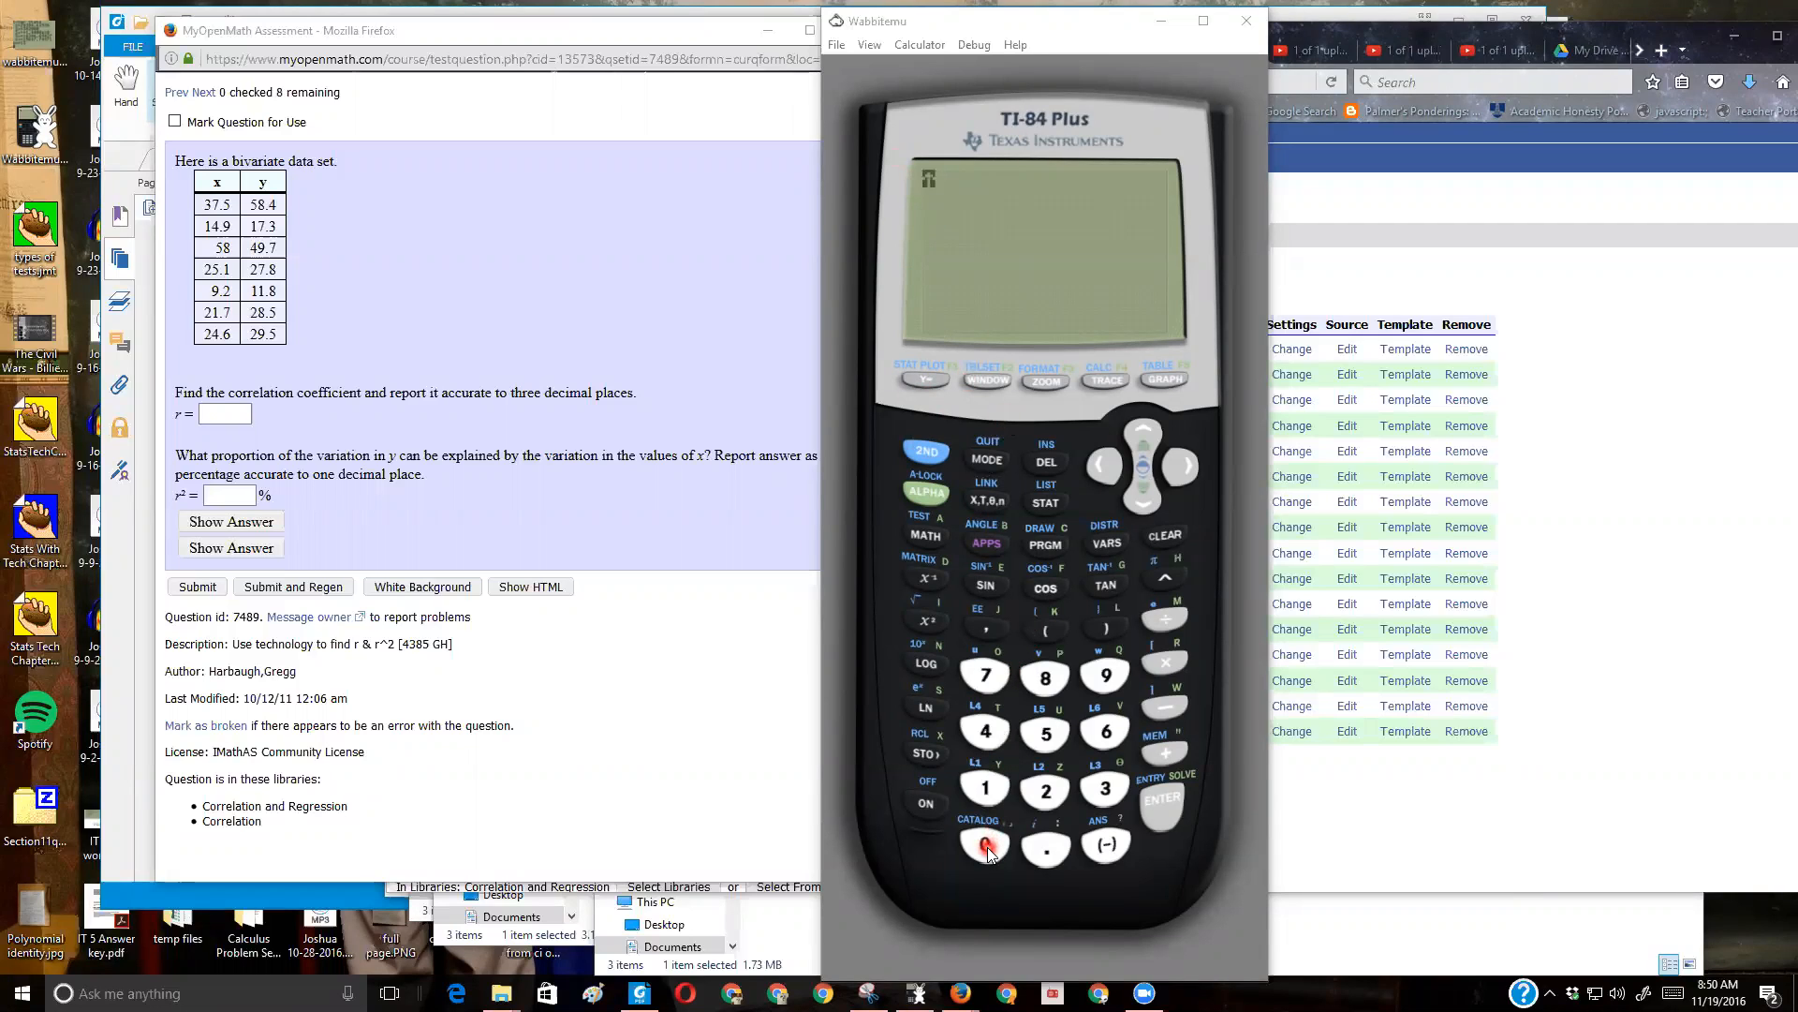
# - Run DiagnosticOn from the CATALOG so regressions report r and r², confirmed Done
pyautogui.click(985, 845)
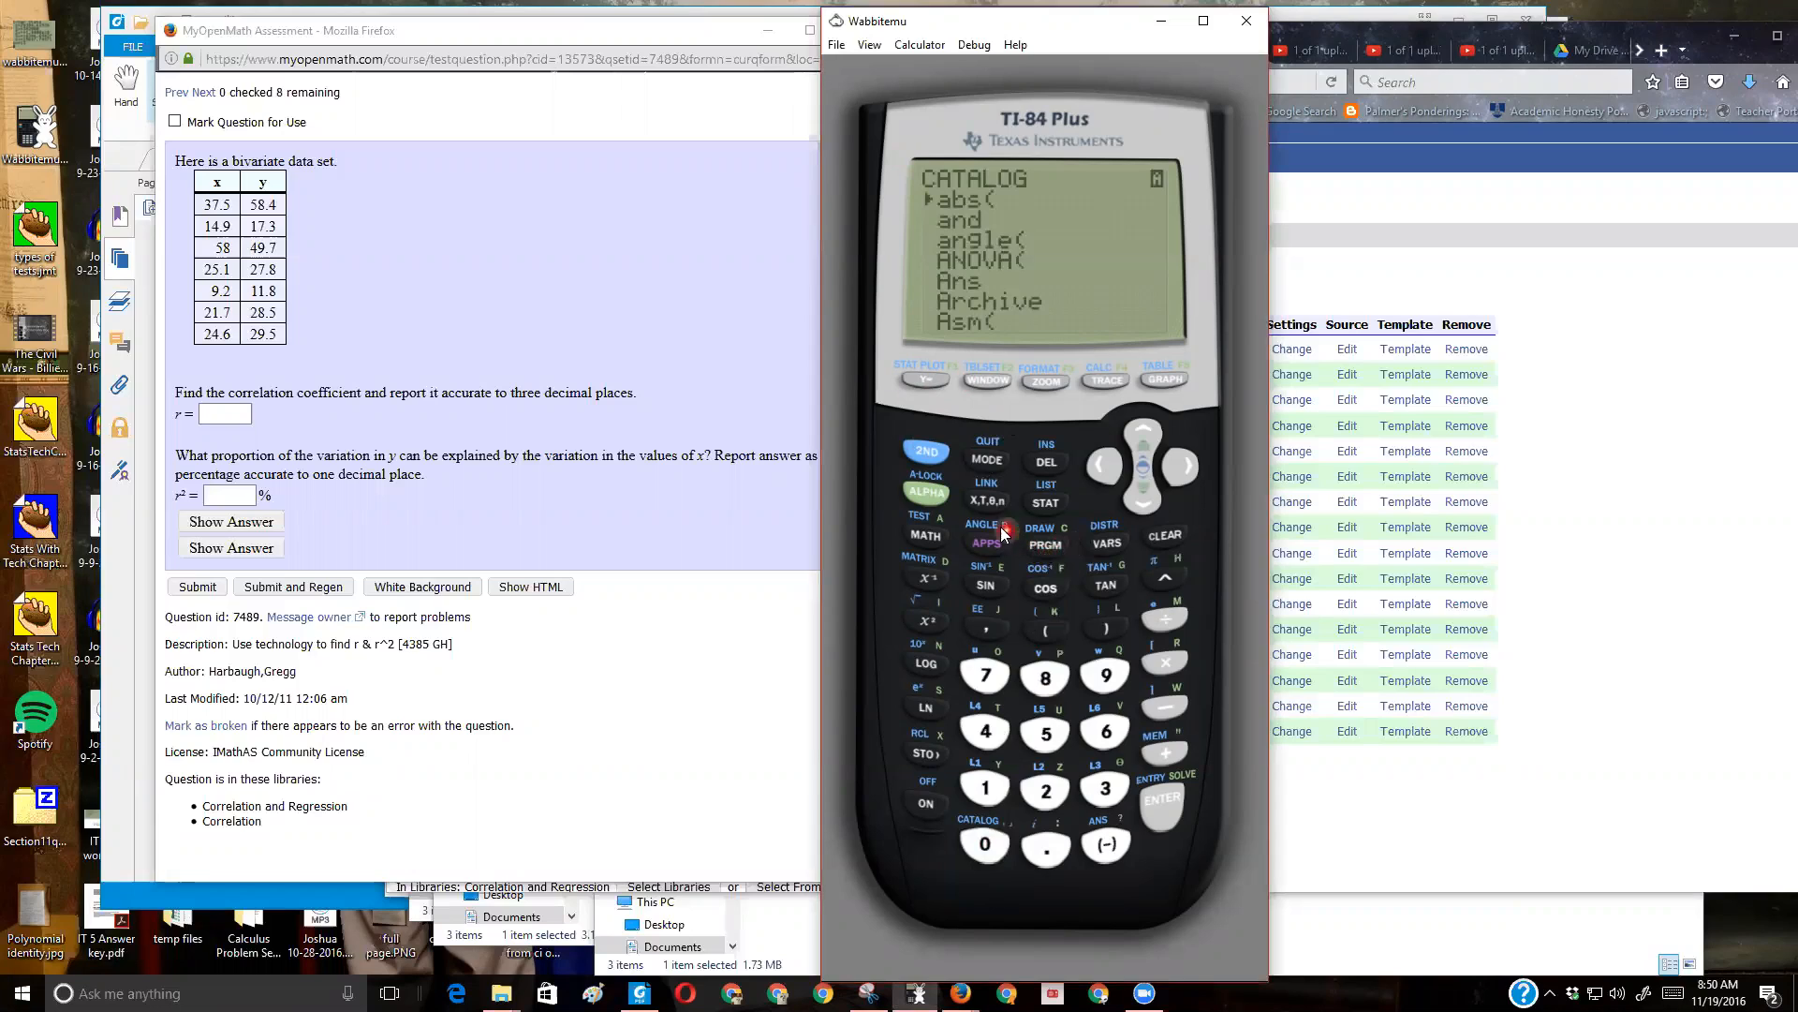
pyautogui.moveTo(1008, 313)
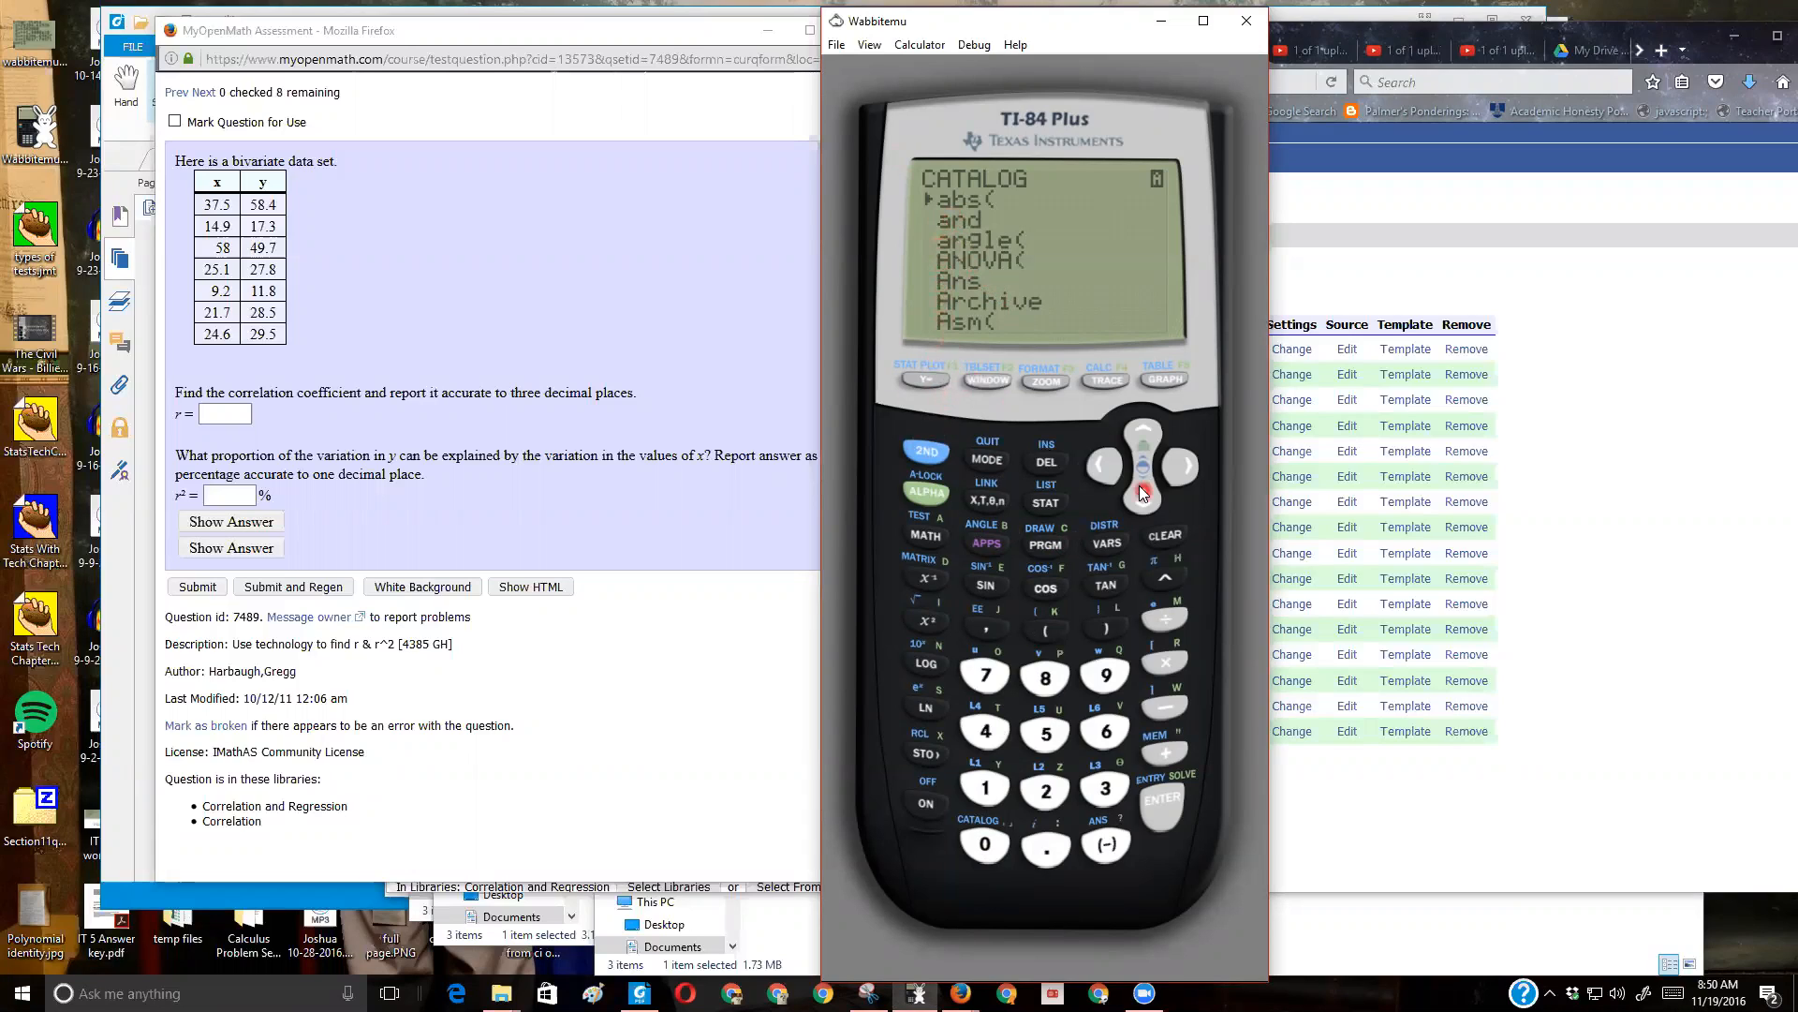
pyautogui.click(1141, 506)
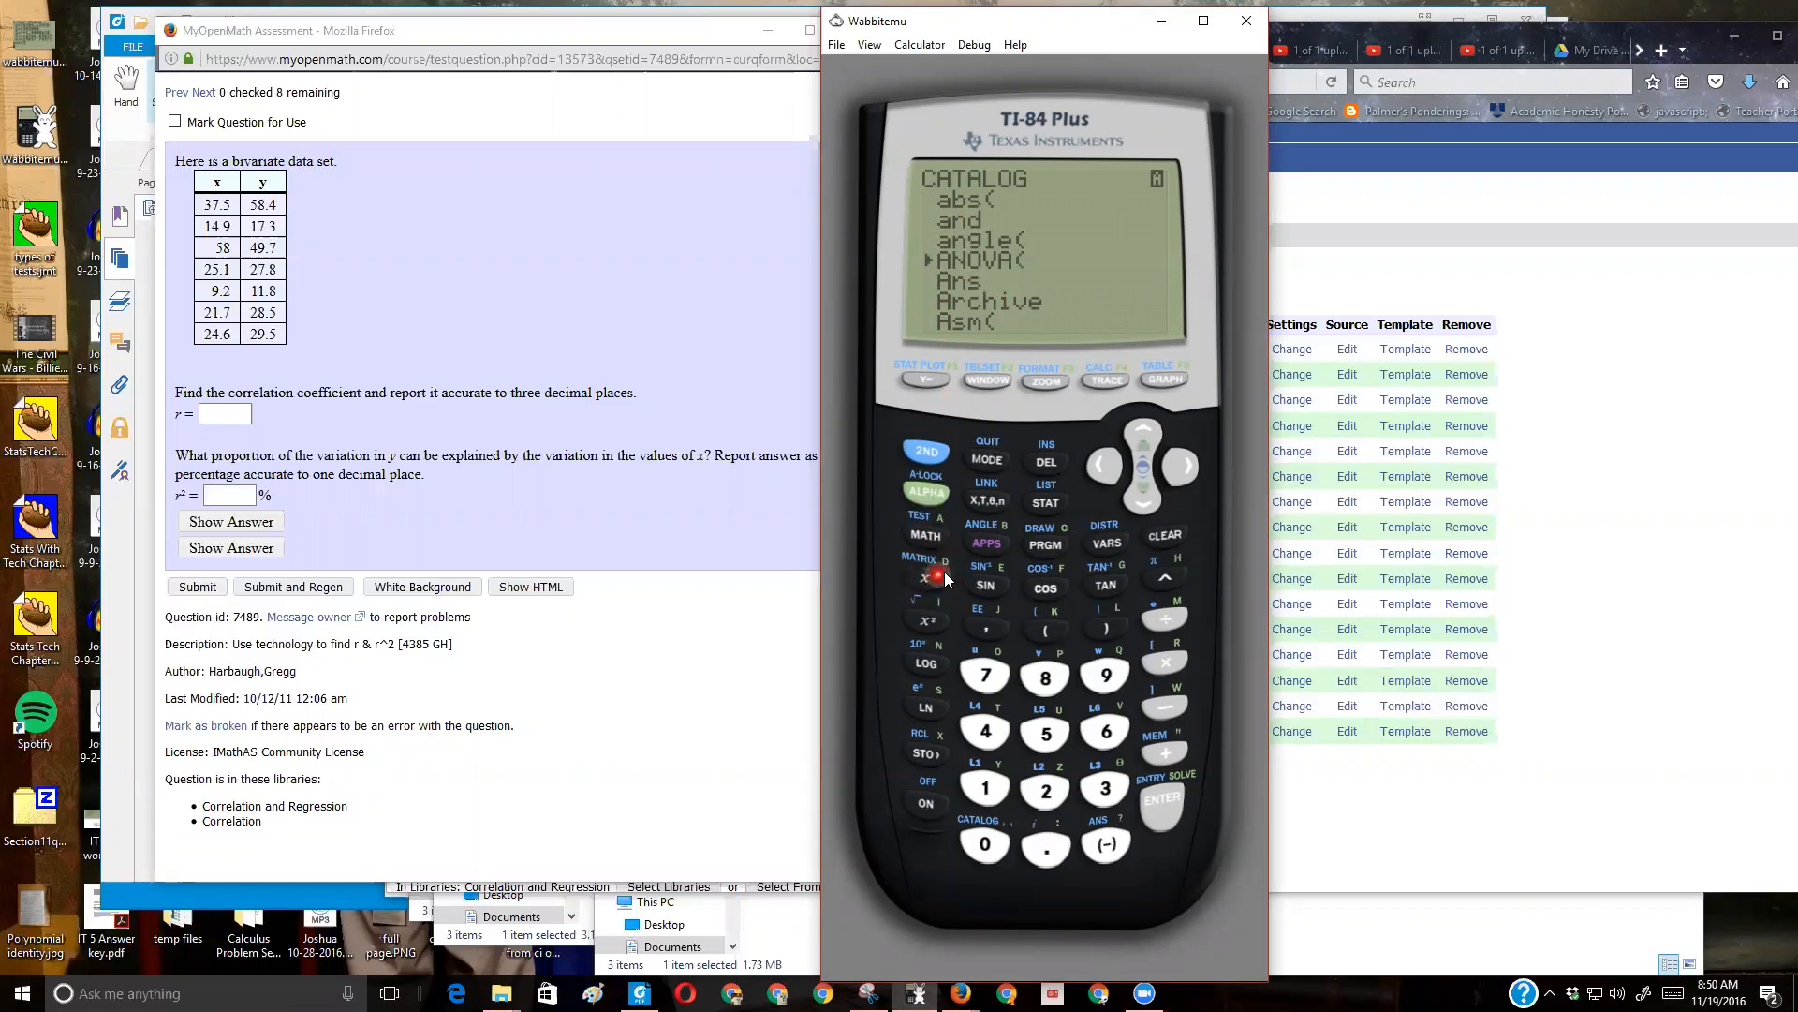
pyautogui.moveTo(931, 504)
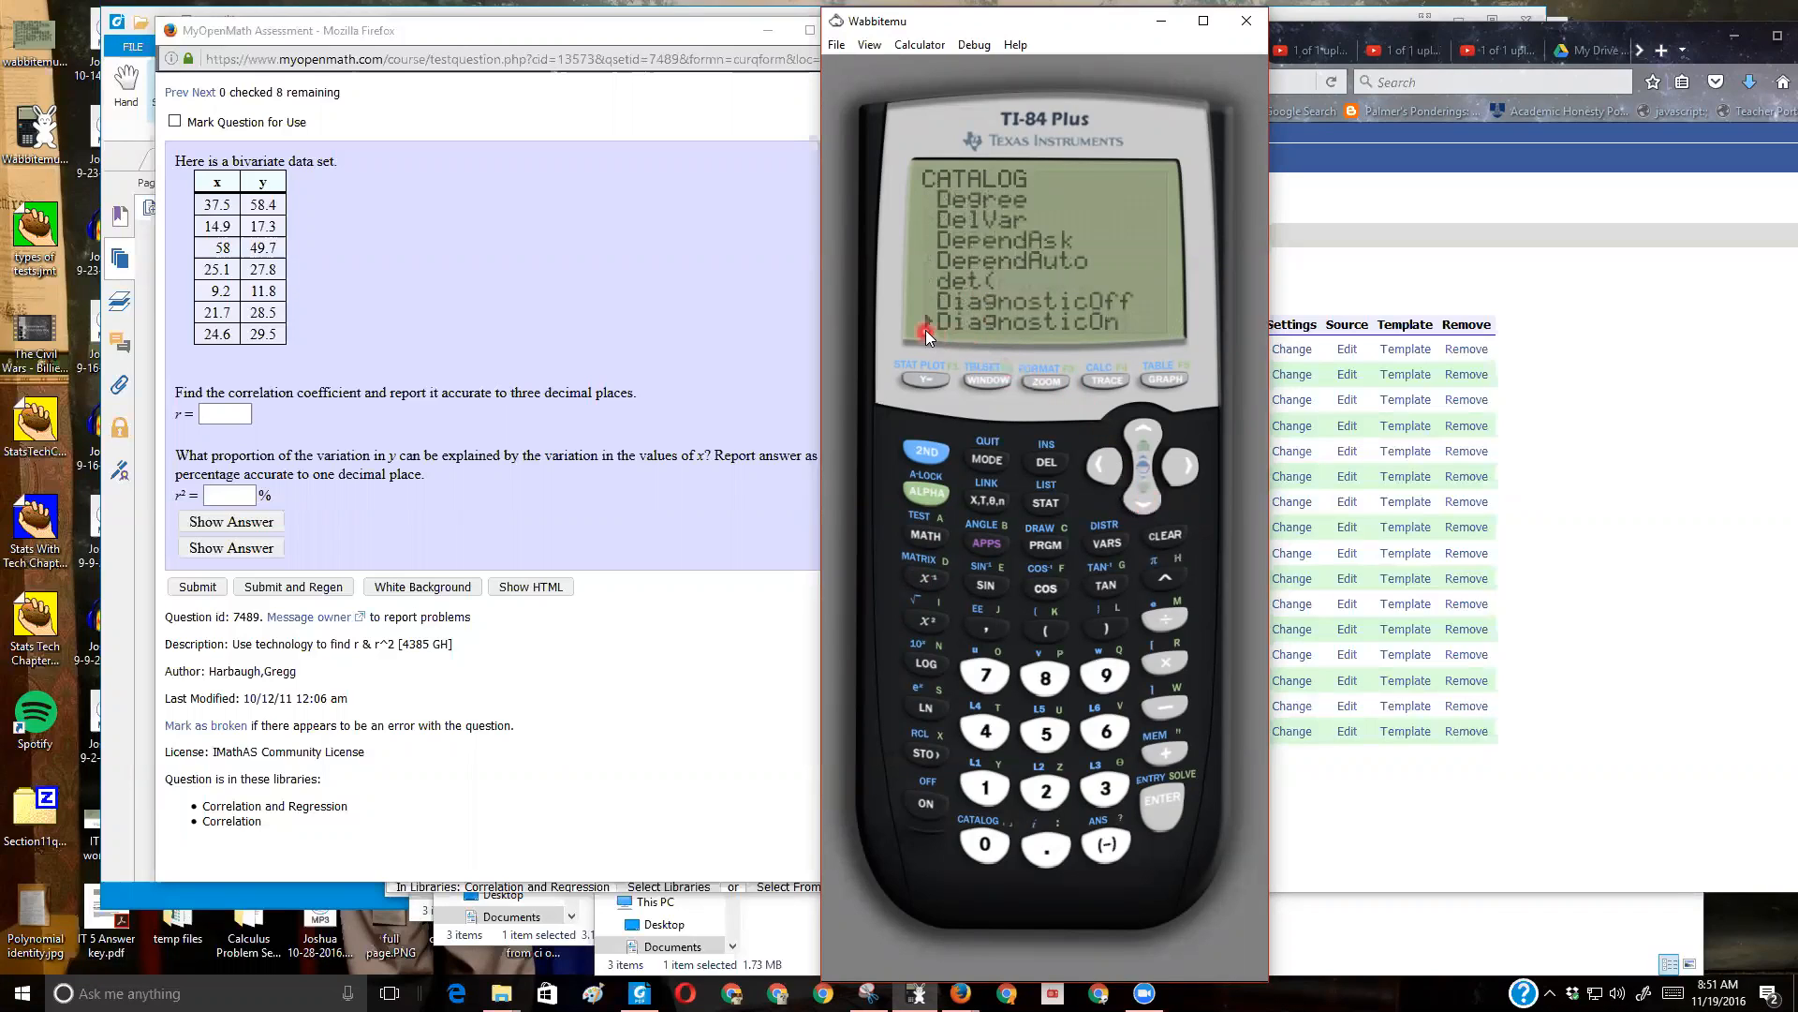
pyautogui.click(1165, 802)
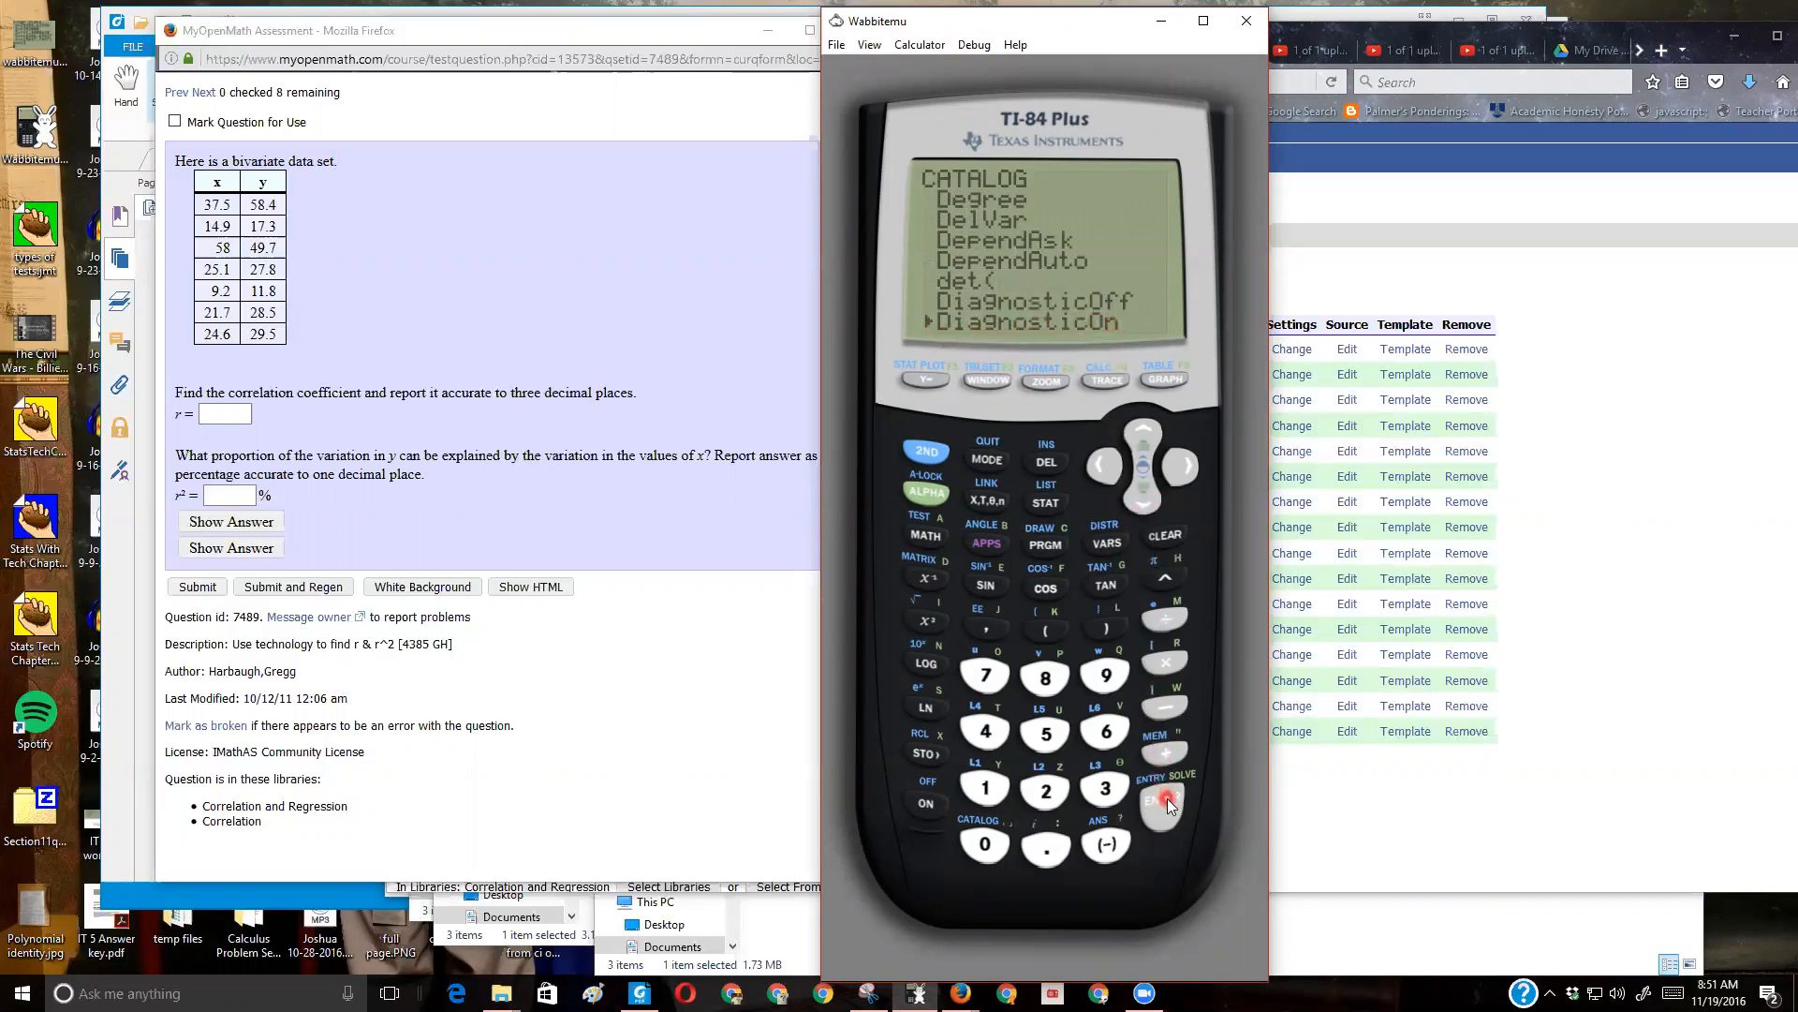
pyautogui.click(1162, 802)
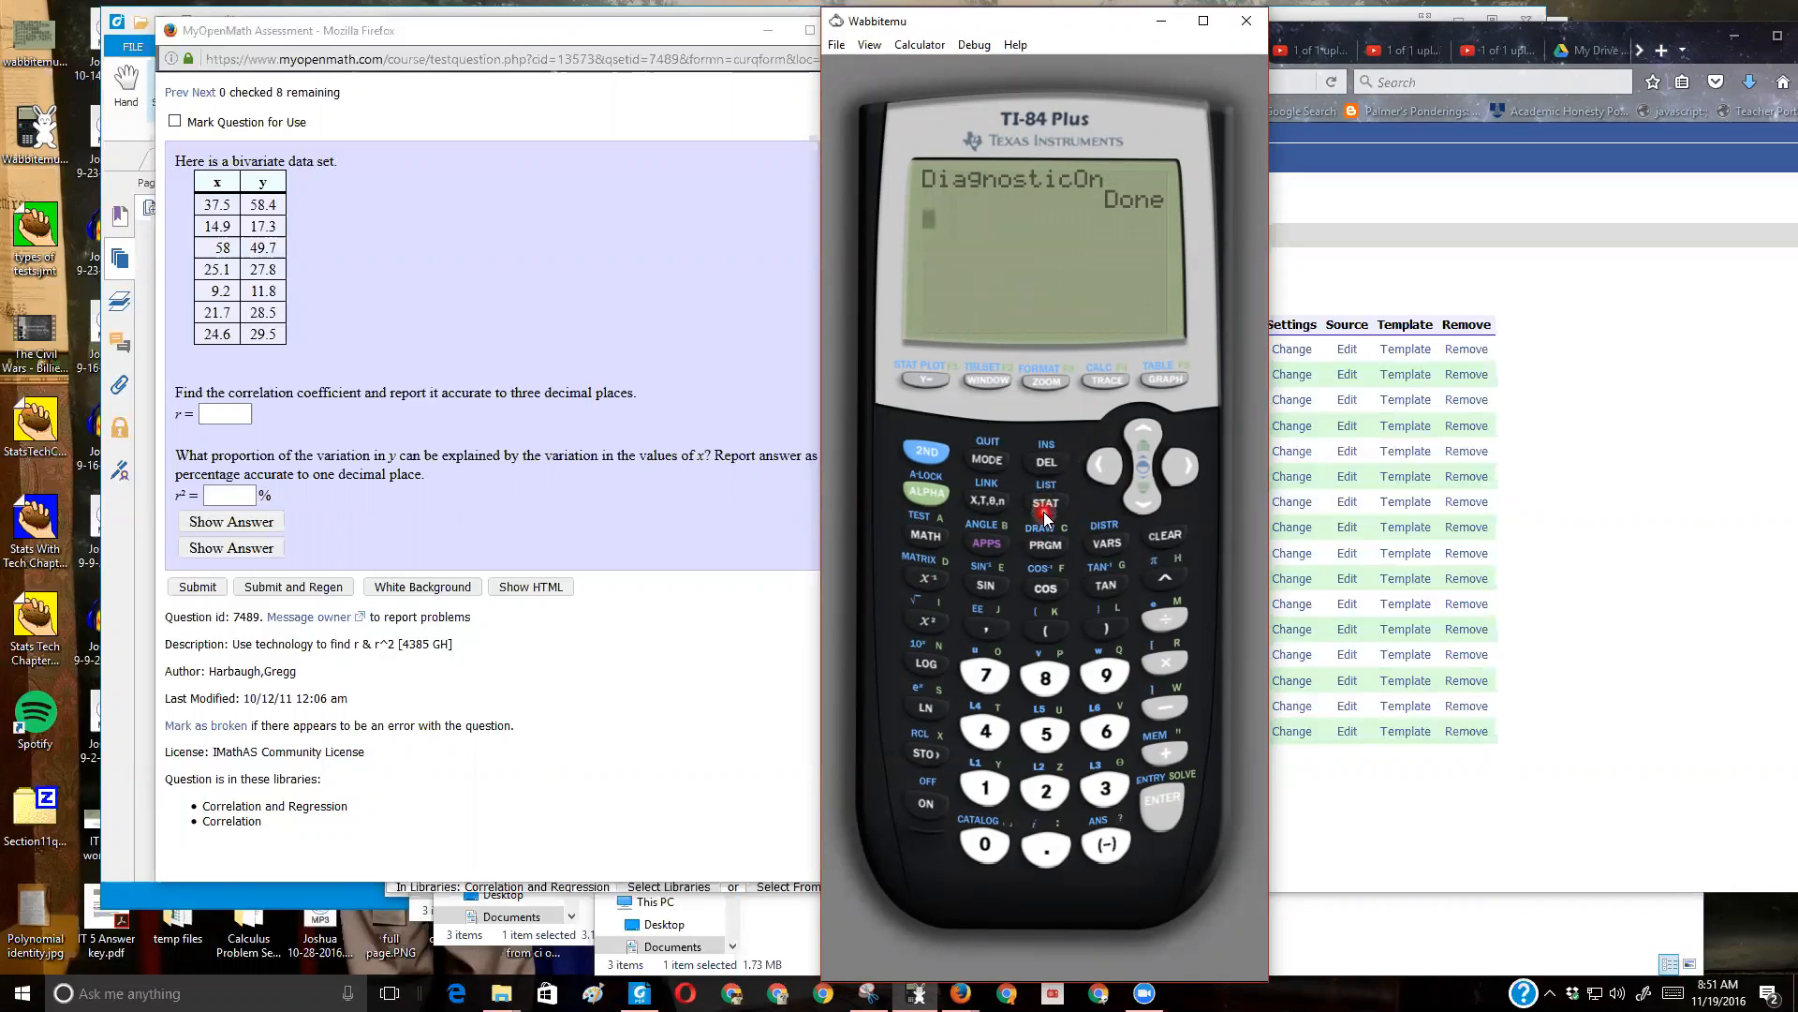
# - Clear the old 89, 65, 32 data from L1 via STAT Edit and reopen the empty list editor
pyautogui.click(1046, 504)
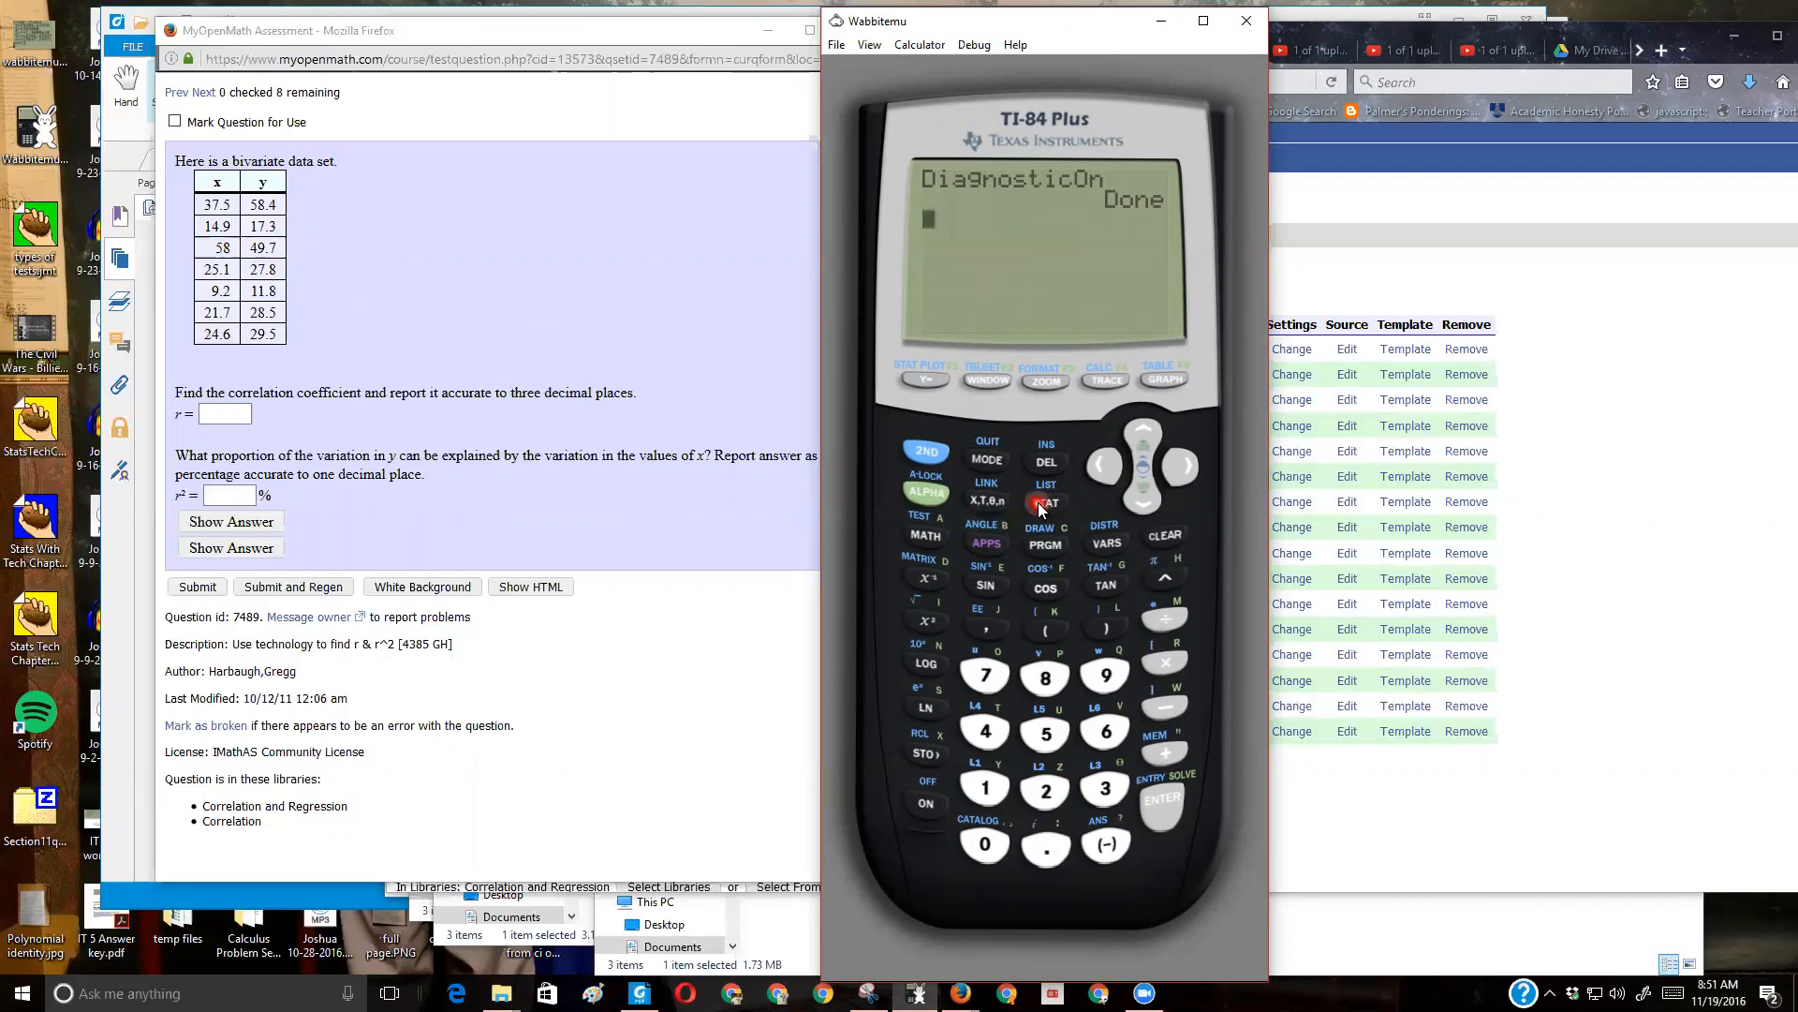
pyautogui.click(1045, 502)
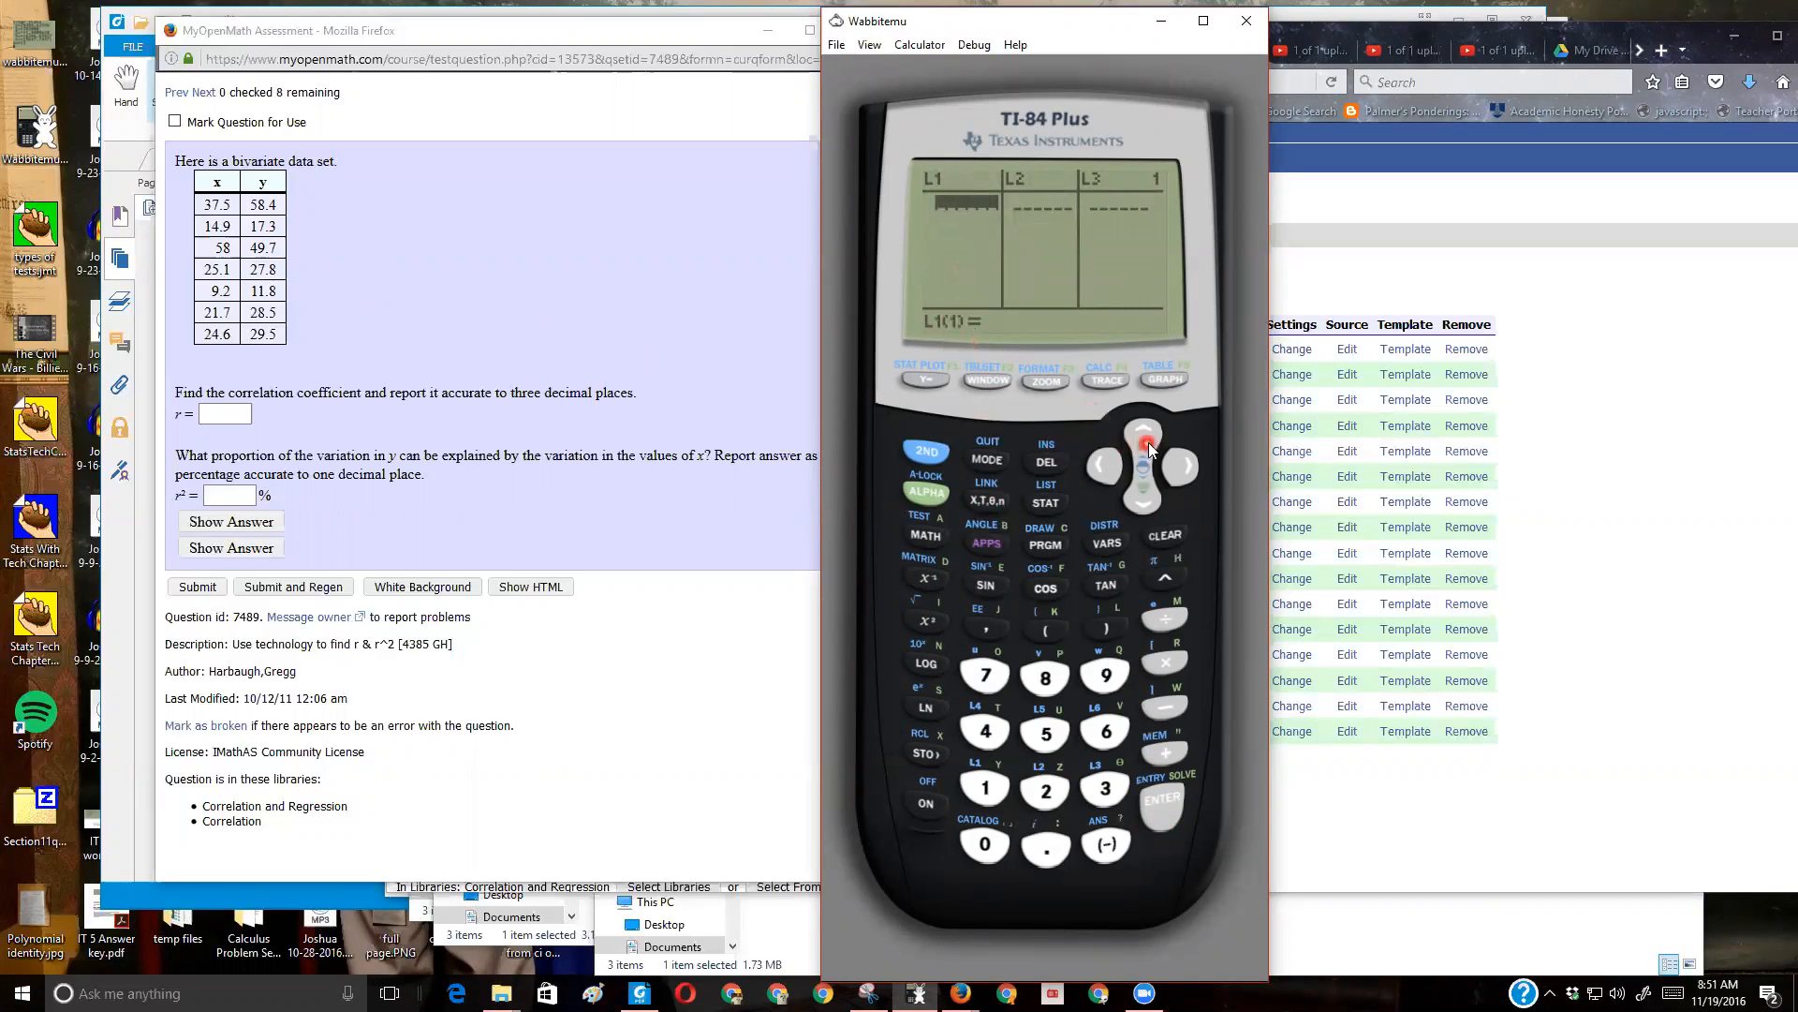
pyautogui.click(1143, 442)
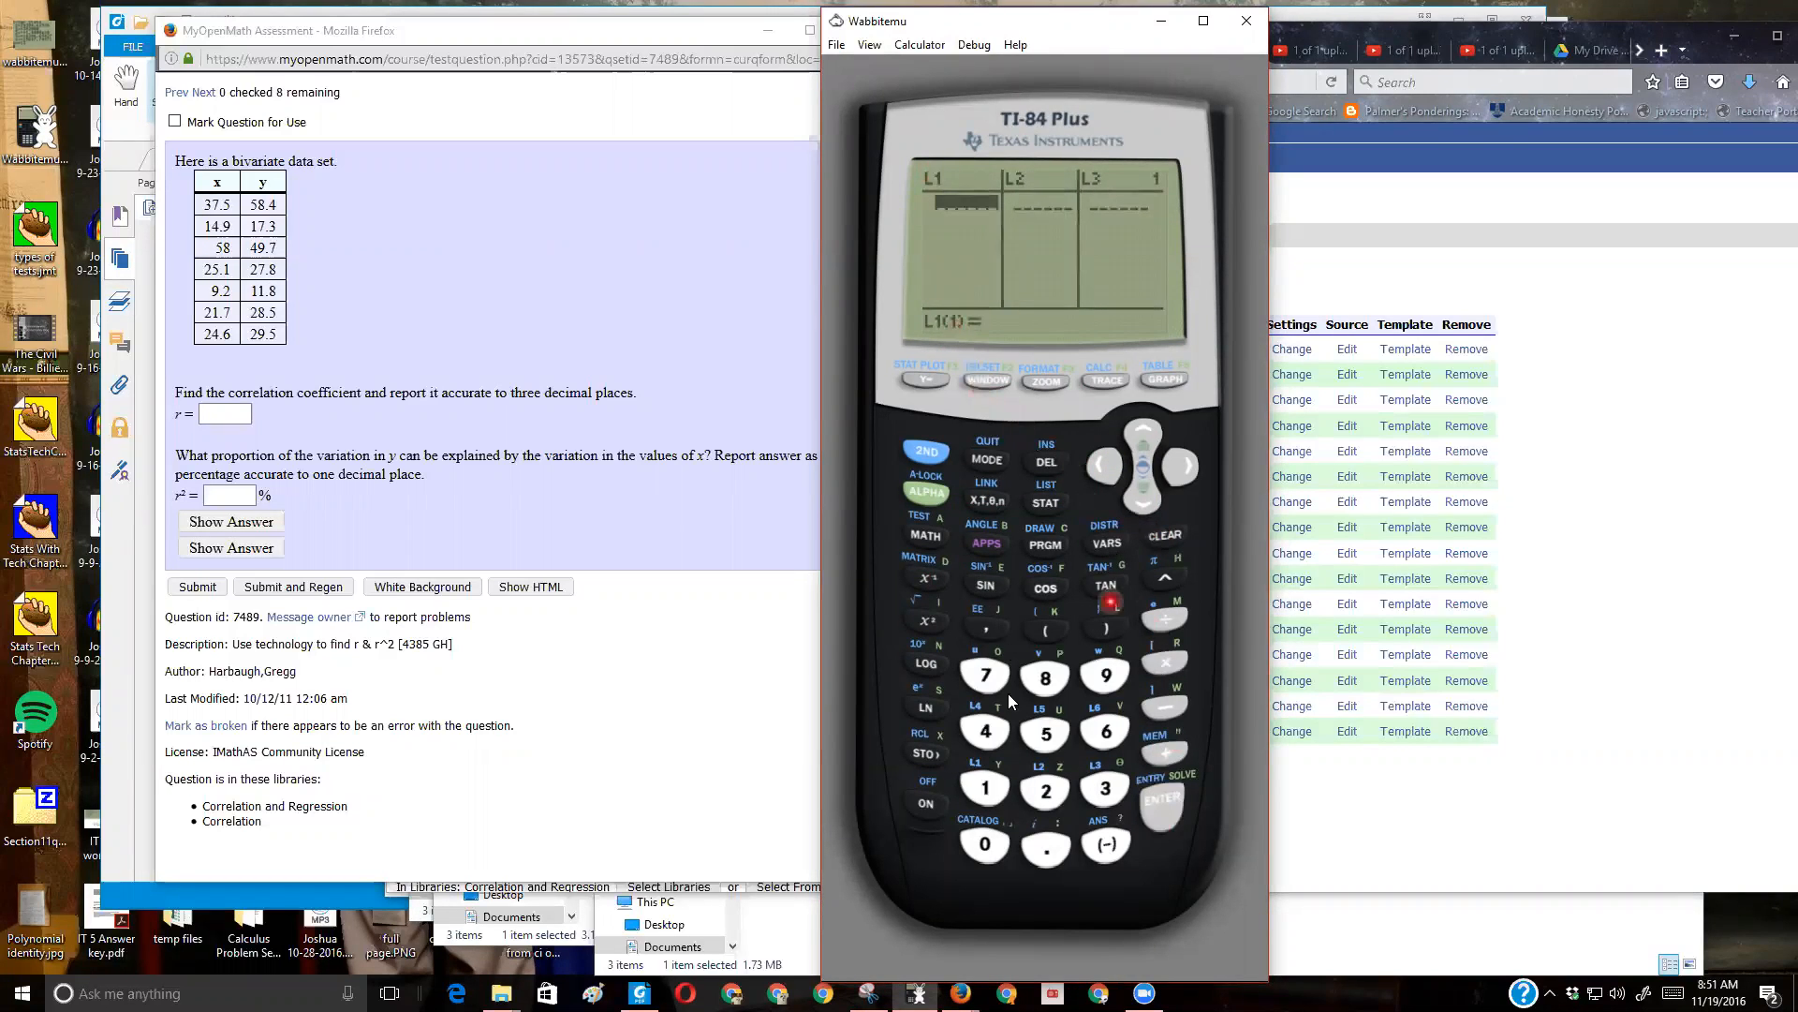
pyautogui.click(1162, 805)
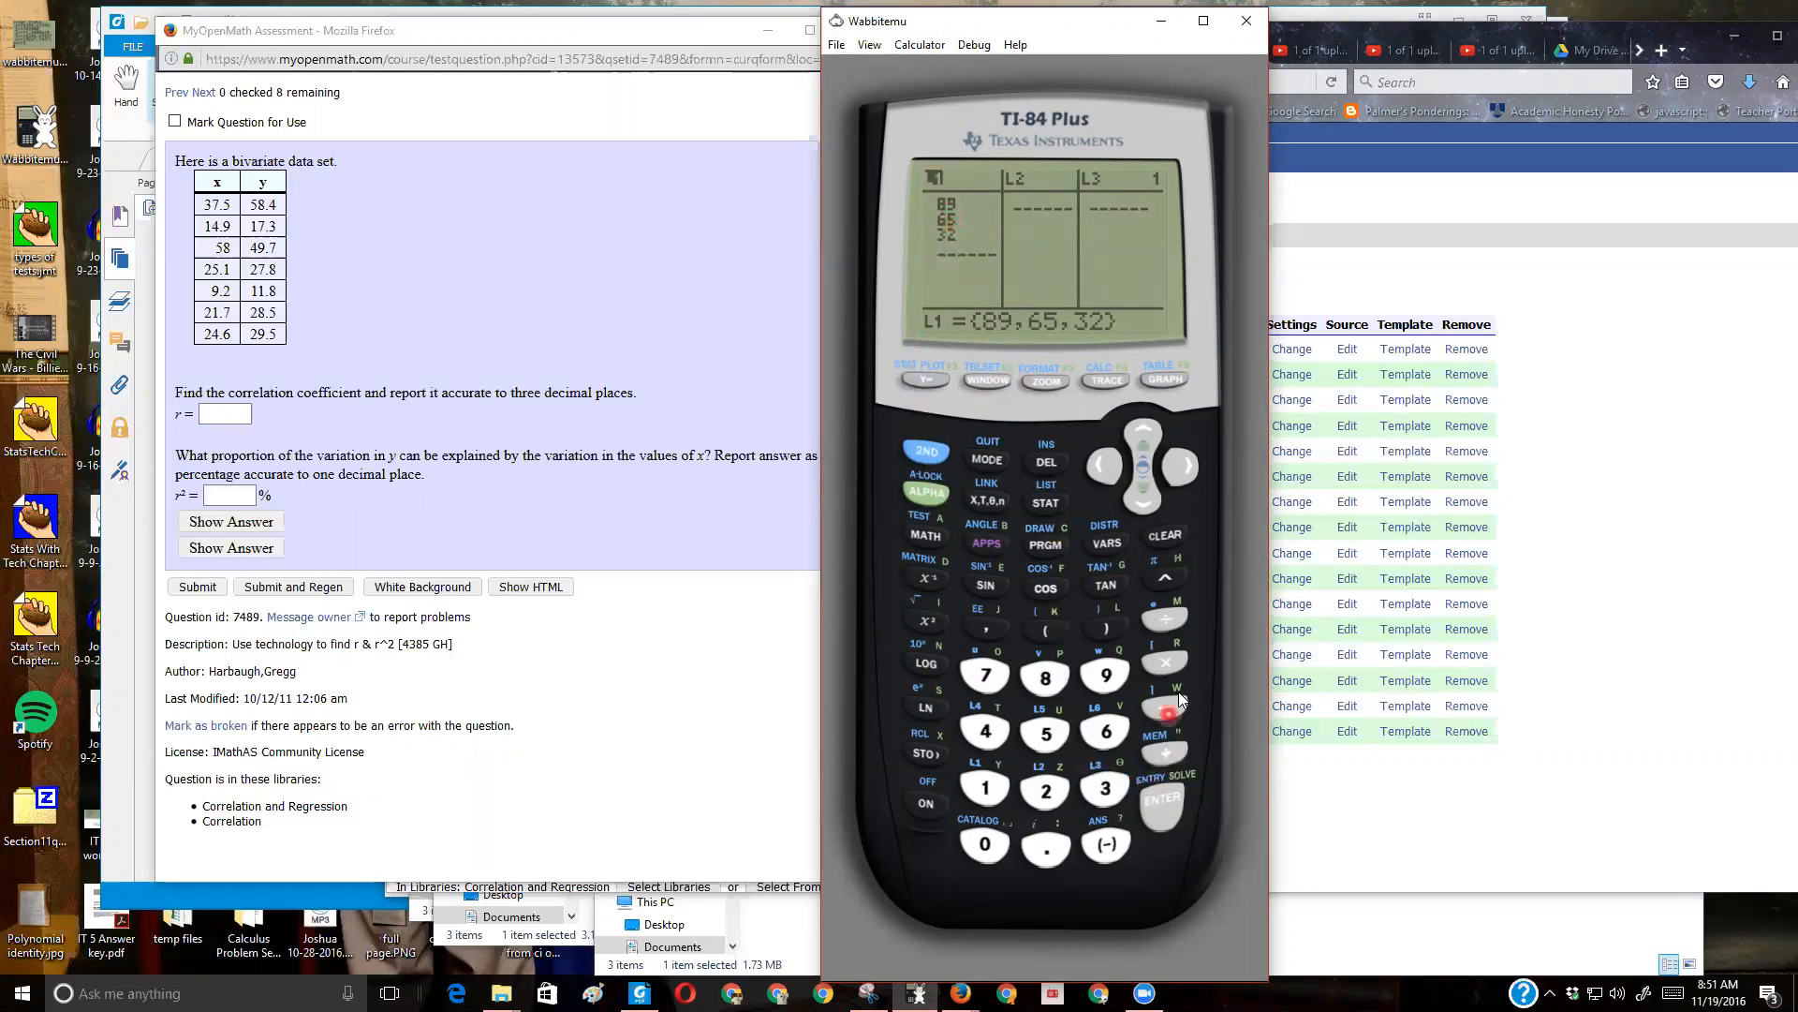
pyautogui.click(1161, 802)
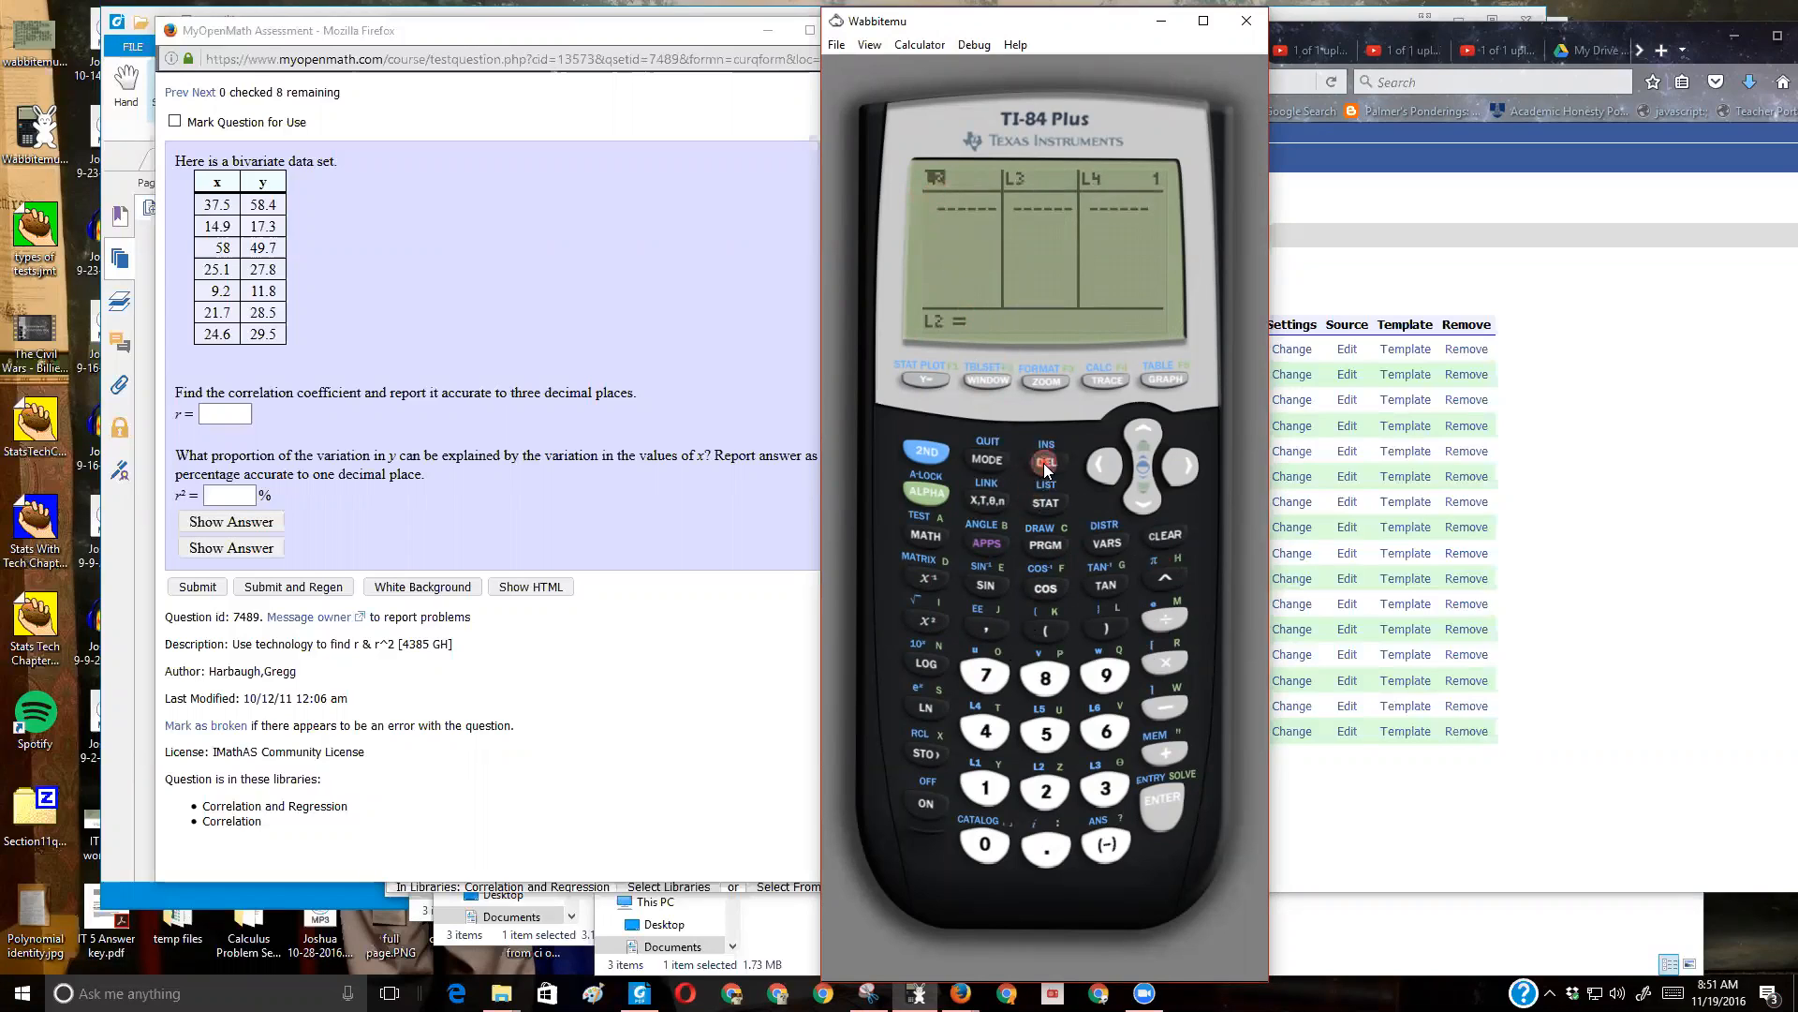
pyautogui.click(1106, 466)
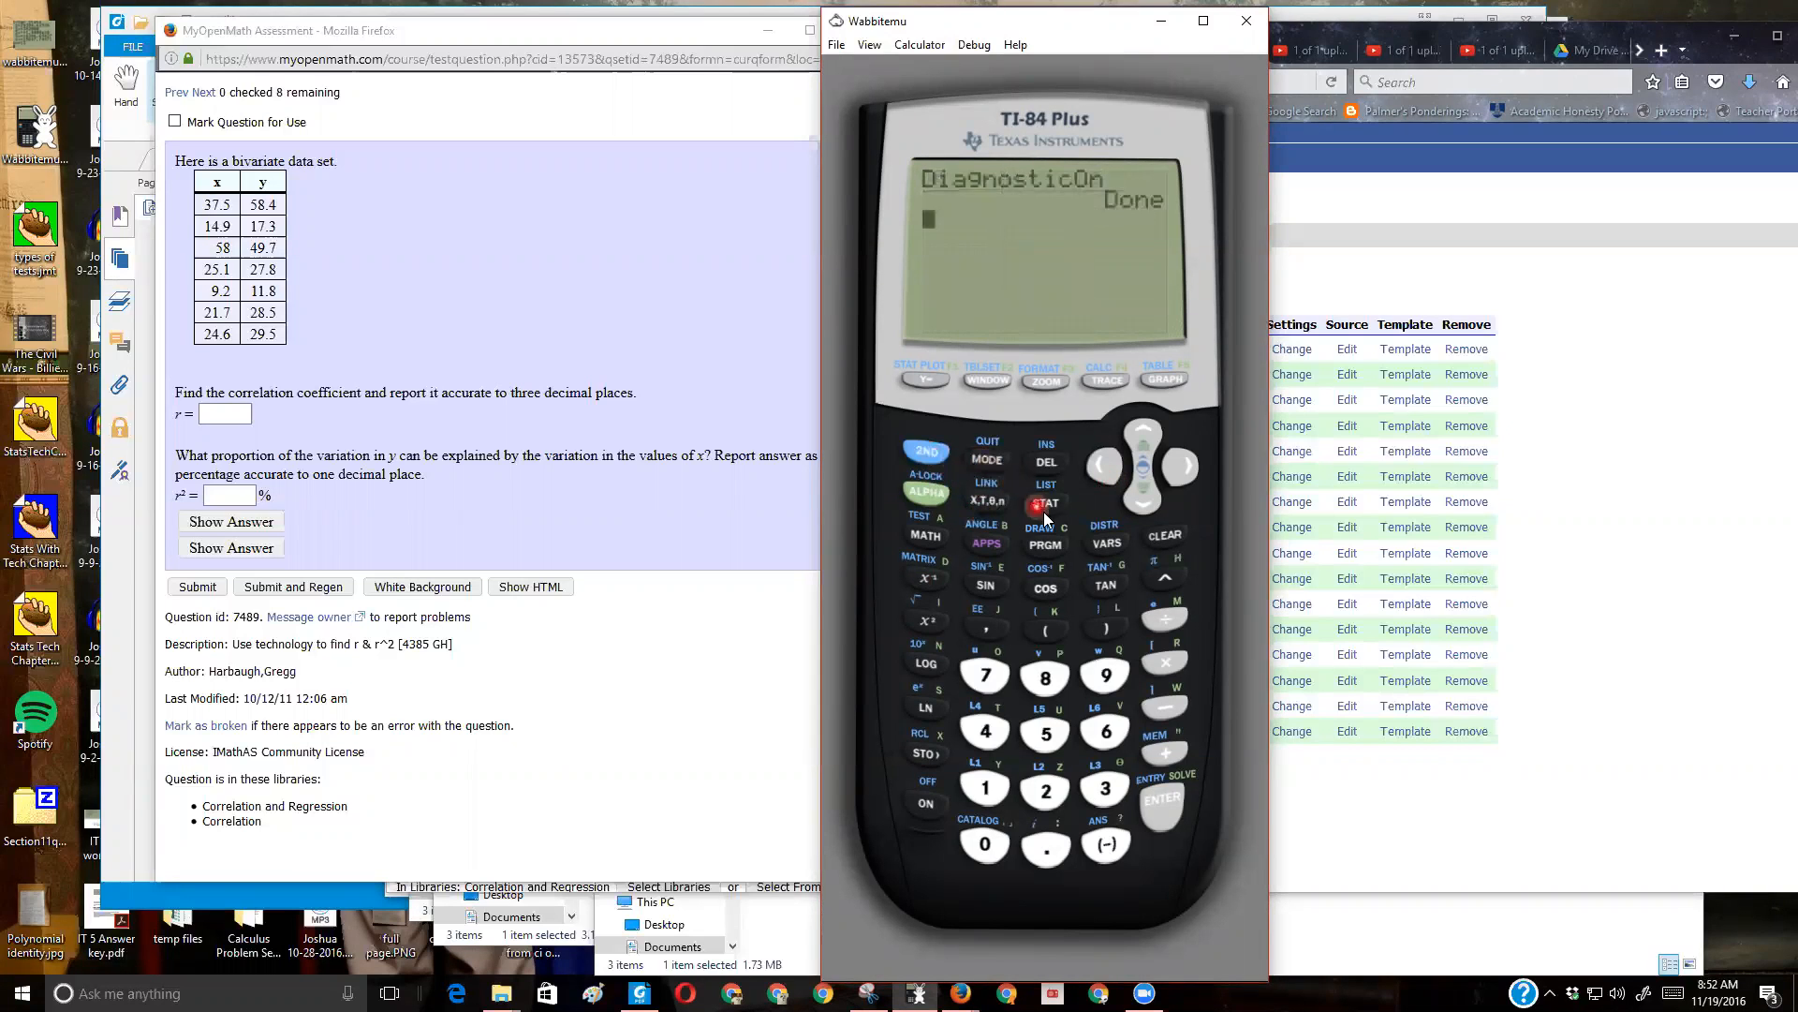
pyautogui.click(1046, 506)
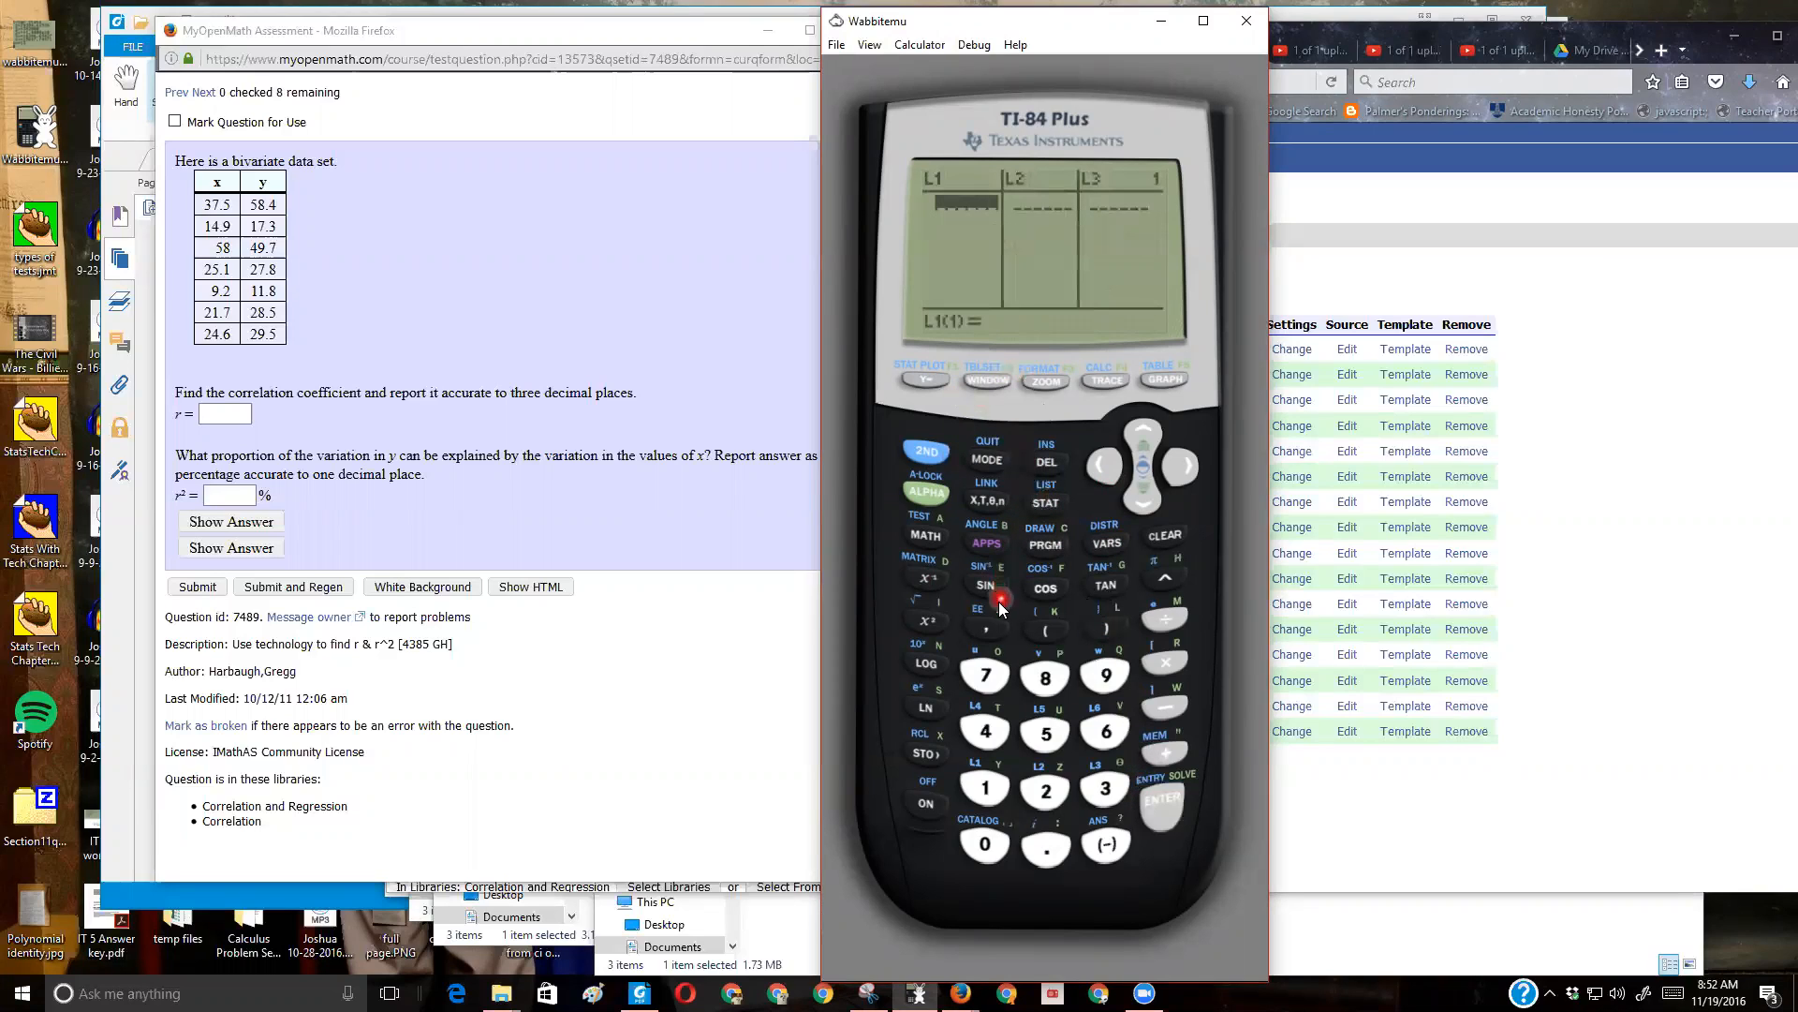
pyautogui.moveTo(956, 658)
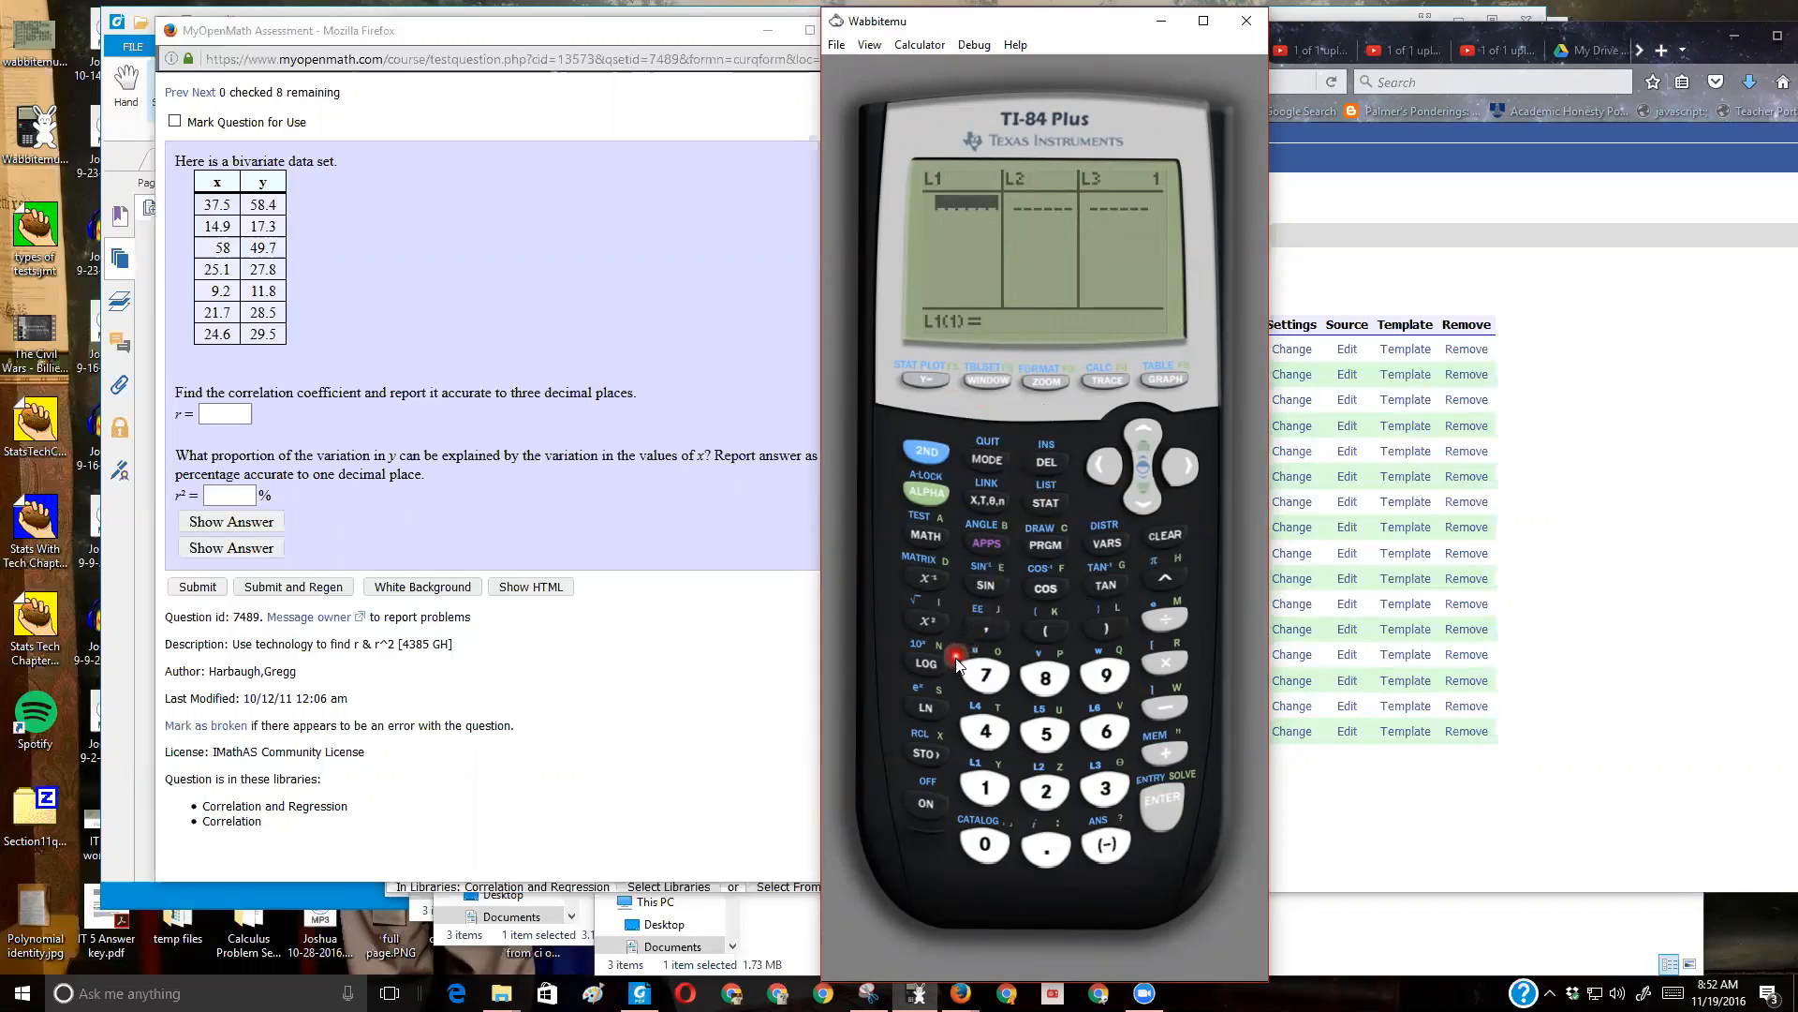
pyautogui.moveTo(880, 702)
pyautogui.write('3')
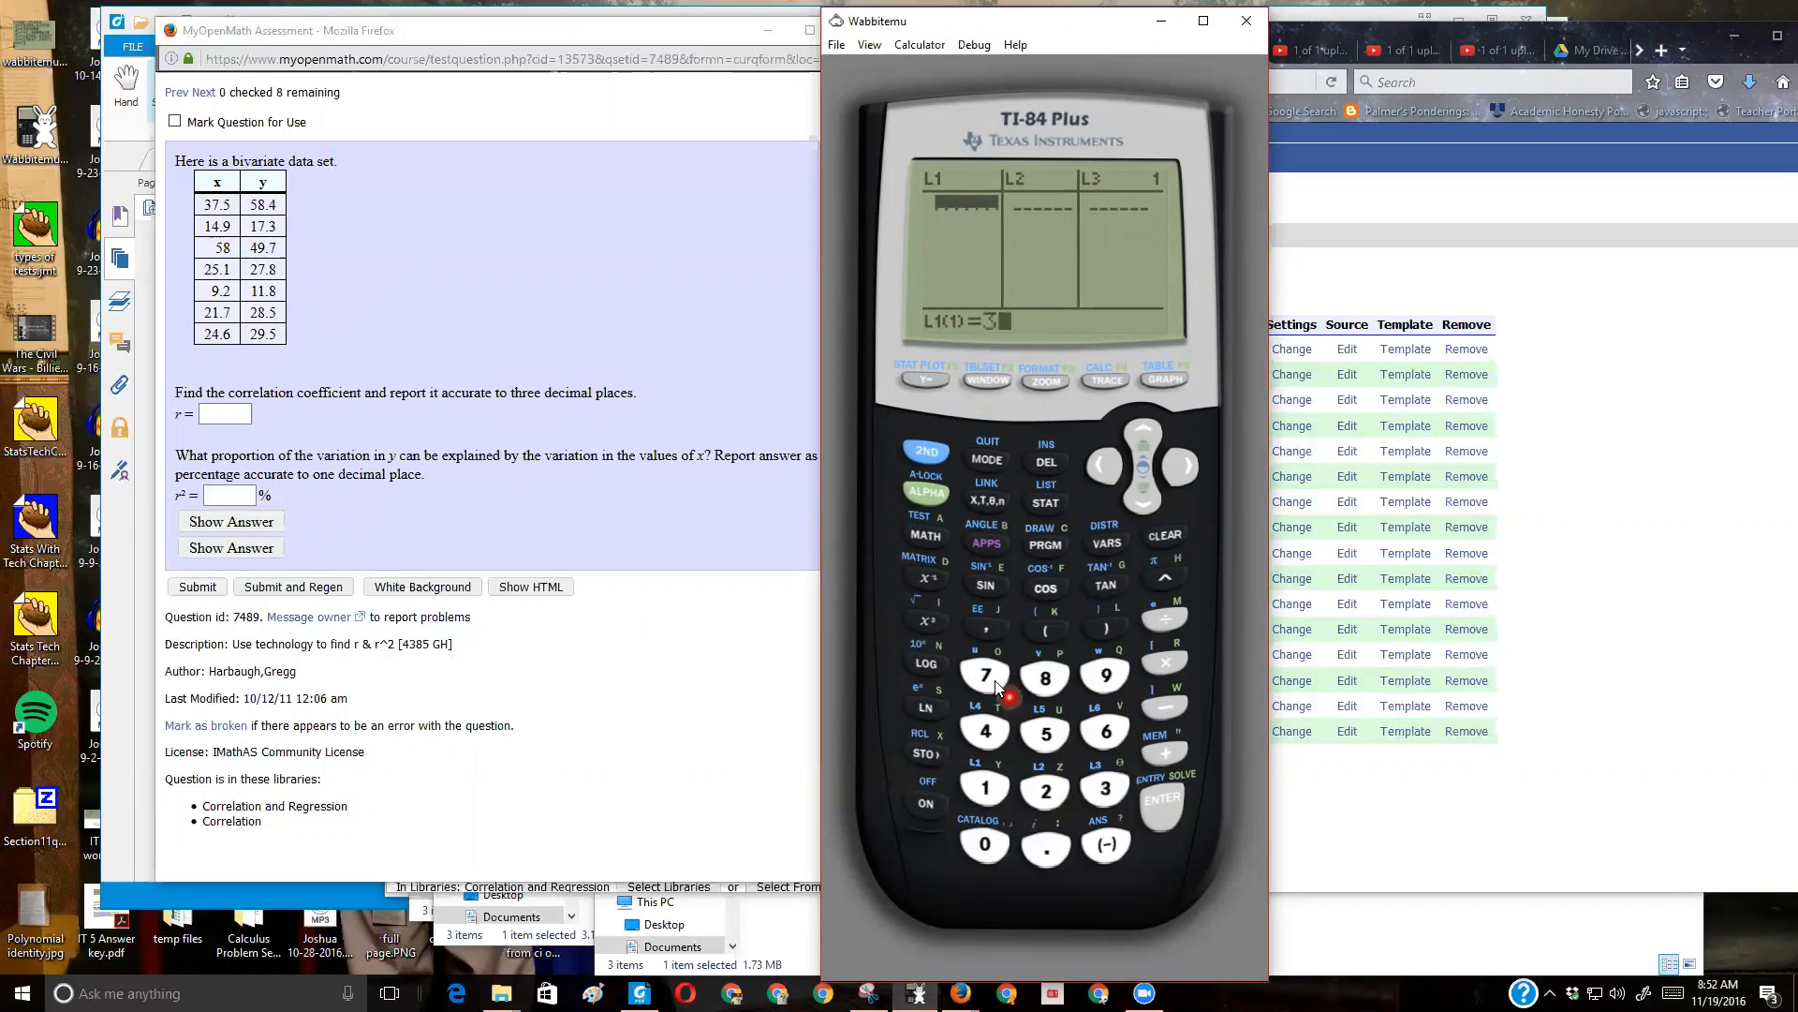
# - Enter the x values (37.5, 25.1, … 24.6) into L1 and move over to L2
pyautogui.click(1045, 731)
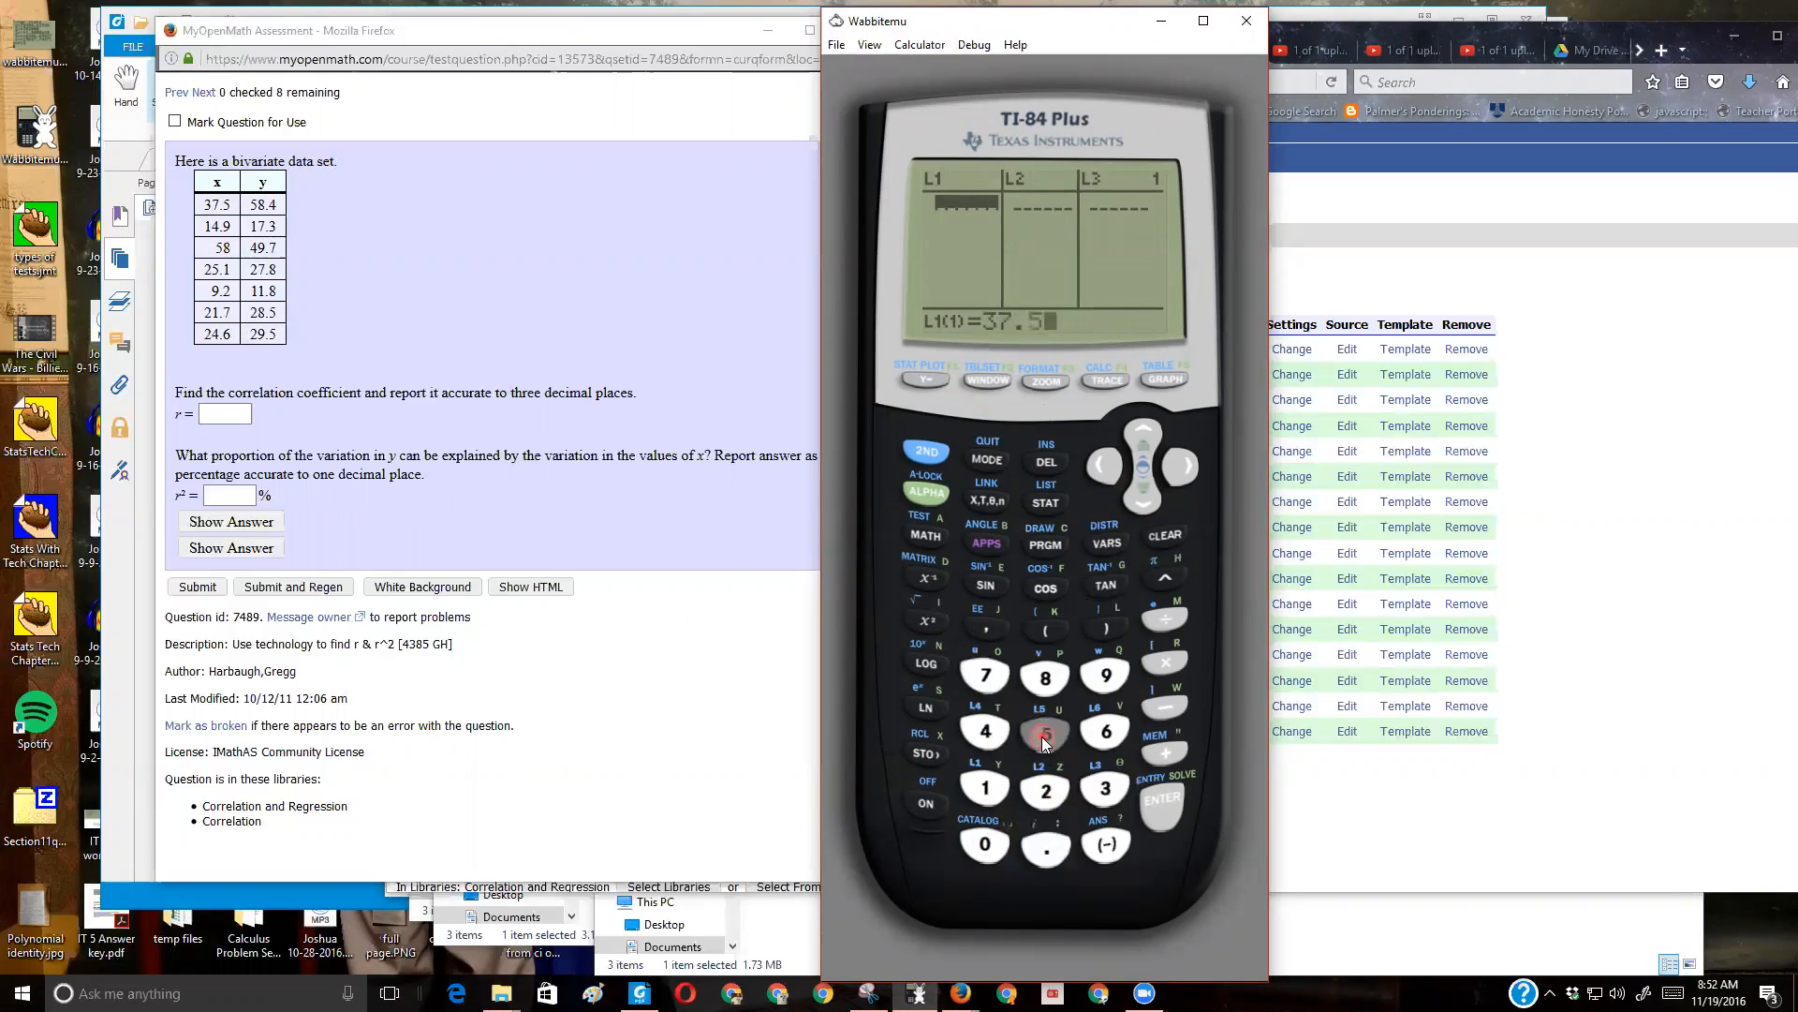
pyautogui.click(985, 730)
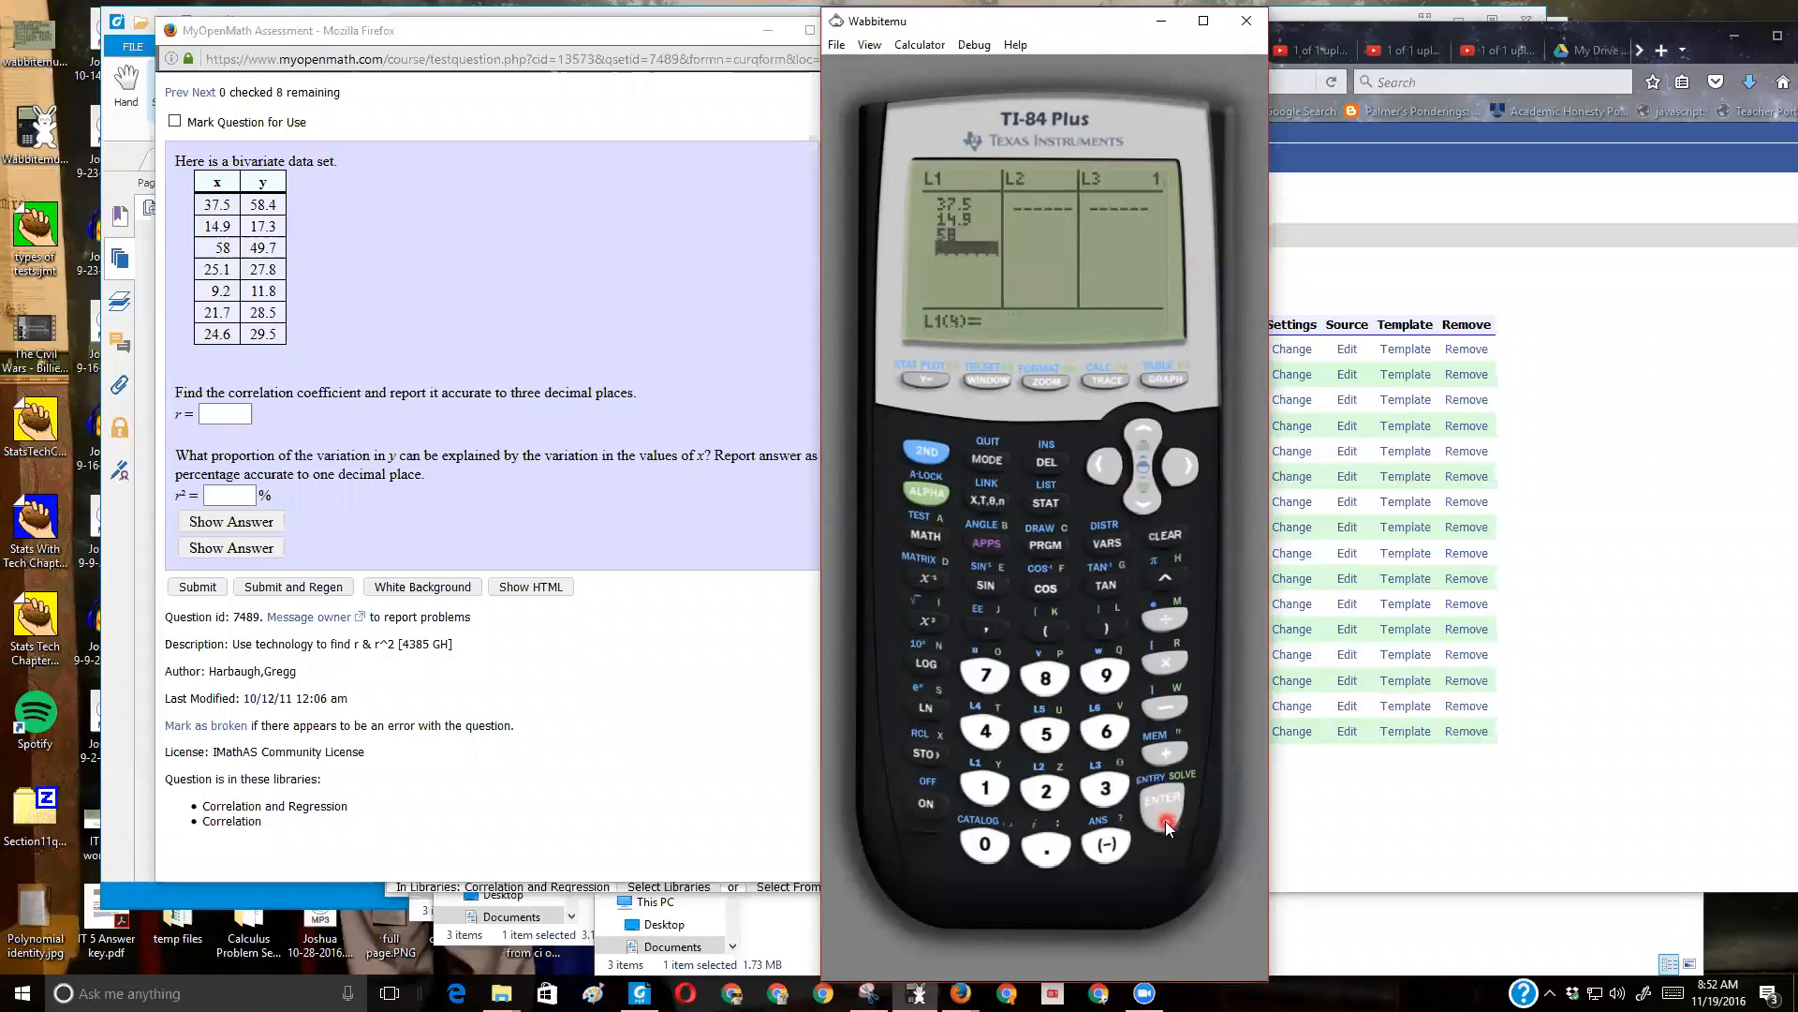
pyautogui.click(1046, 789)
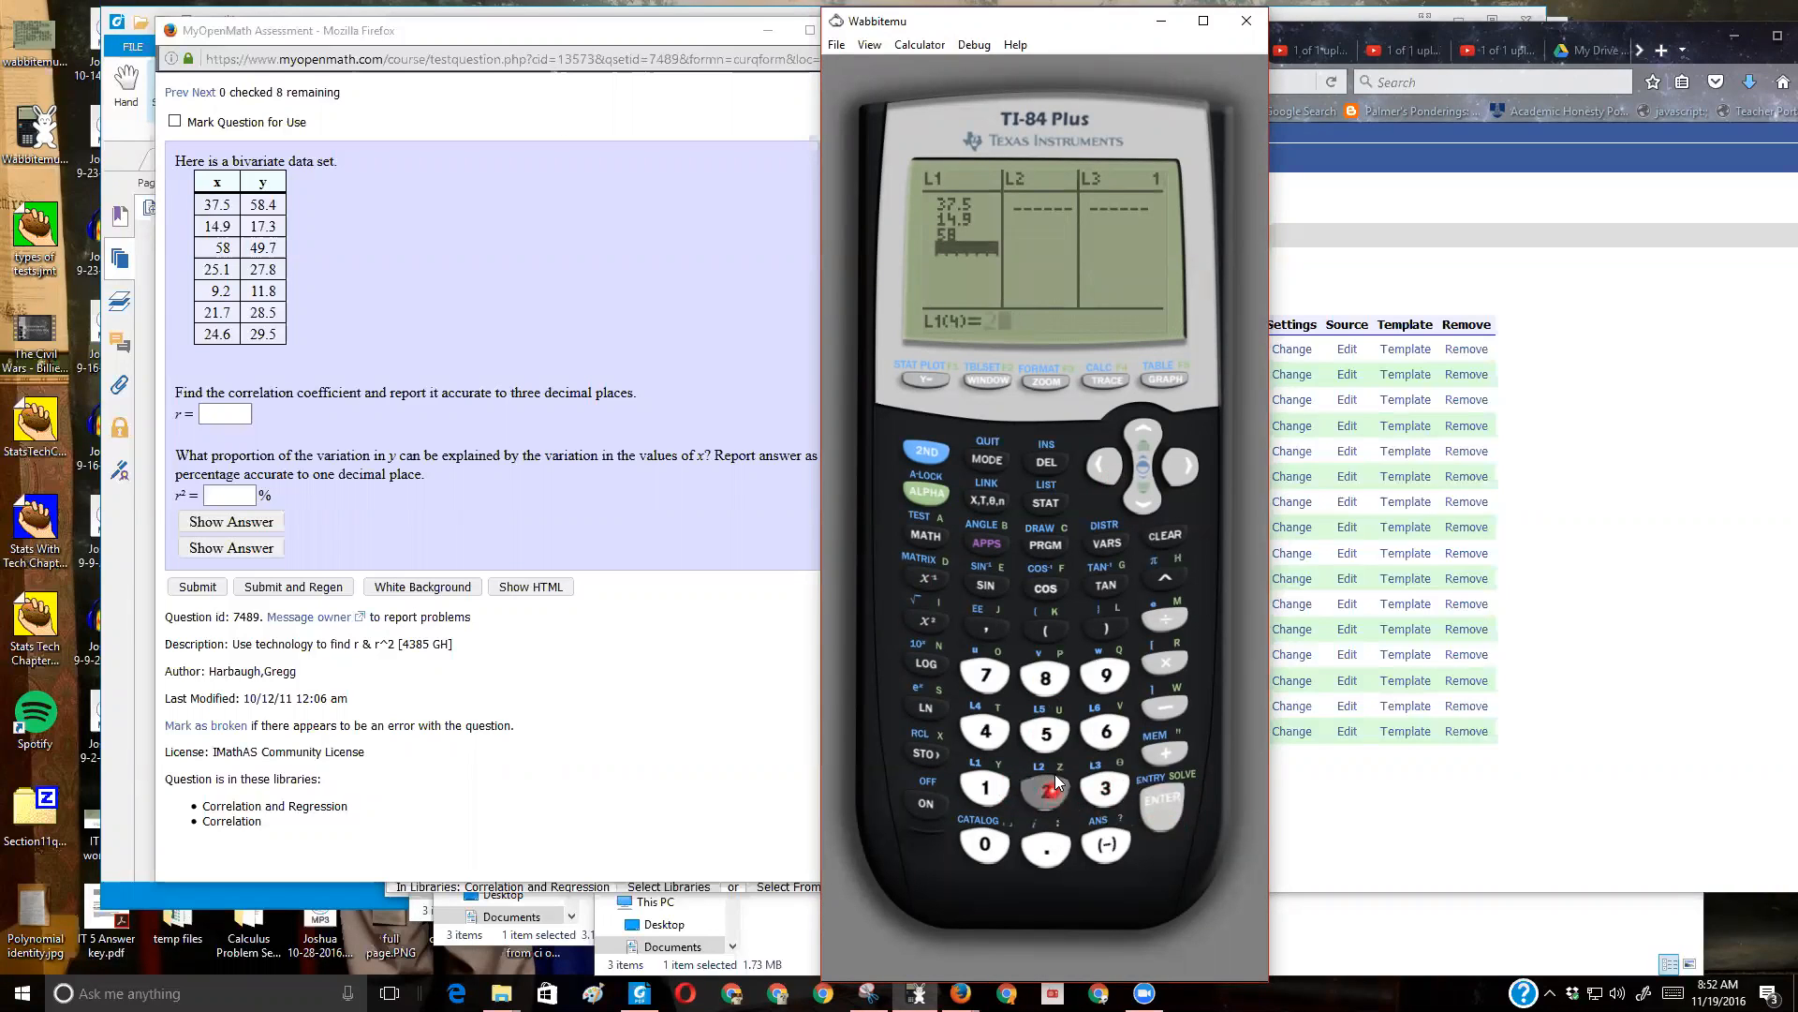
pyautogui.click(986, 791)
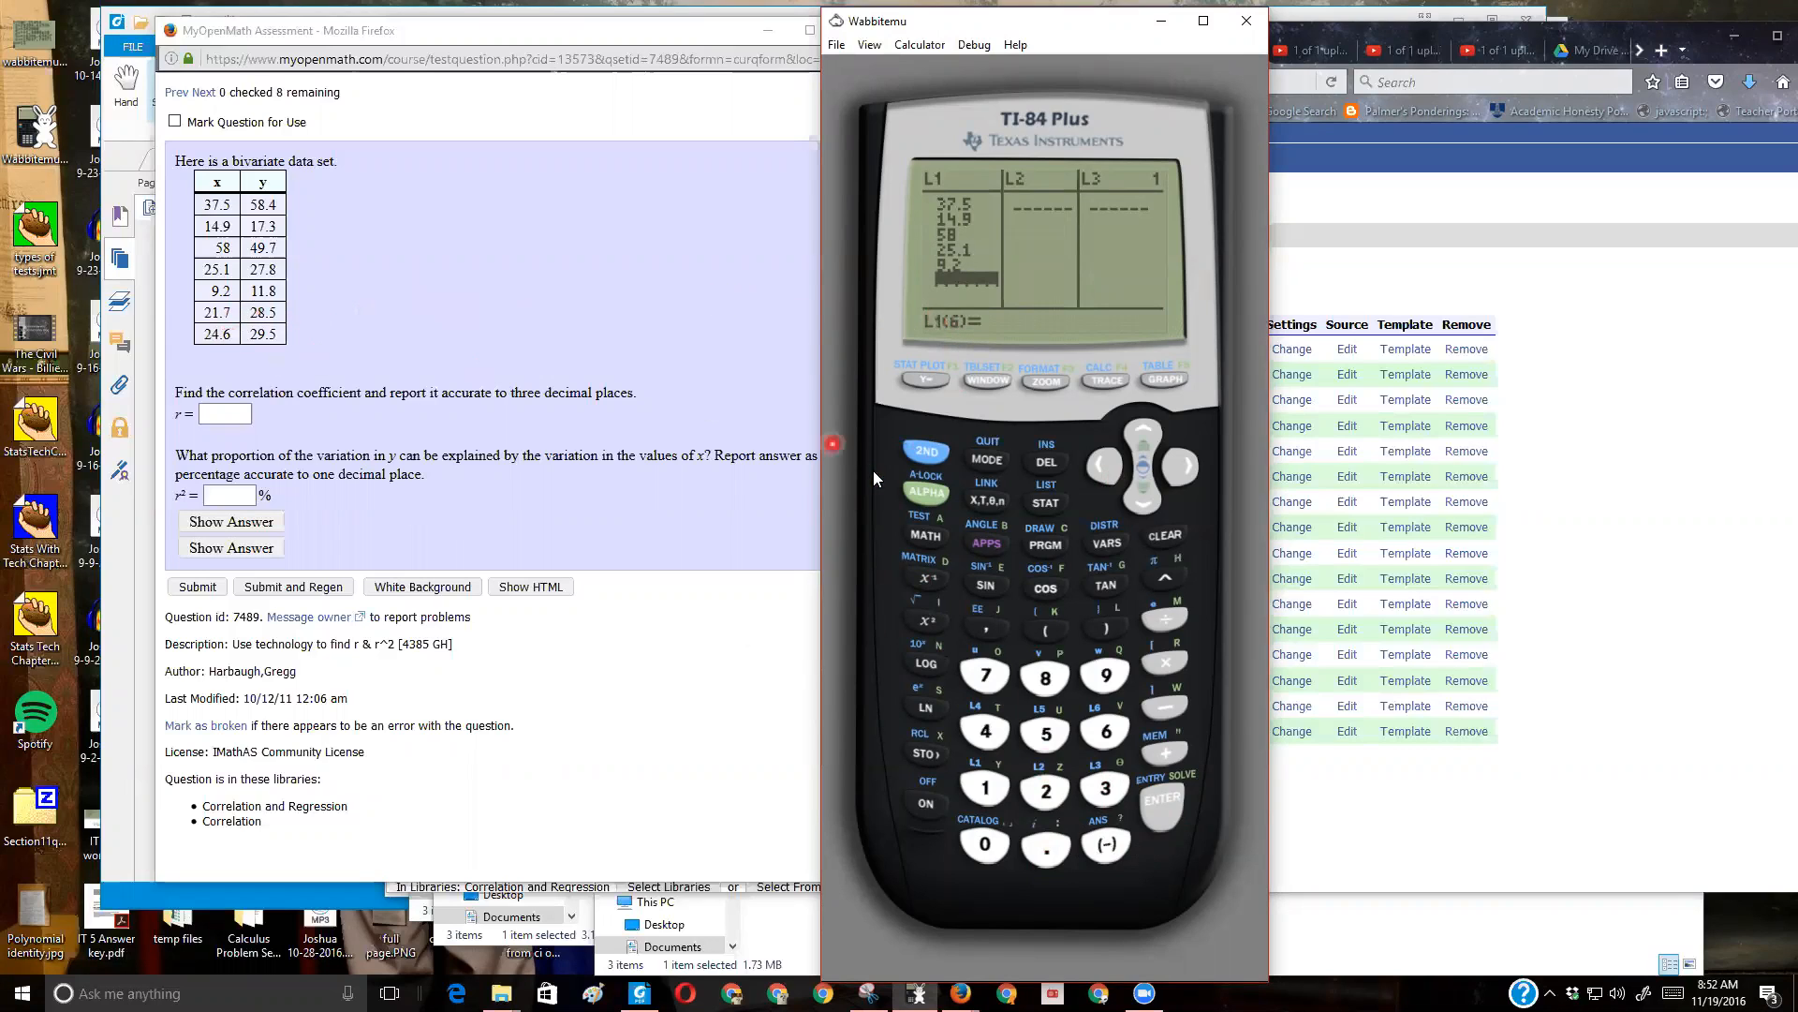
pyautogui.click(1045, 789)
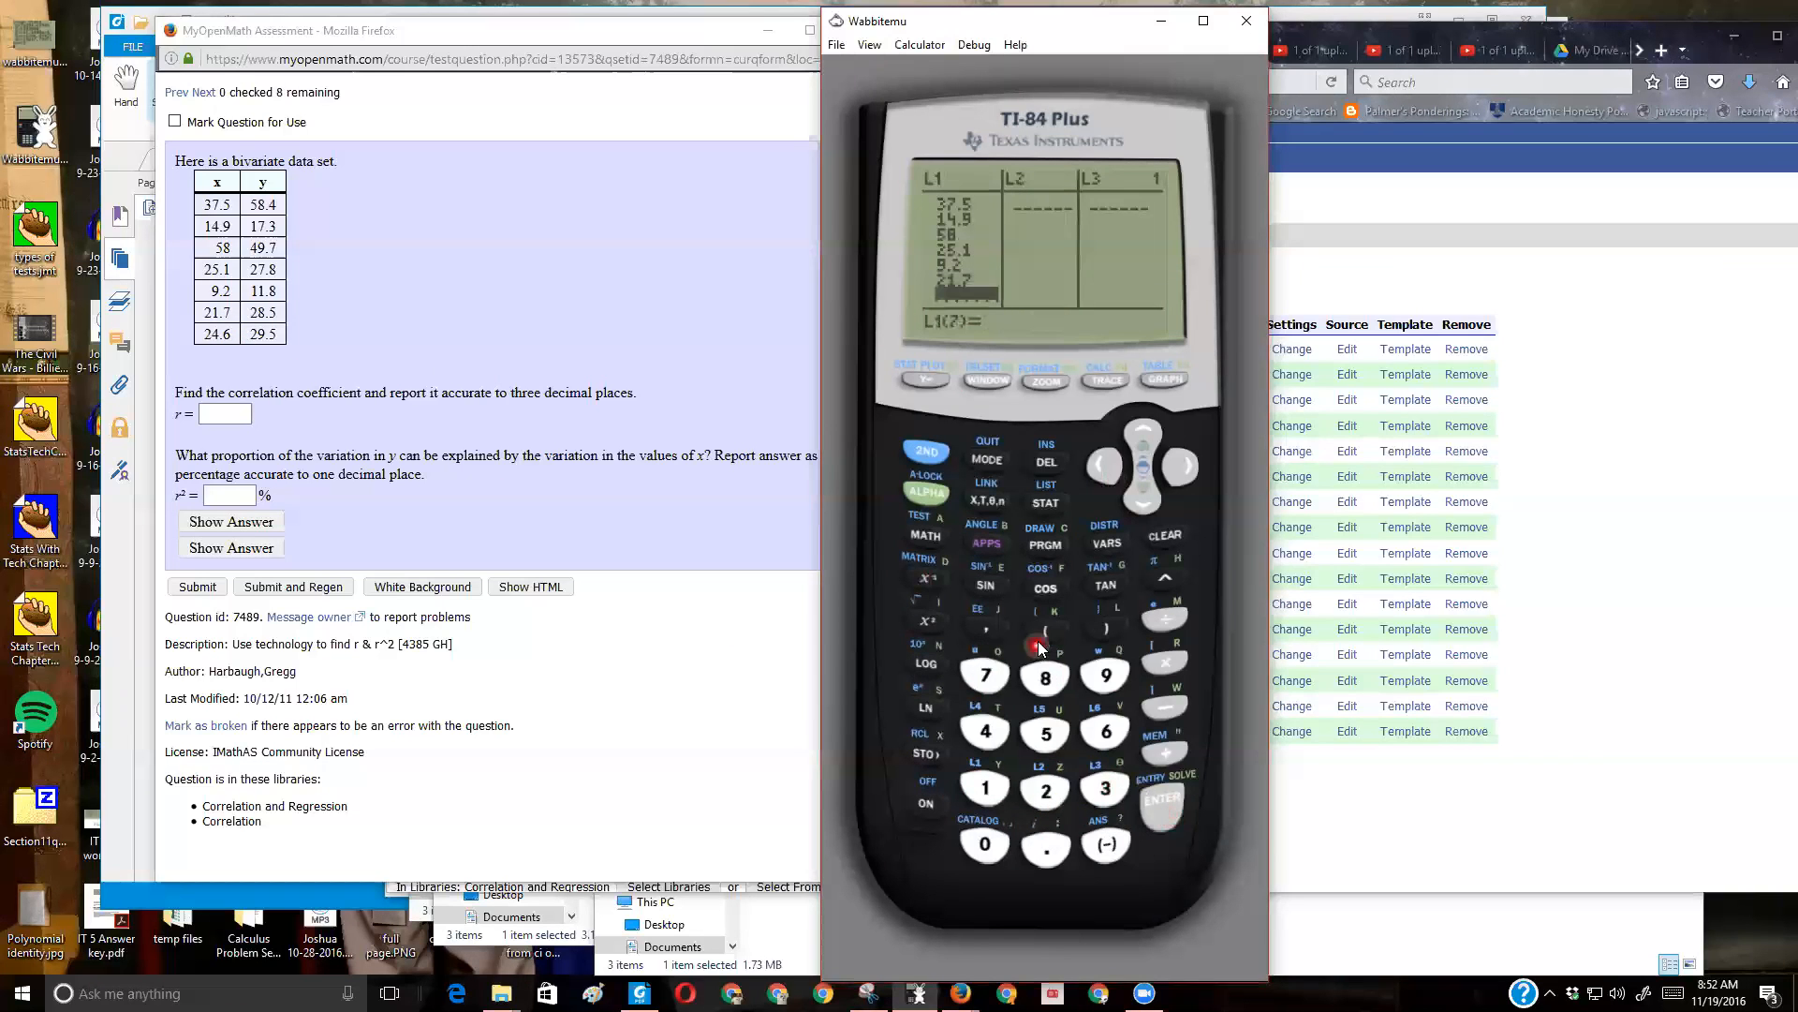
pyautogui.click(1046, 790)
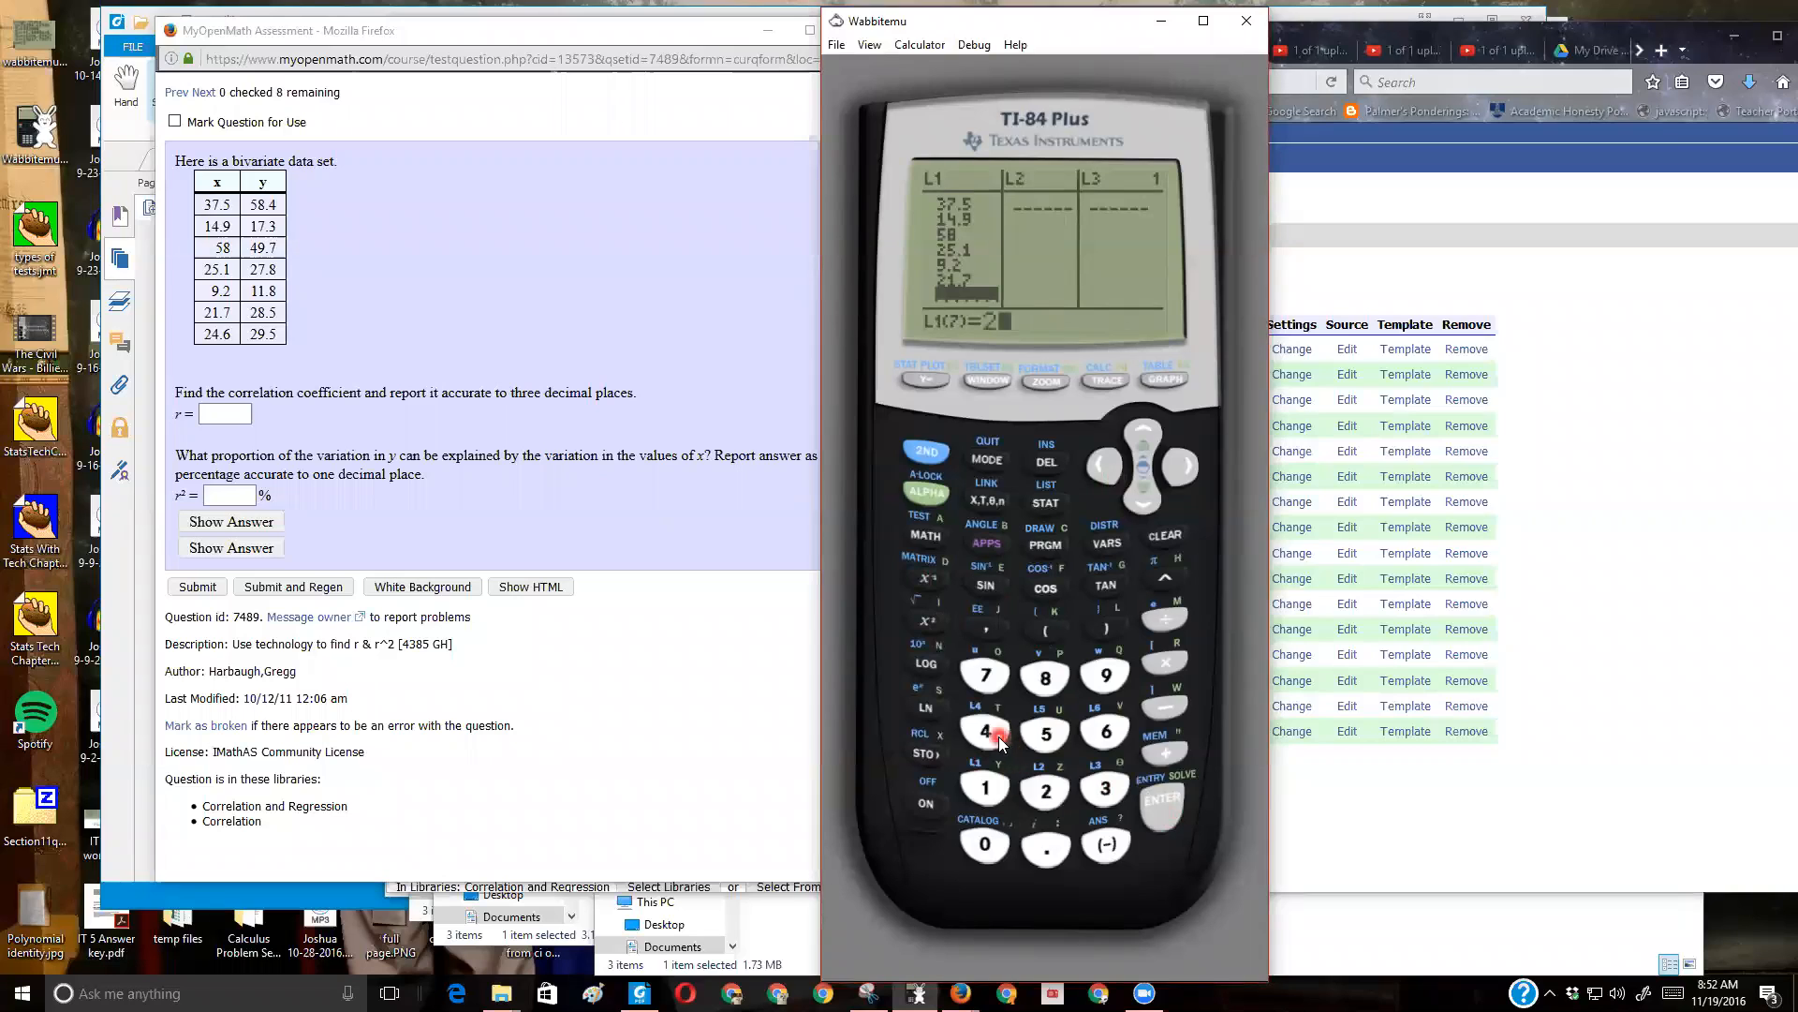
pyautogui.click(1105, 732)
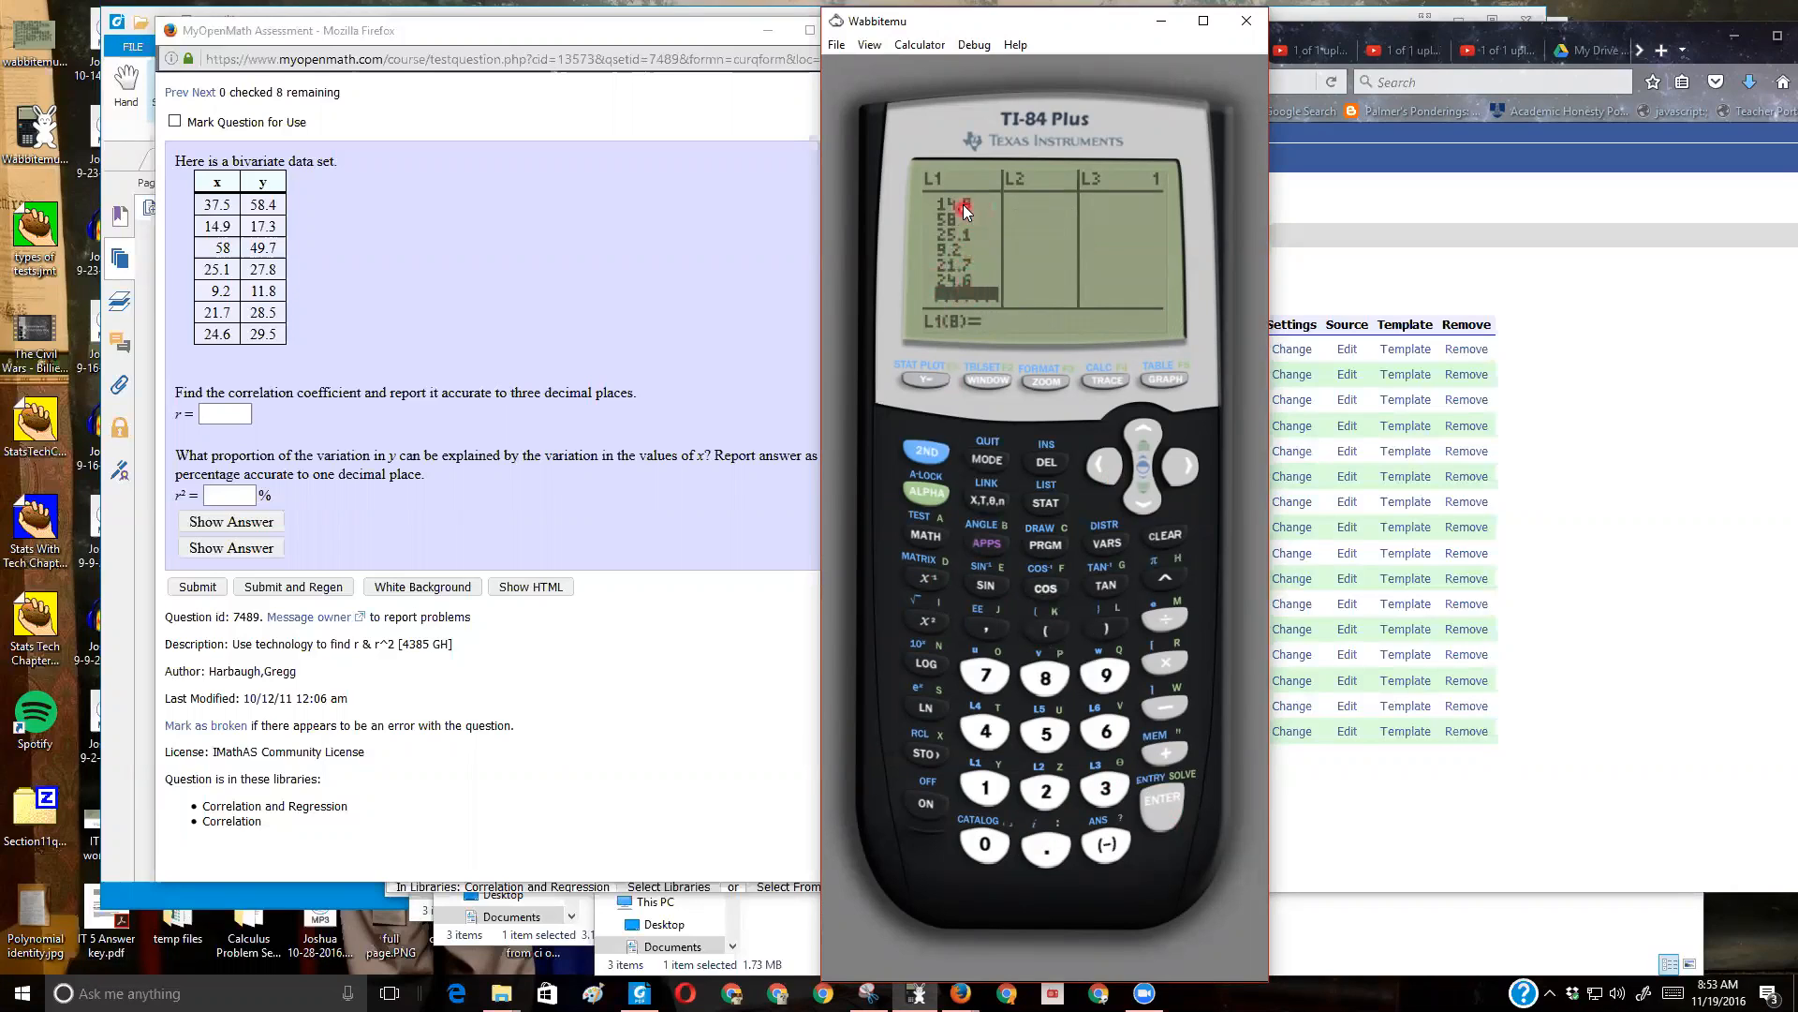
pyautogui.press('Down')
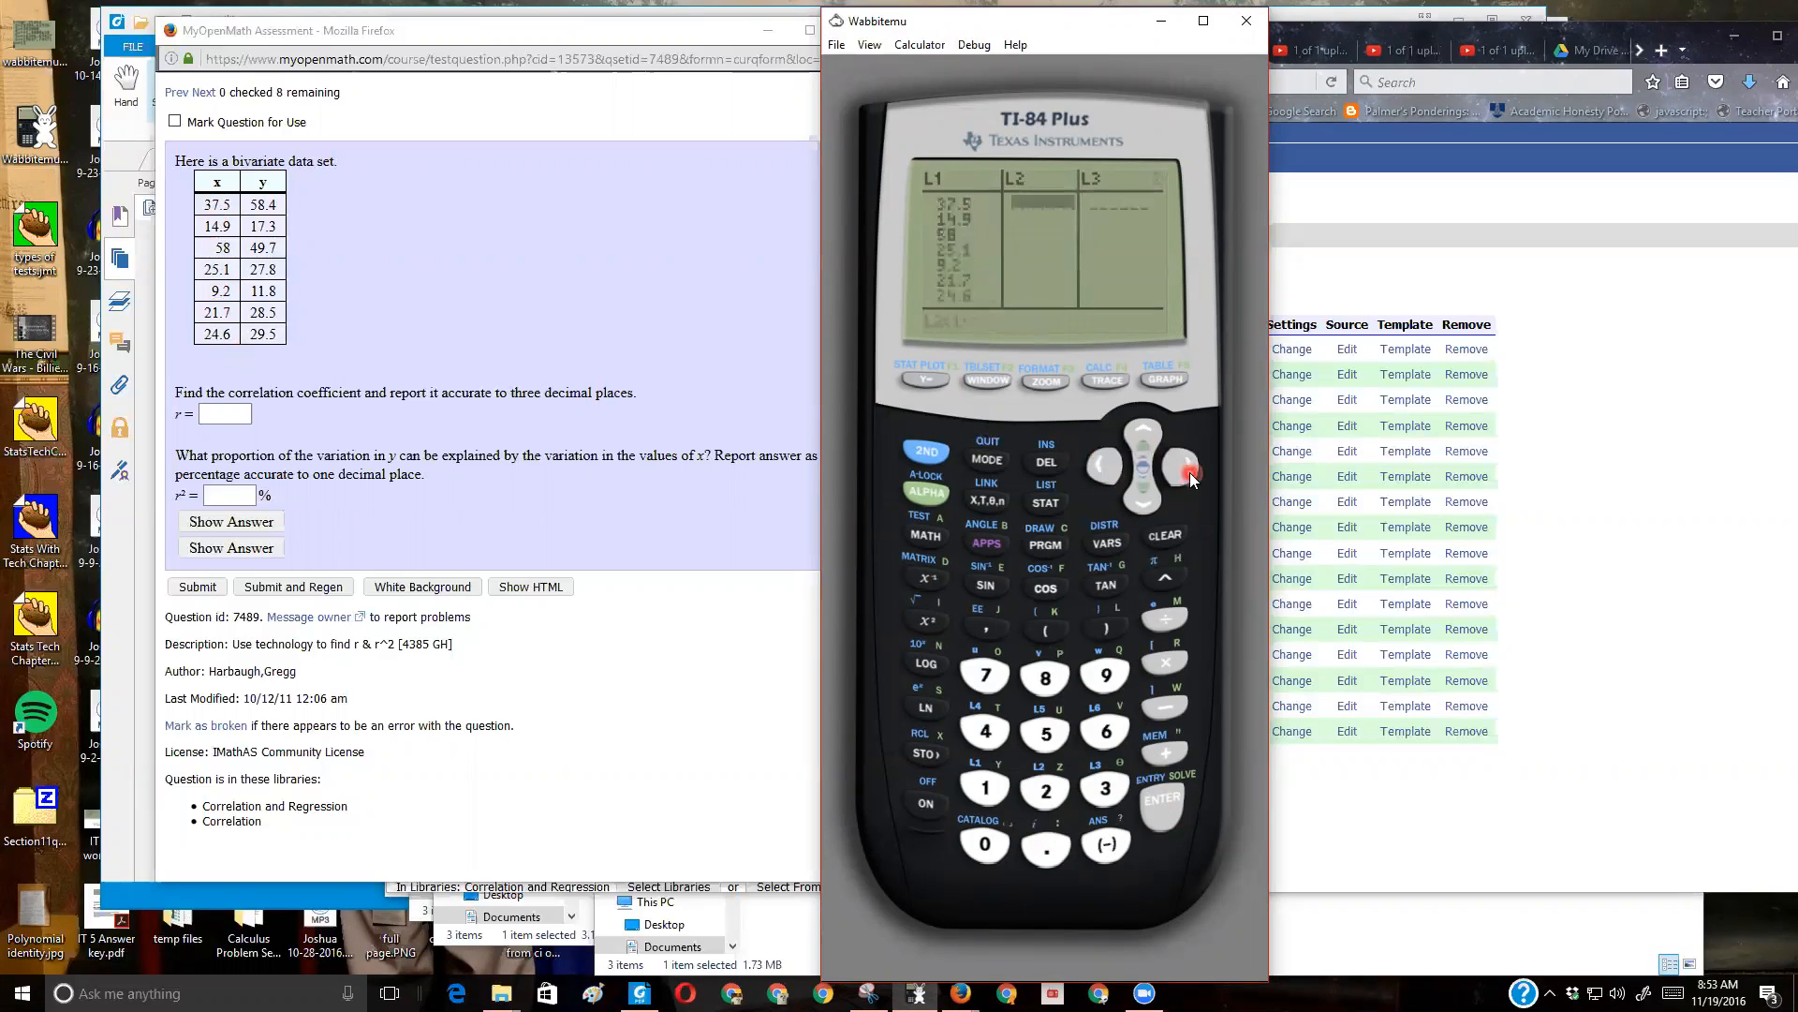
pyautogui.click(1184, 464)
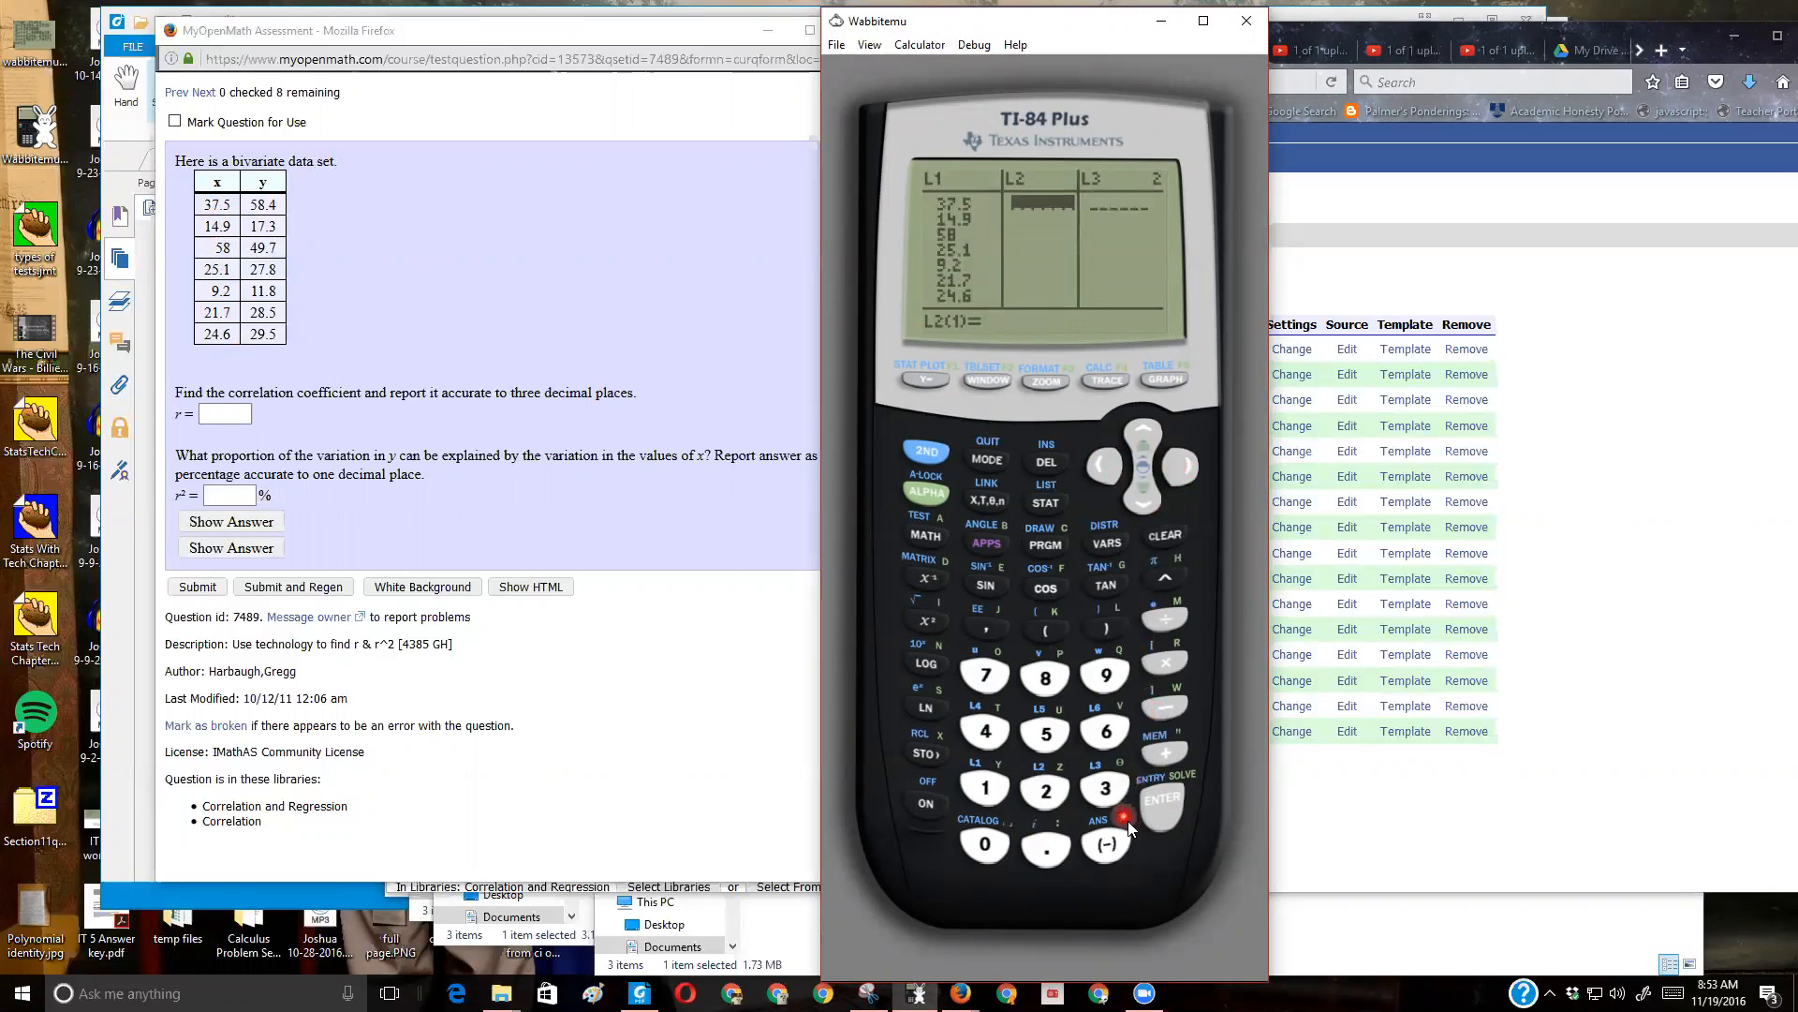
# - Enter the y values 58.4, 17.3, 49.7, 27.8, 11.8, 28.5, 29.5 into L2, correcting 11.9 to 11.8
pyautogui.click(1045, 676)
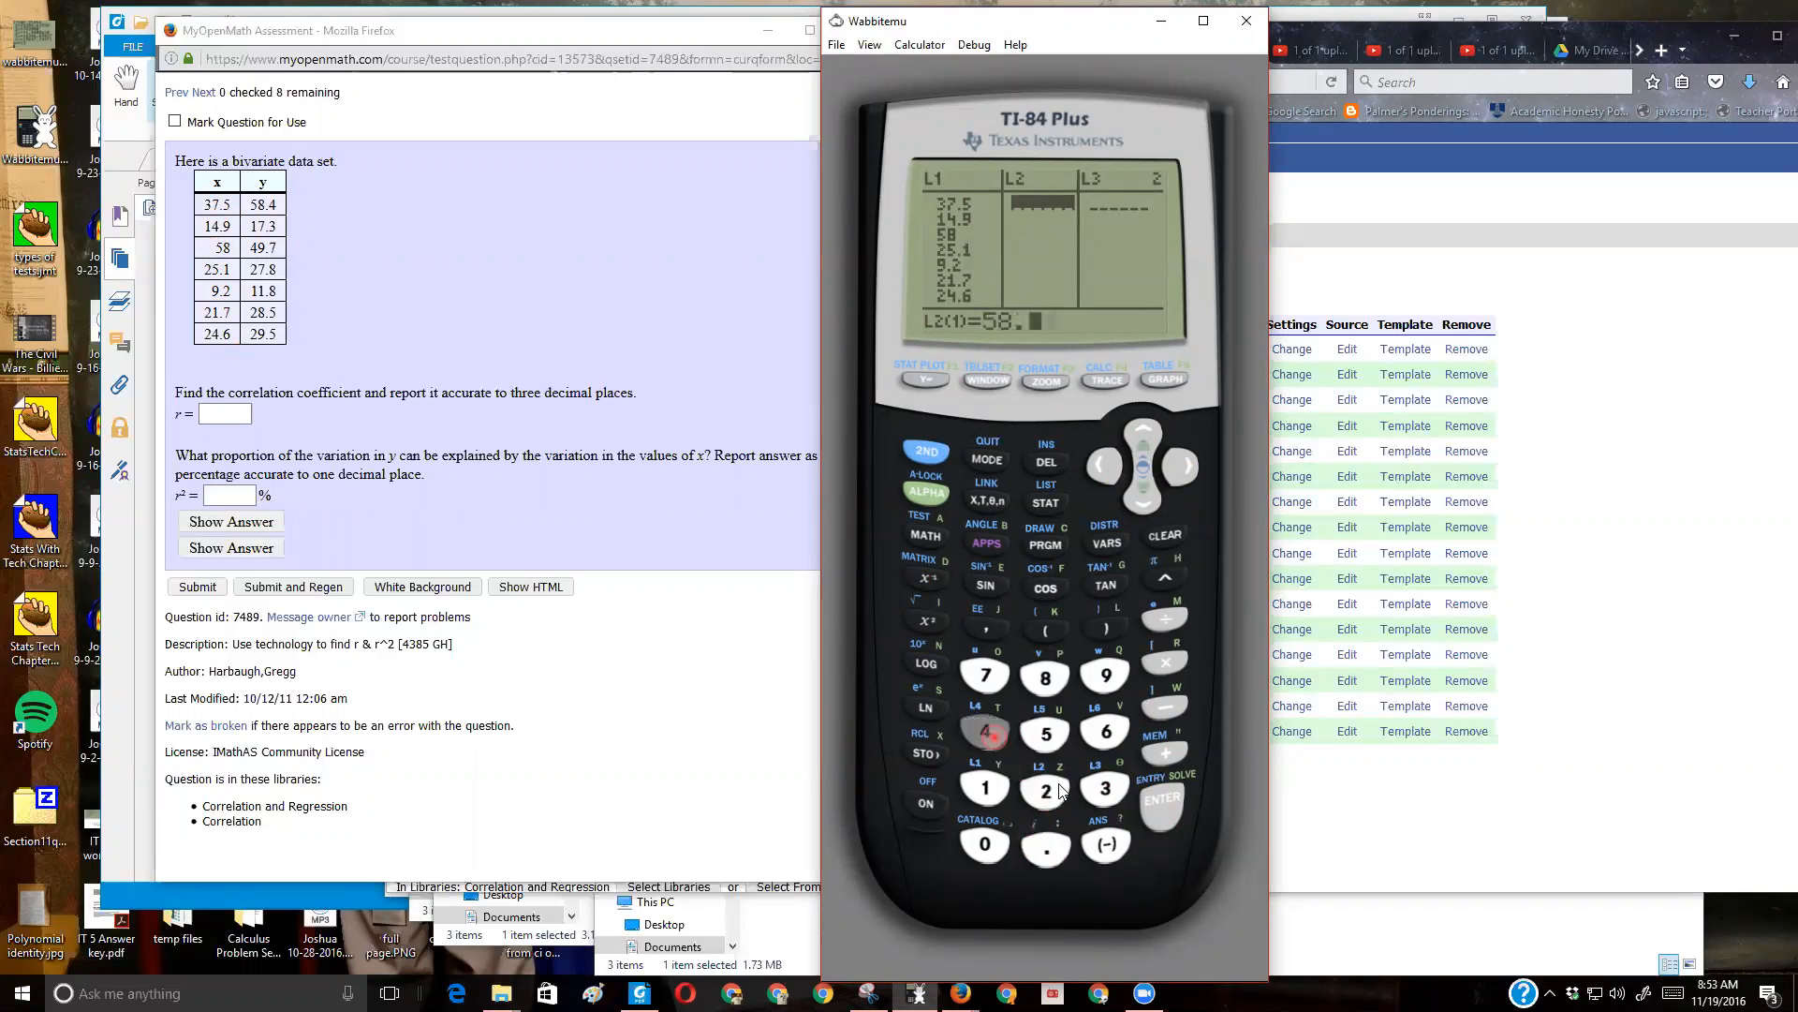
pyautogui.click(985, 678)
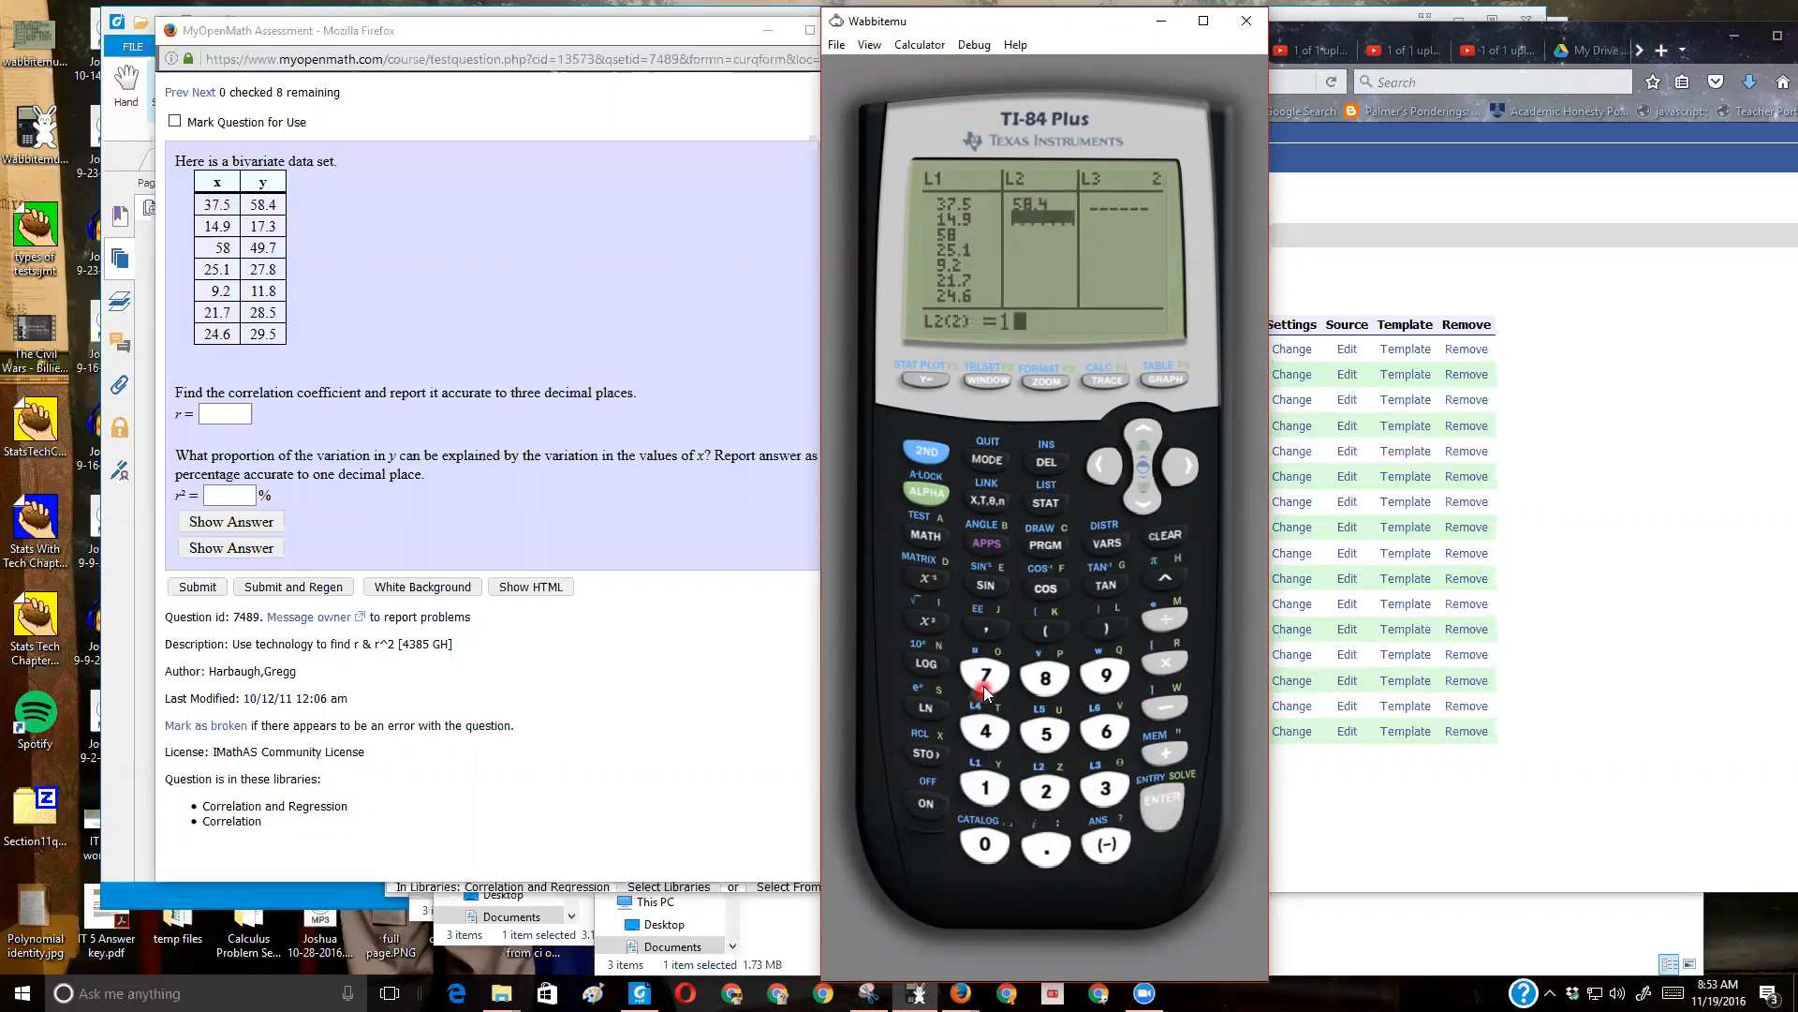
pyautogui.click(1104, 788)
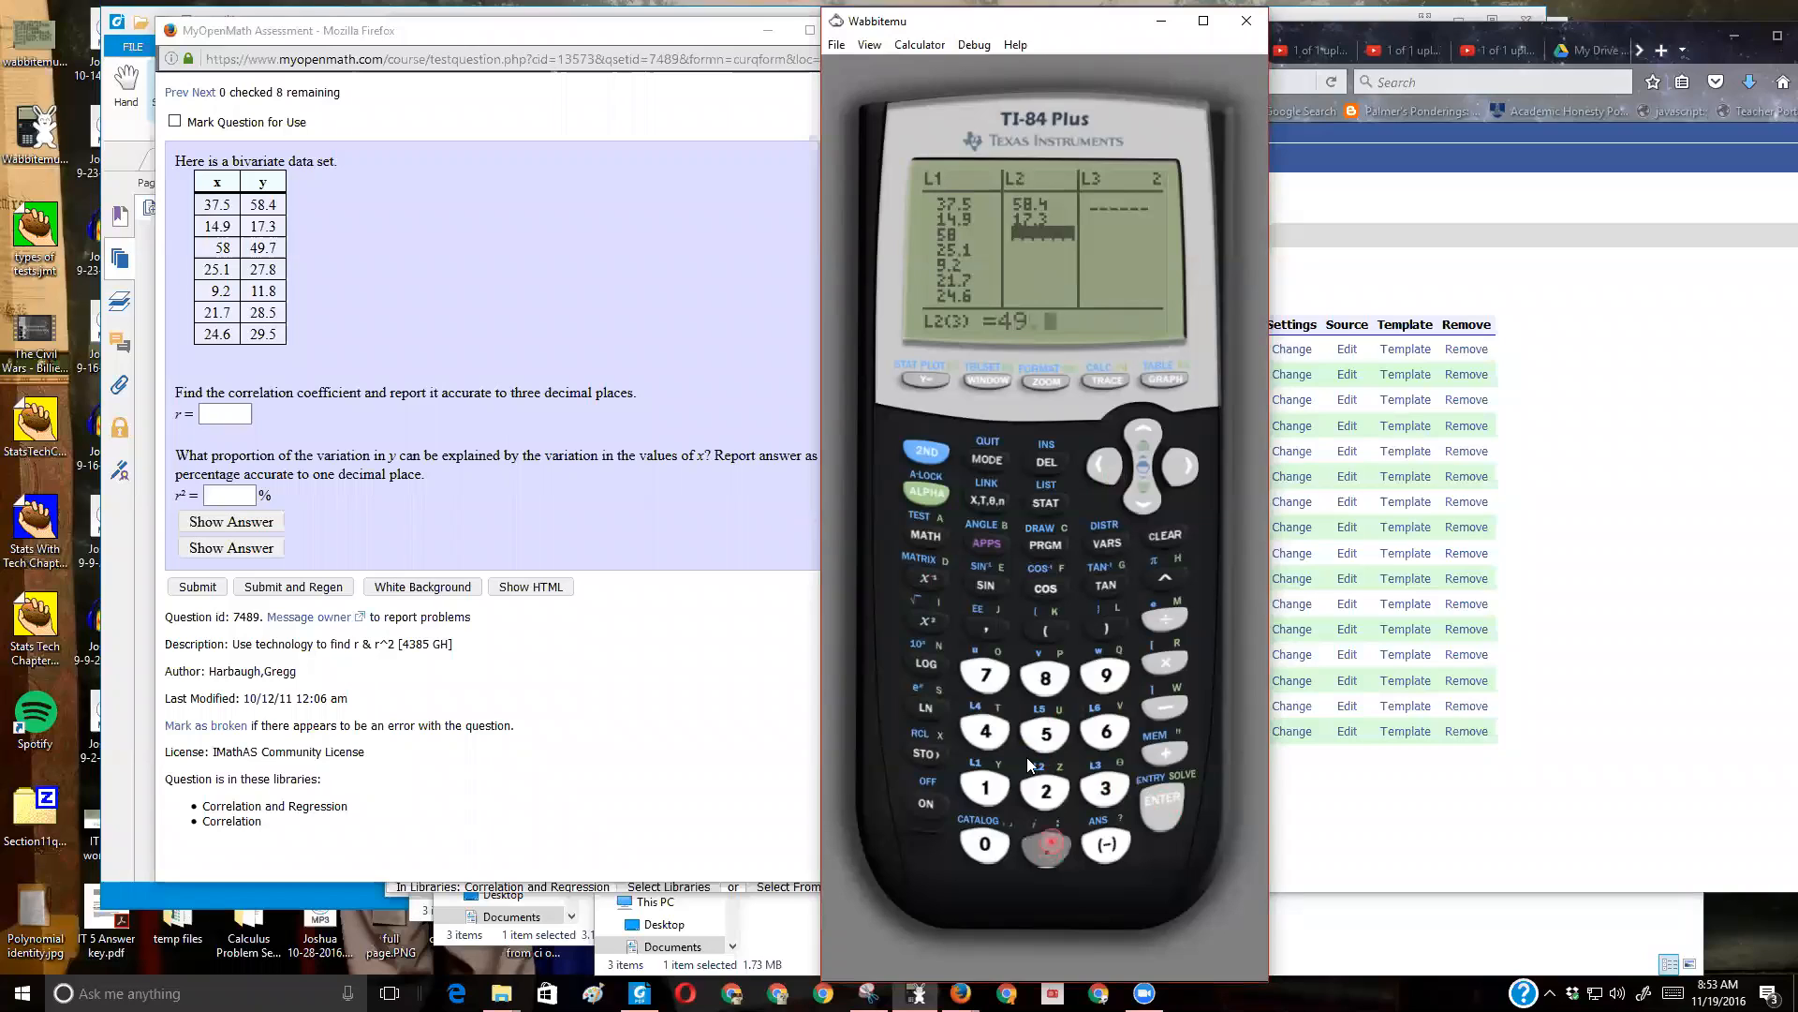
pyautogui.click(1162, 805)
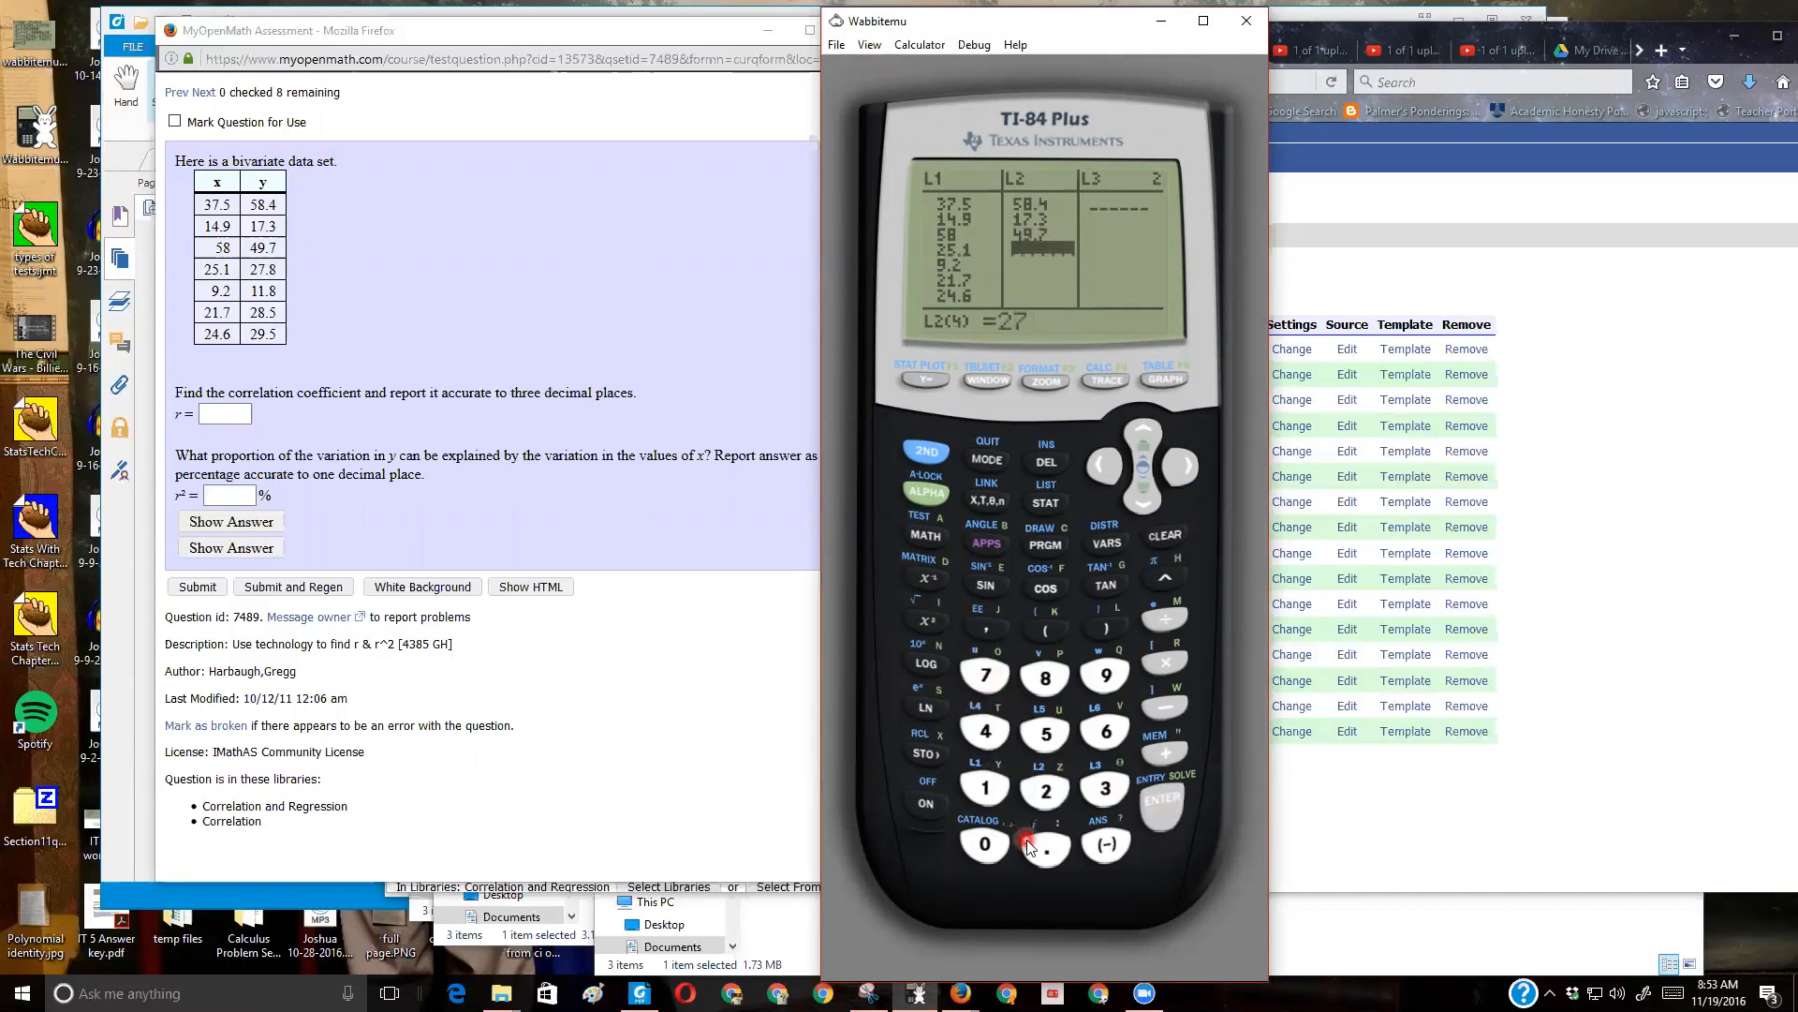
pyautogui.click(1161, 816)
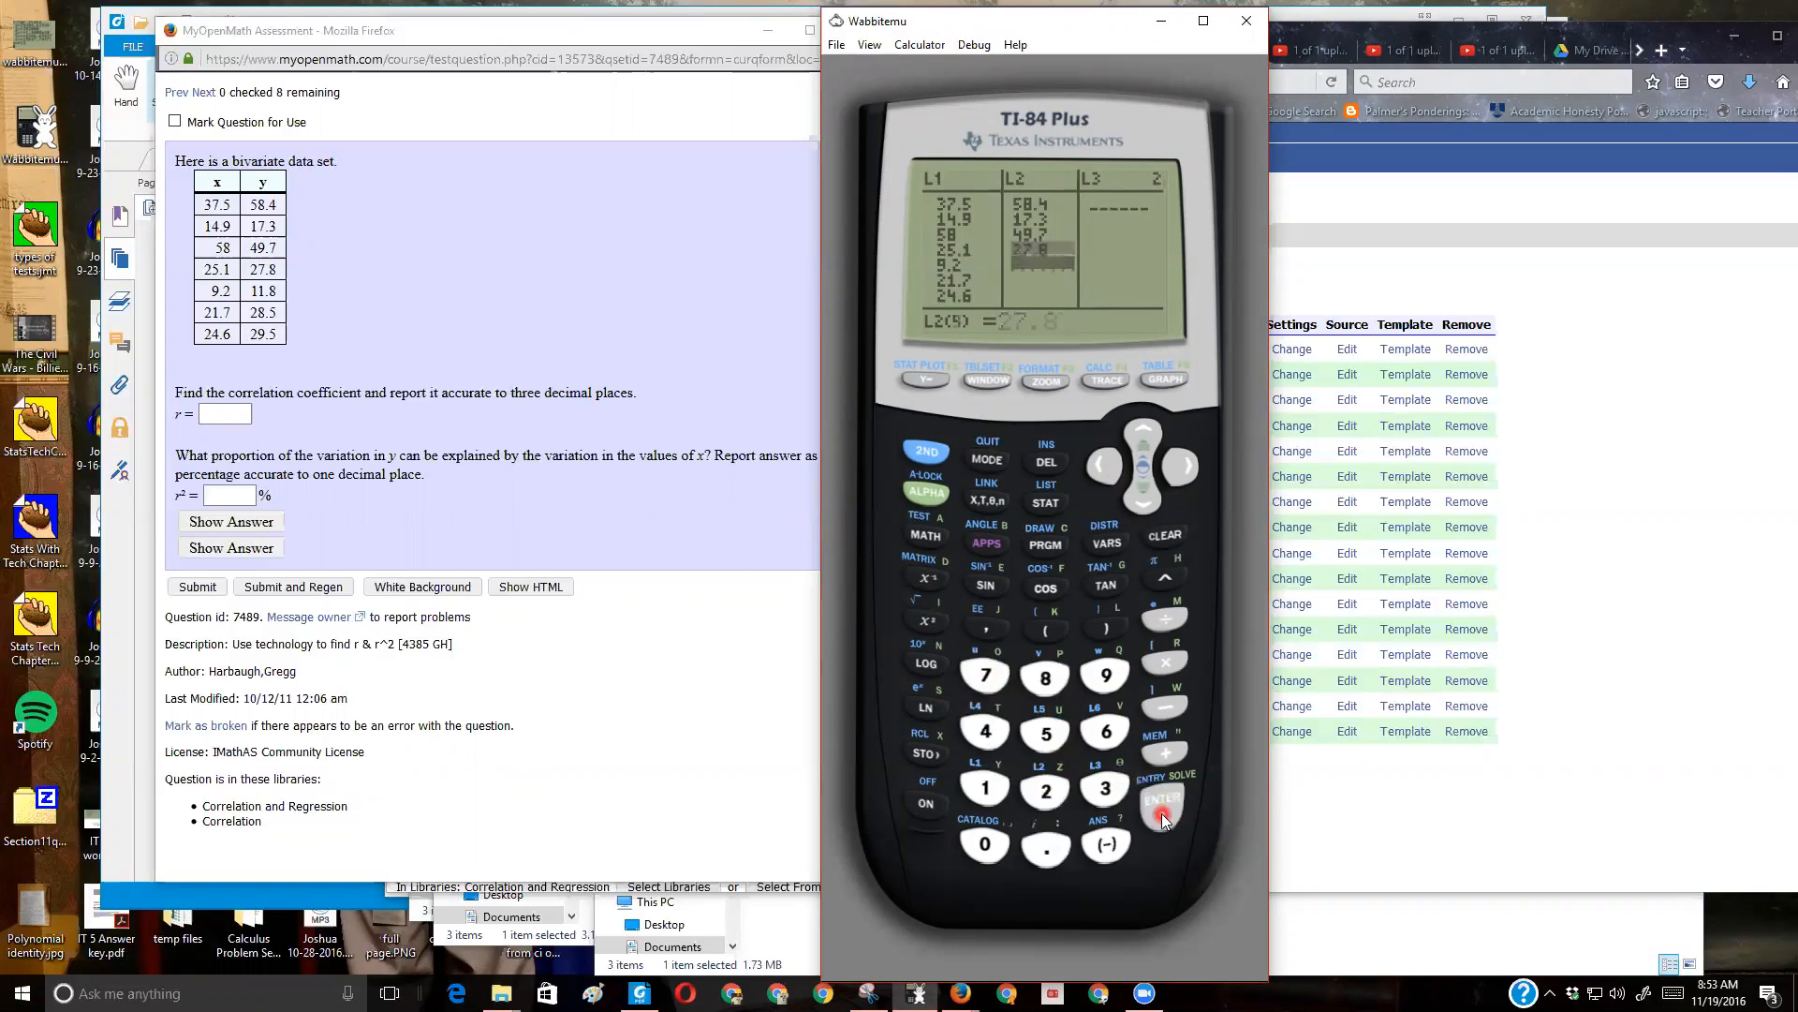
pyautogui.click(986, 789)
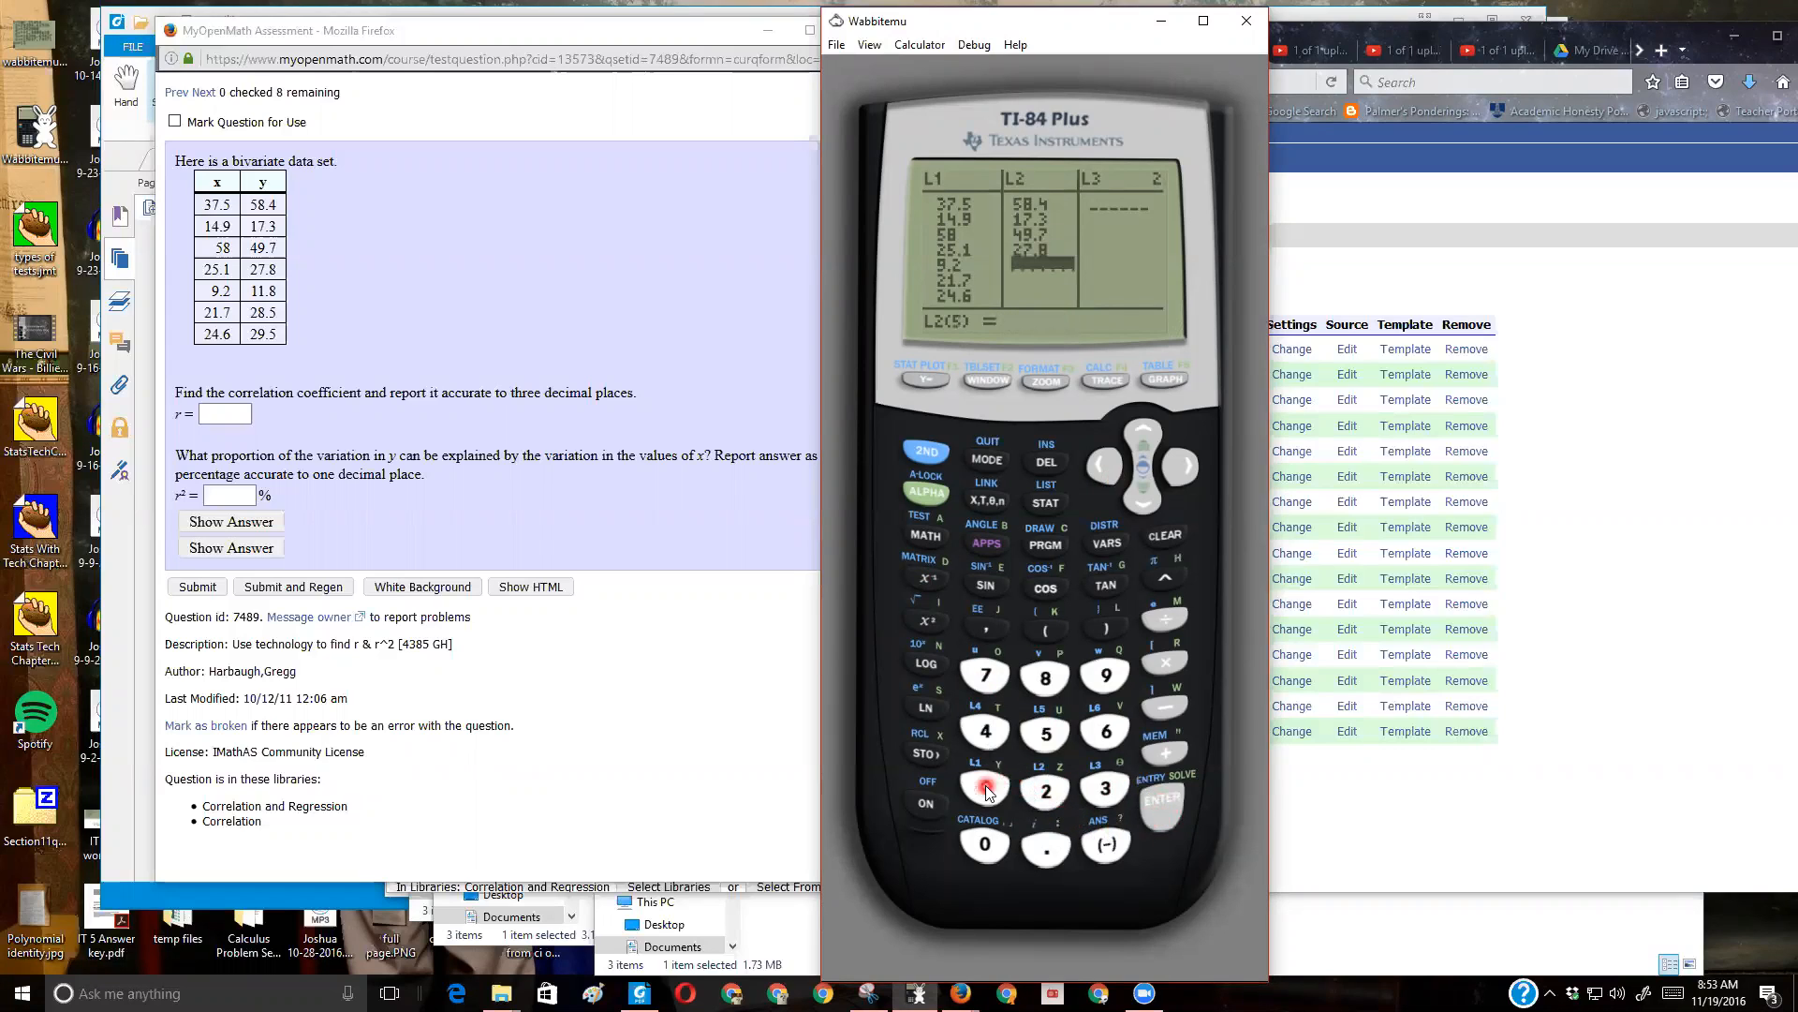
pyautogui.click(1162, 798)
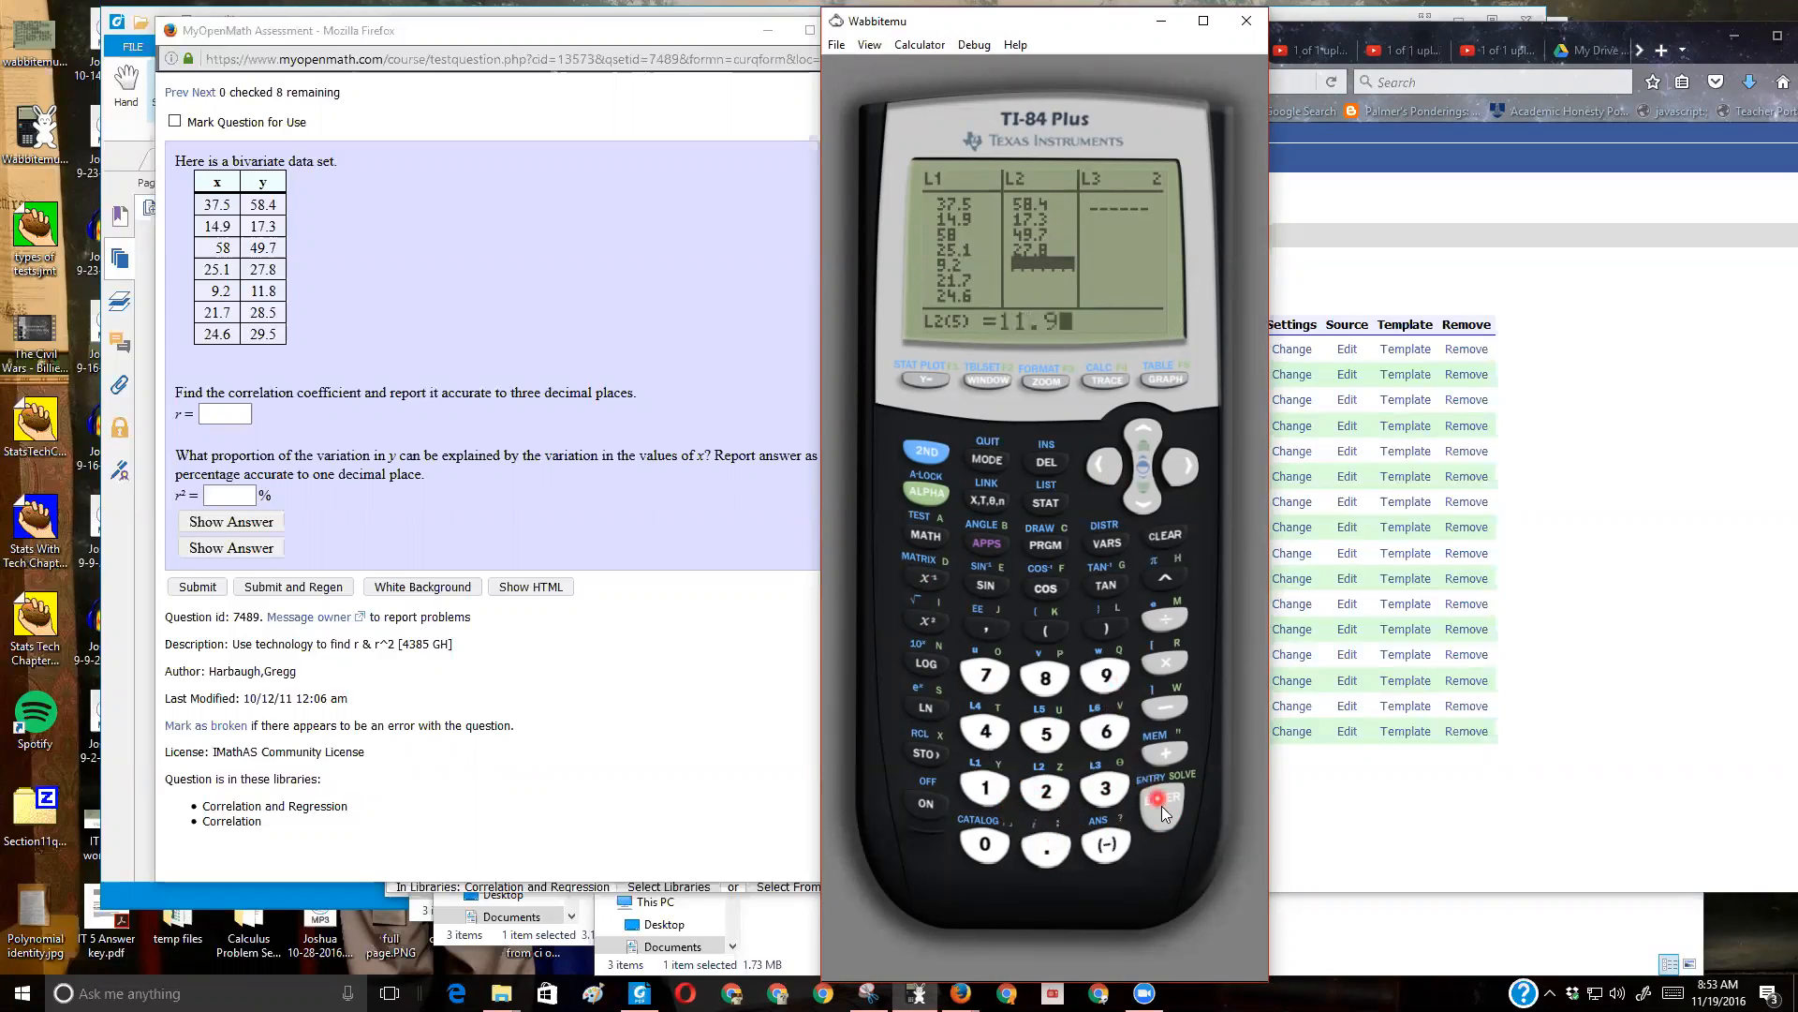
pyautogui.click(1161, 800)
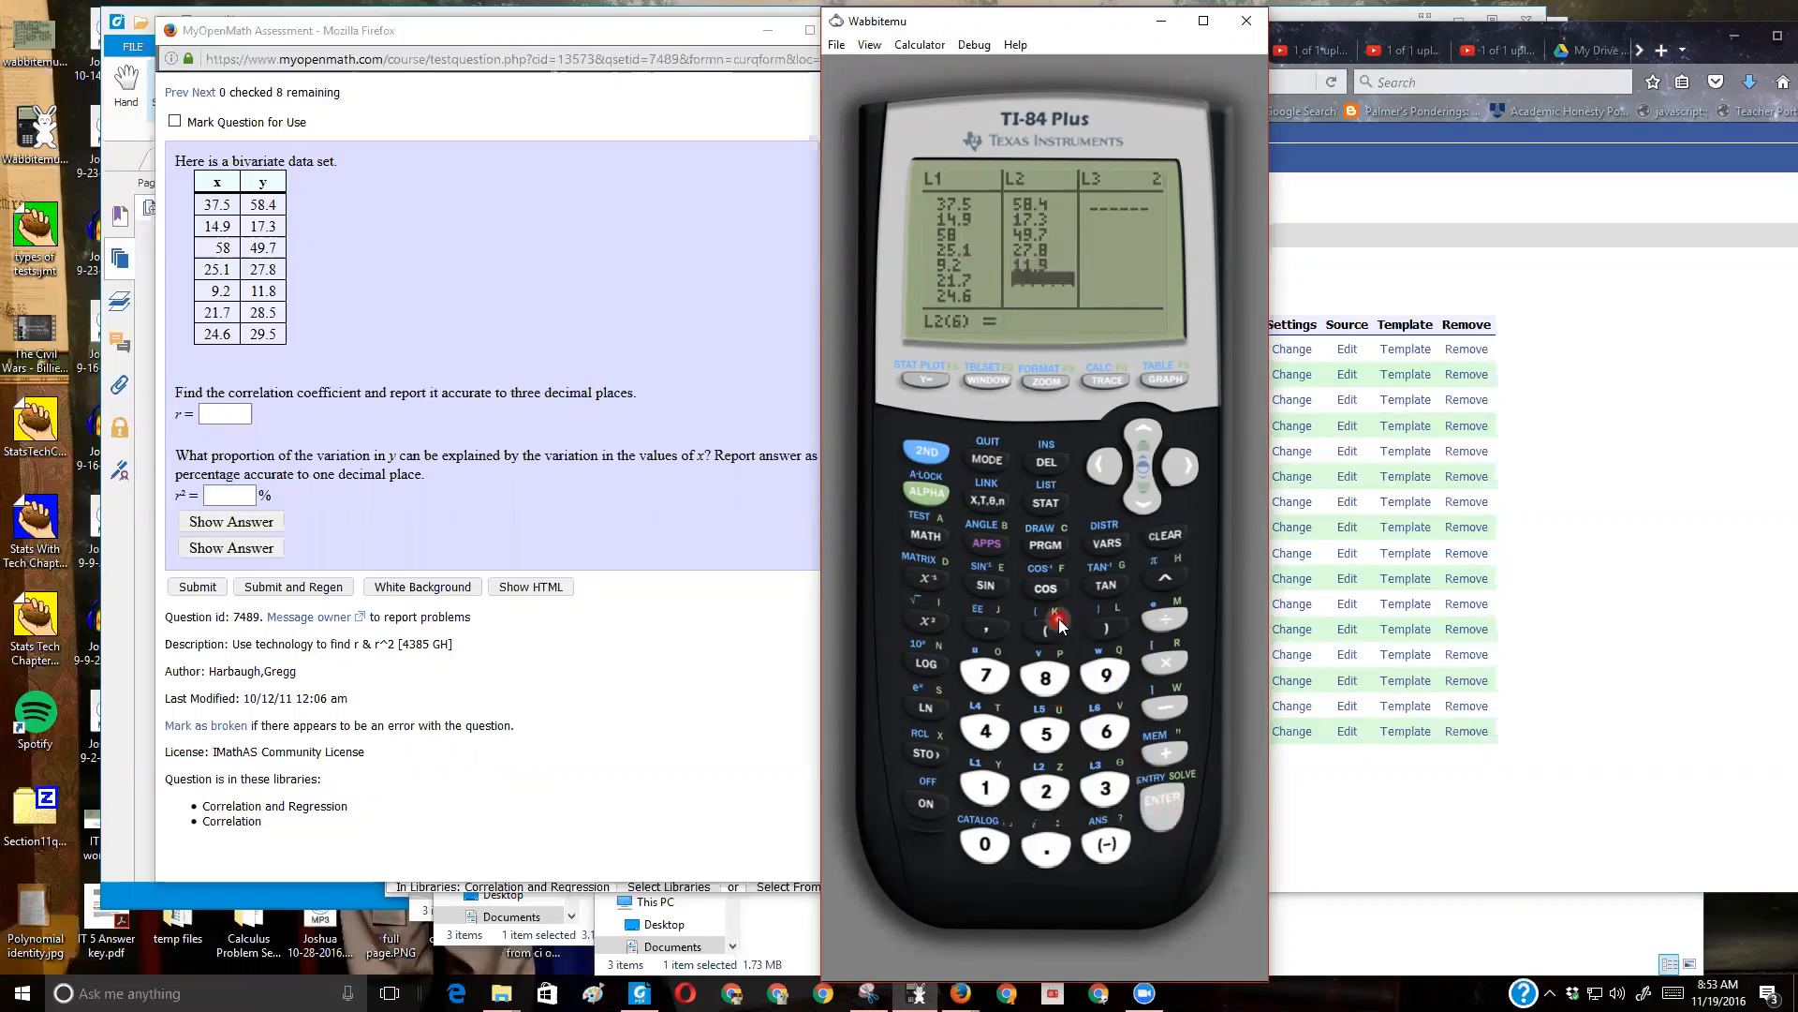
pyautogui.click(1143, 438)
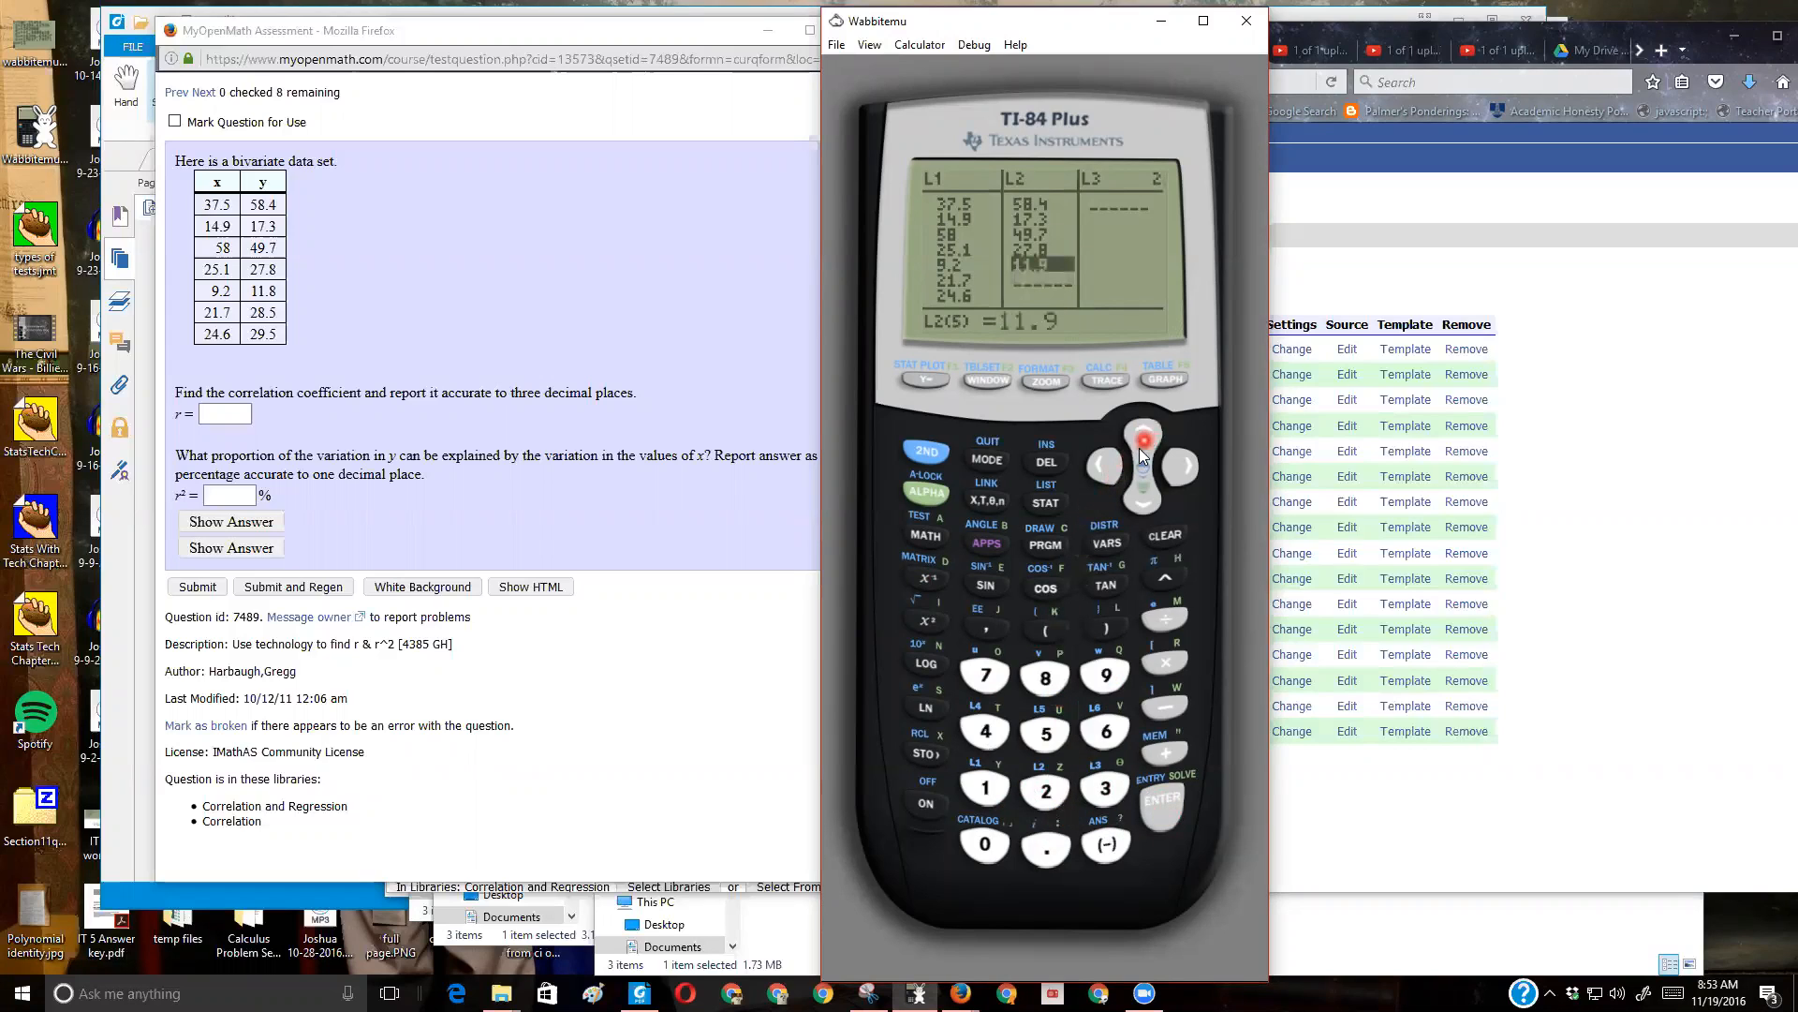
pyautogui.click(1046, 845)
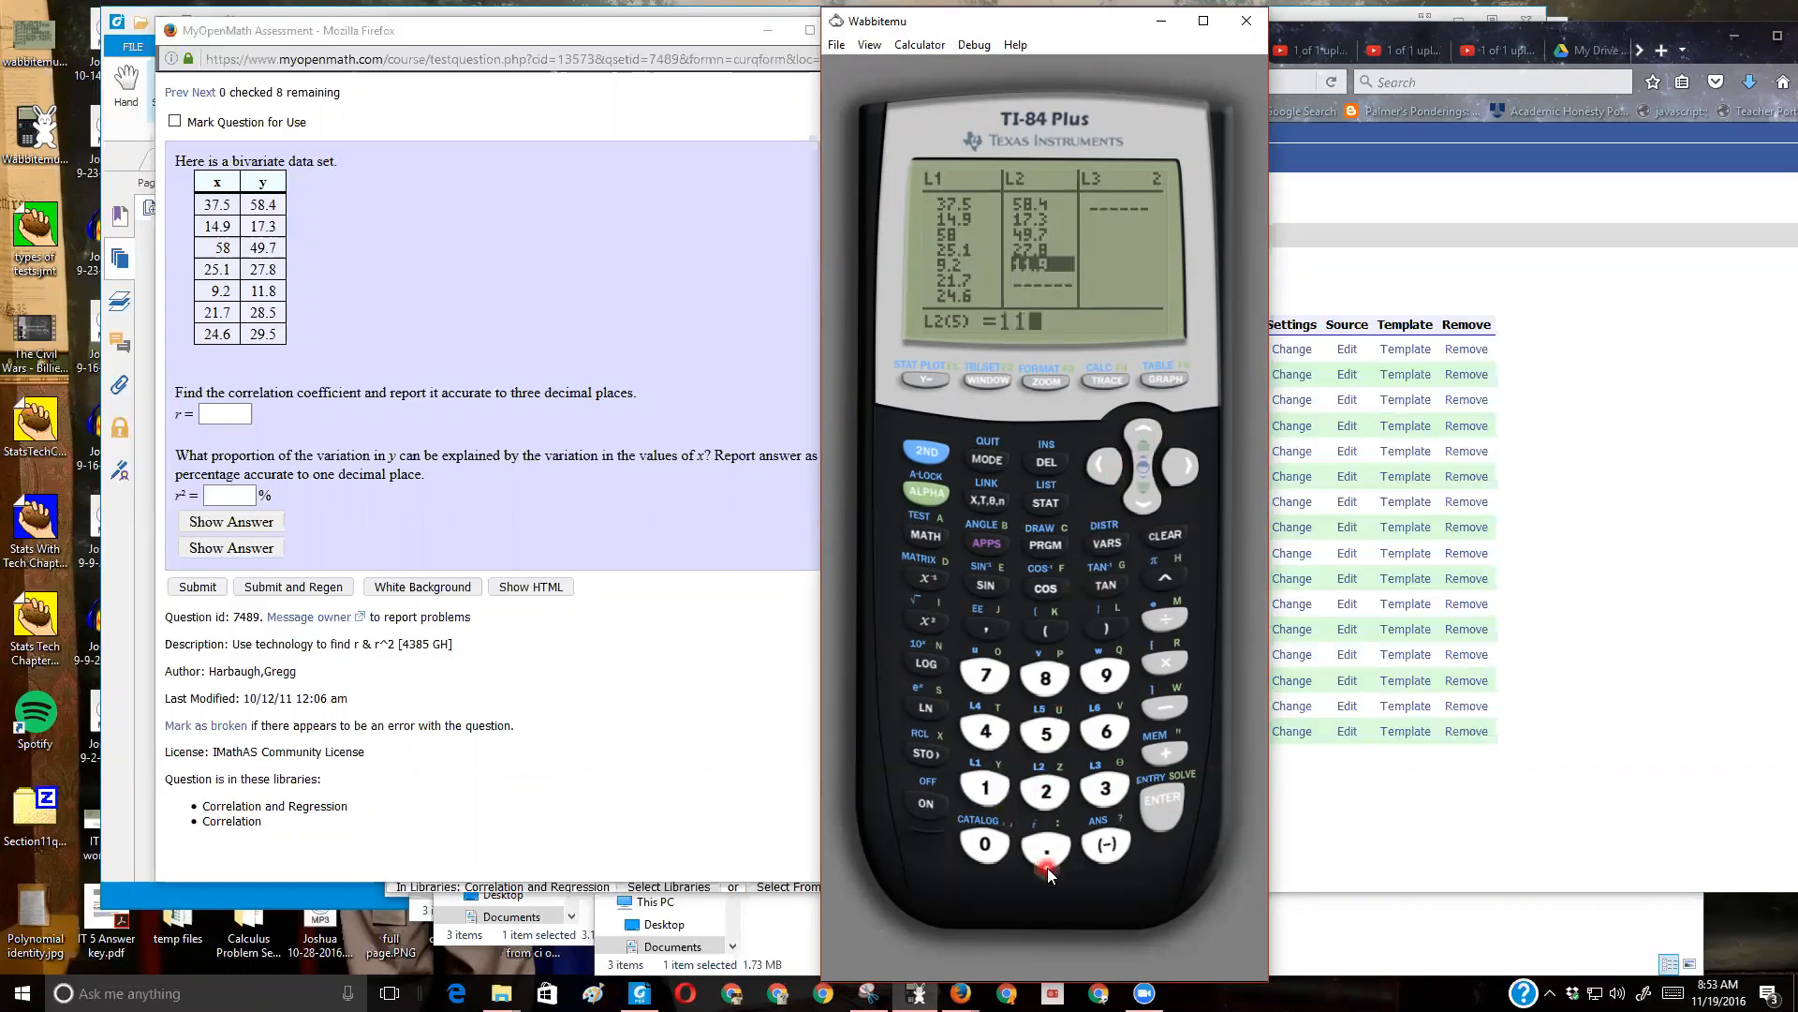
pyautogui.click(1162, 806)
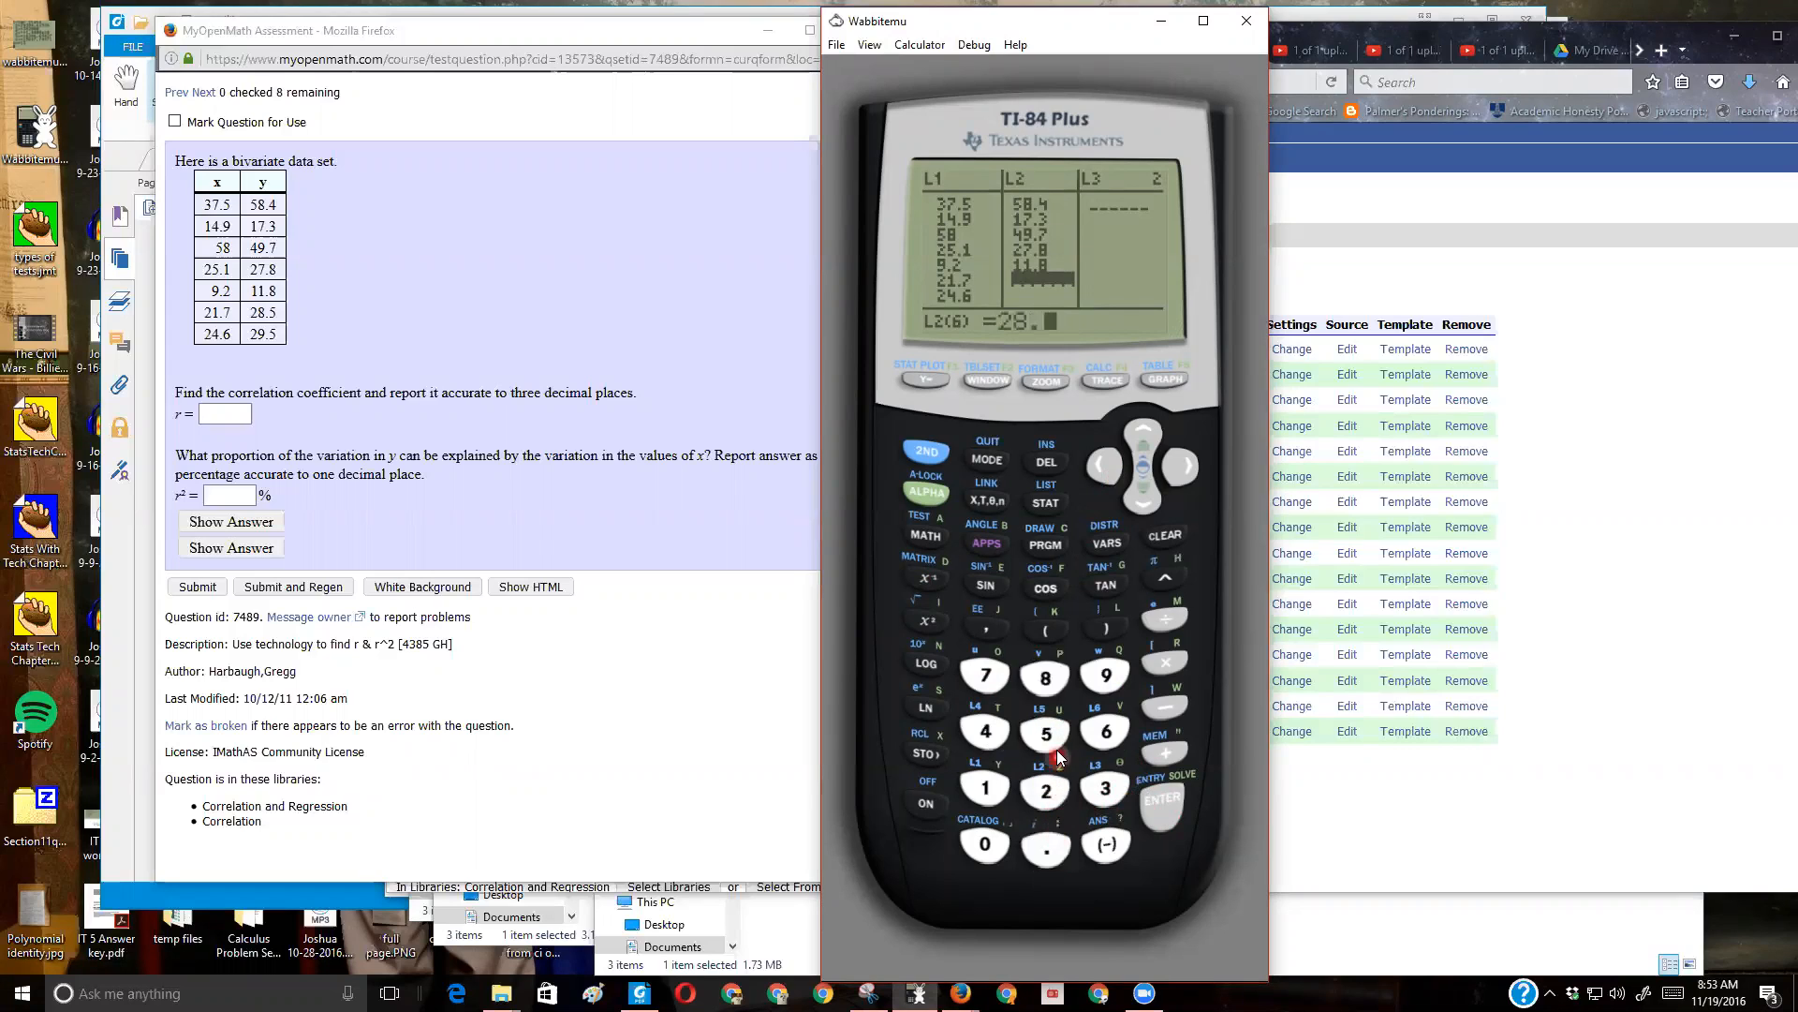
pyautogui.click(985, 843)
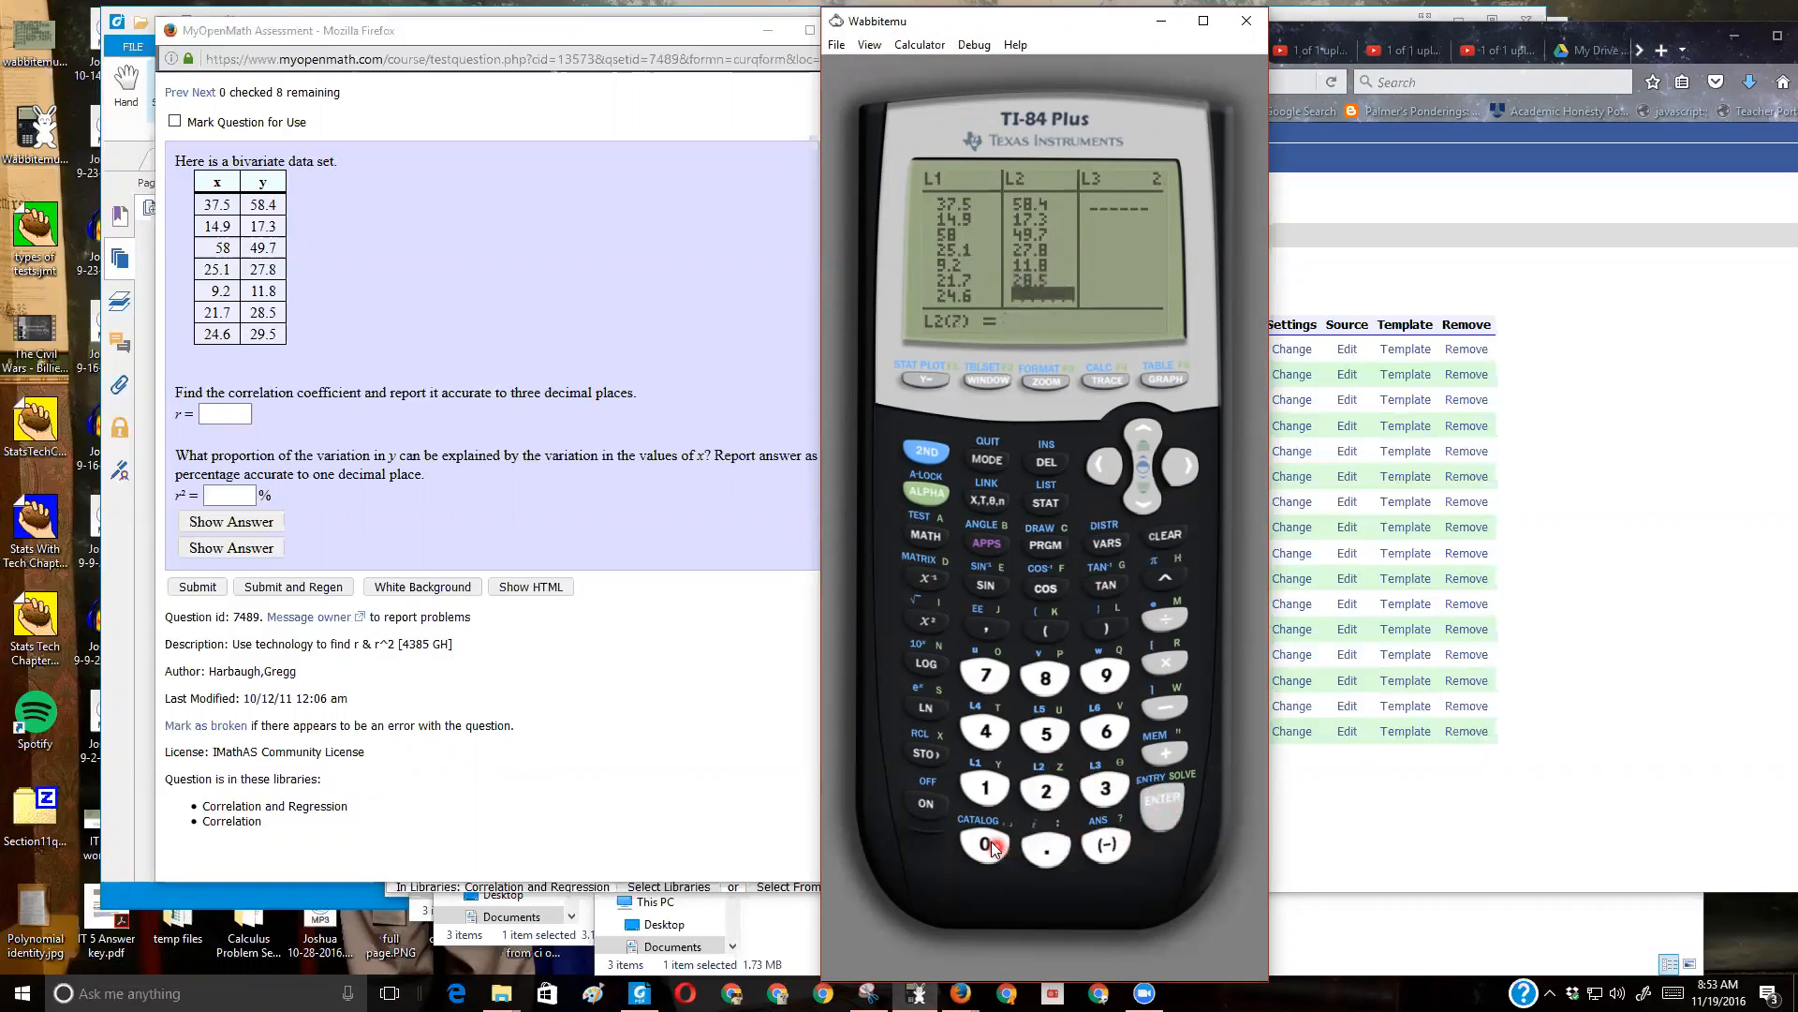
pyautogui.click(1046, 845)
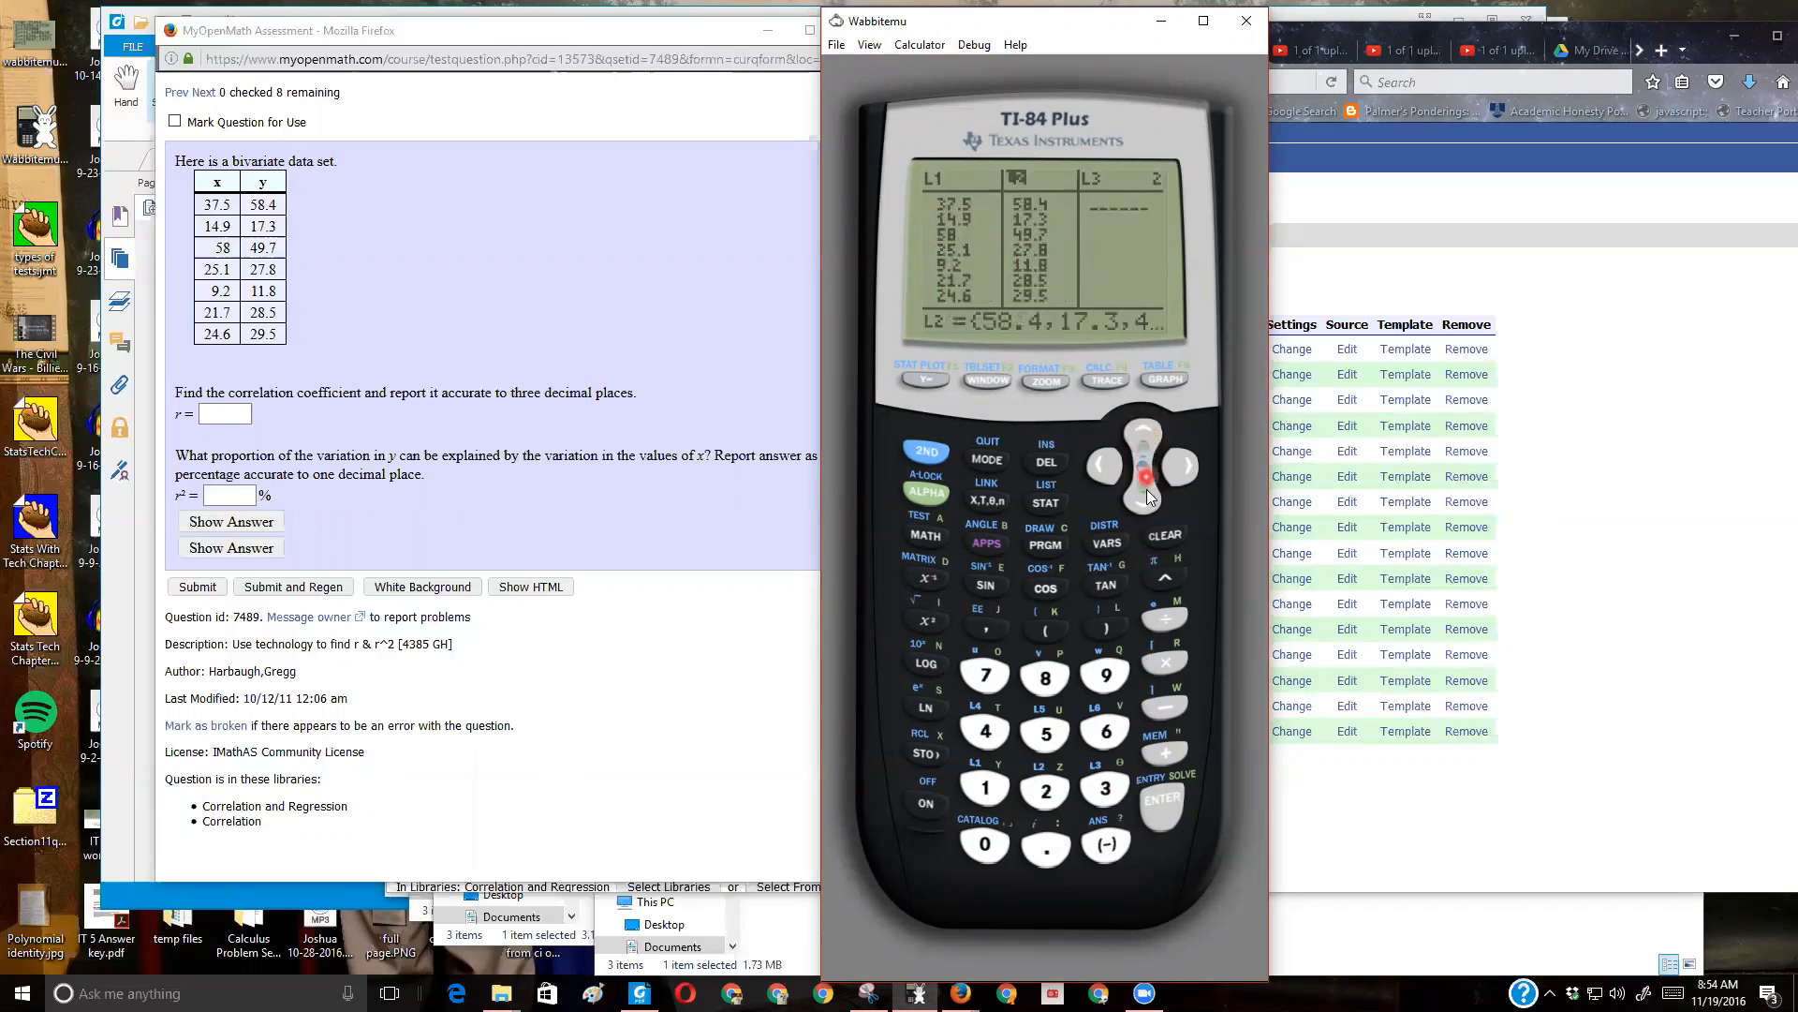
# - Scroll through L2 to verify the entries, then quit to the home screen
pyautogui.click(1143, 506)
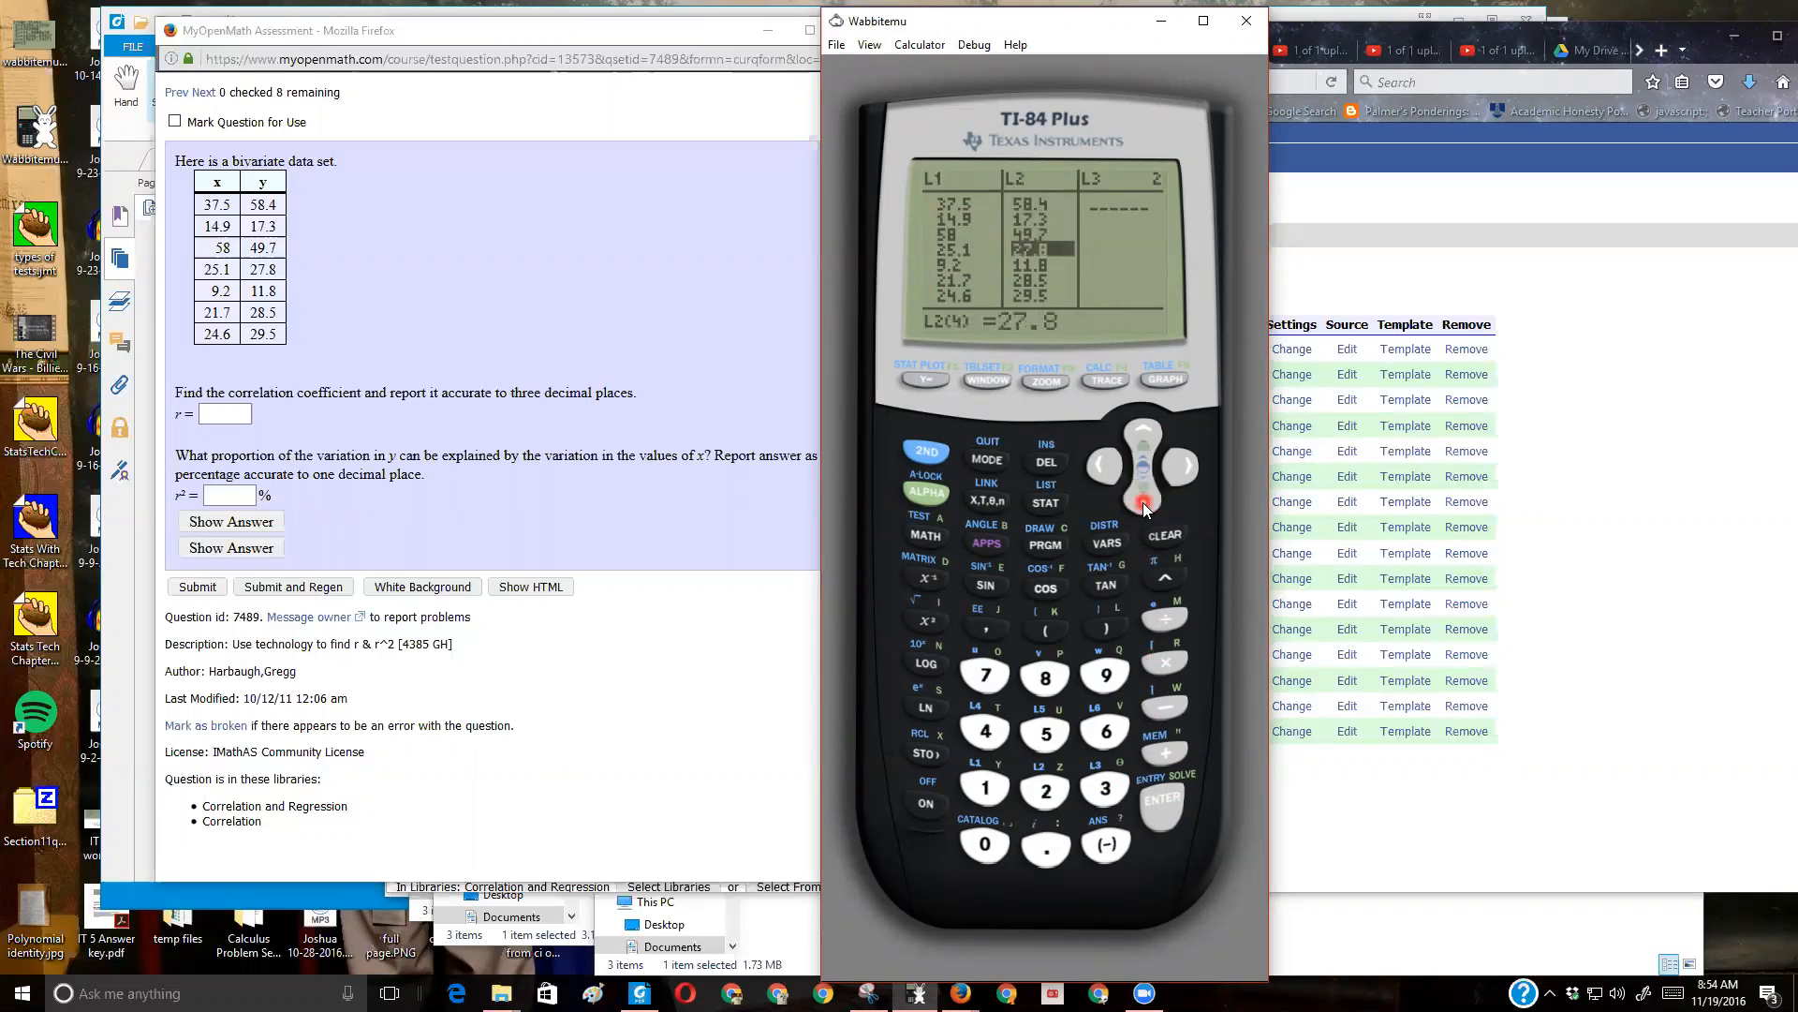
pyautogui.click(1142, 501)
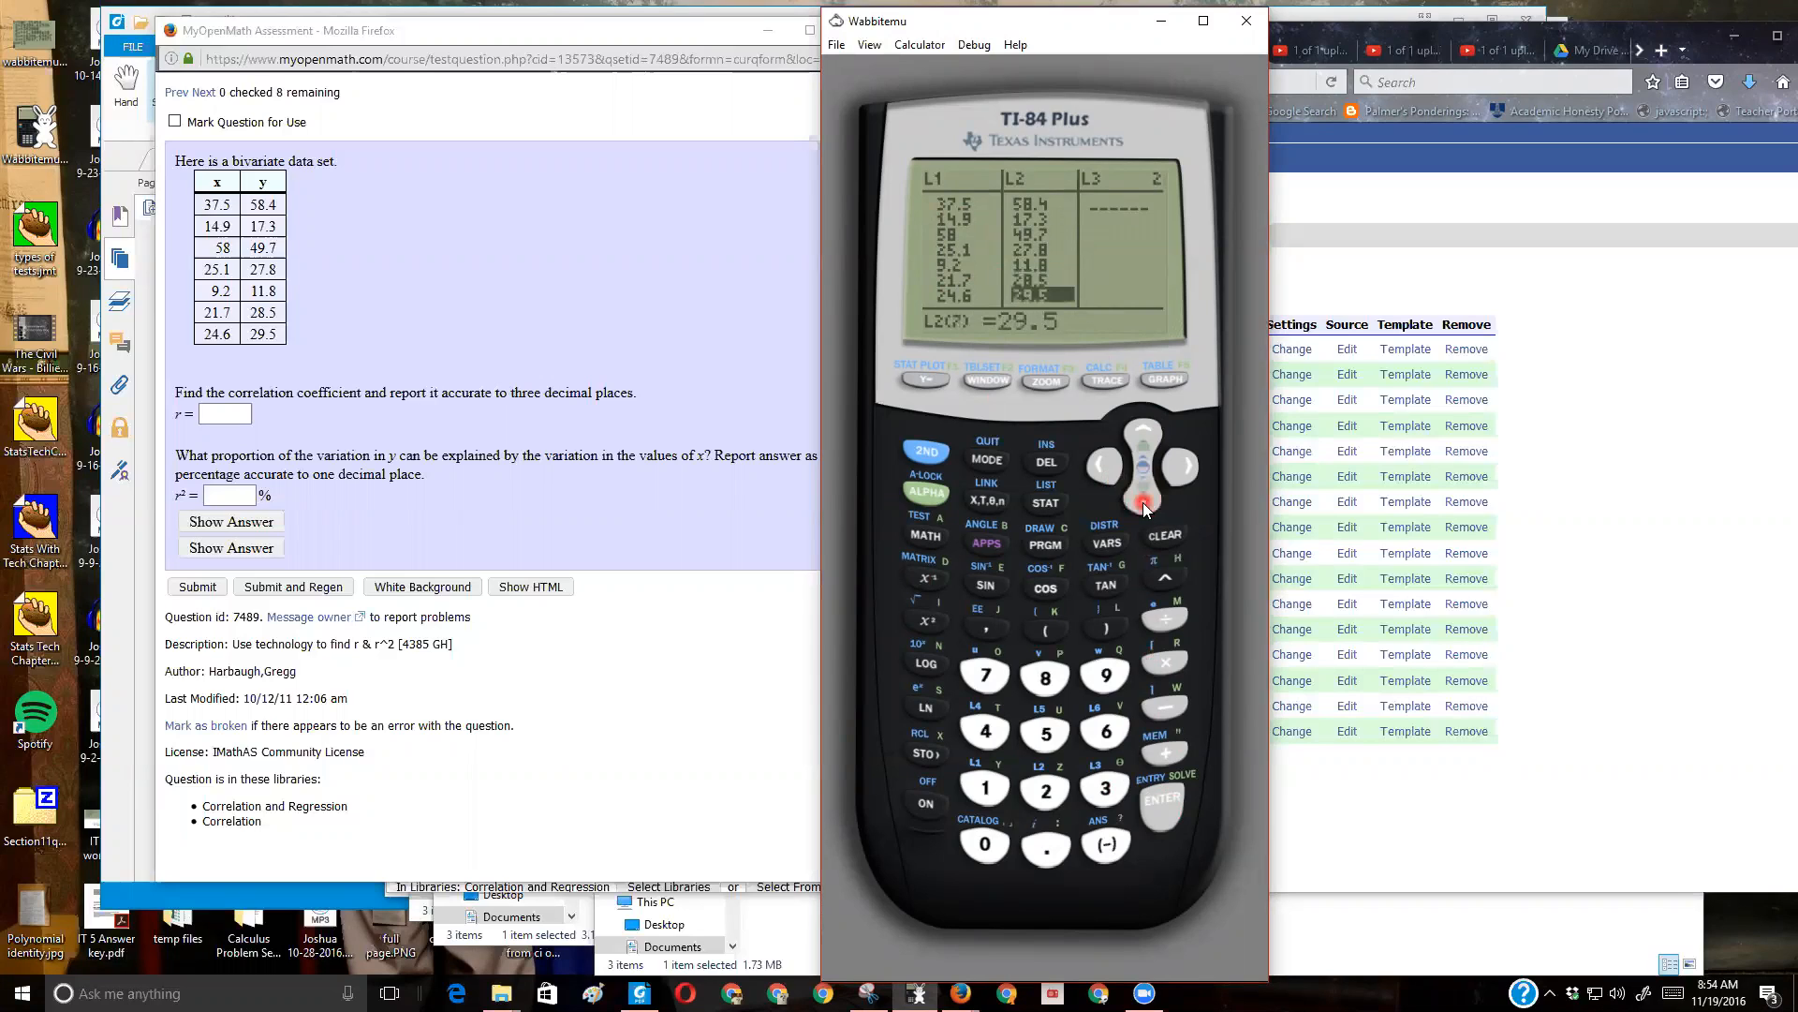
pyautogui.click(1143, 498)
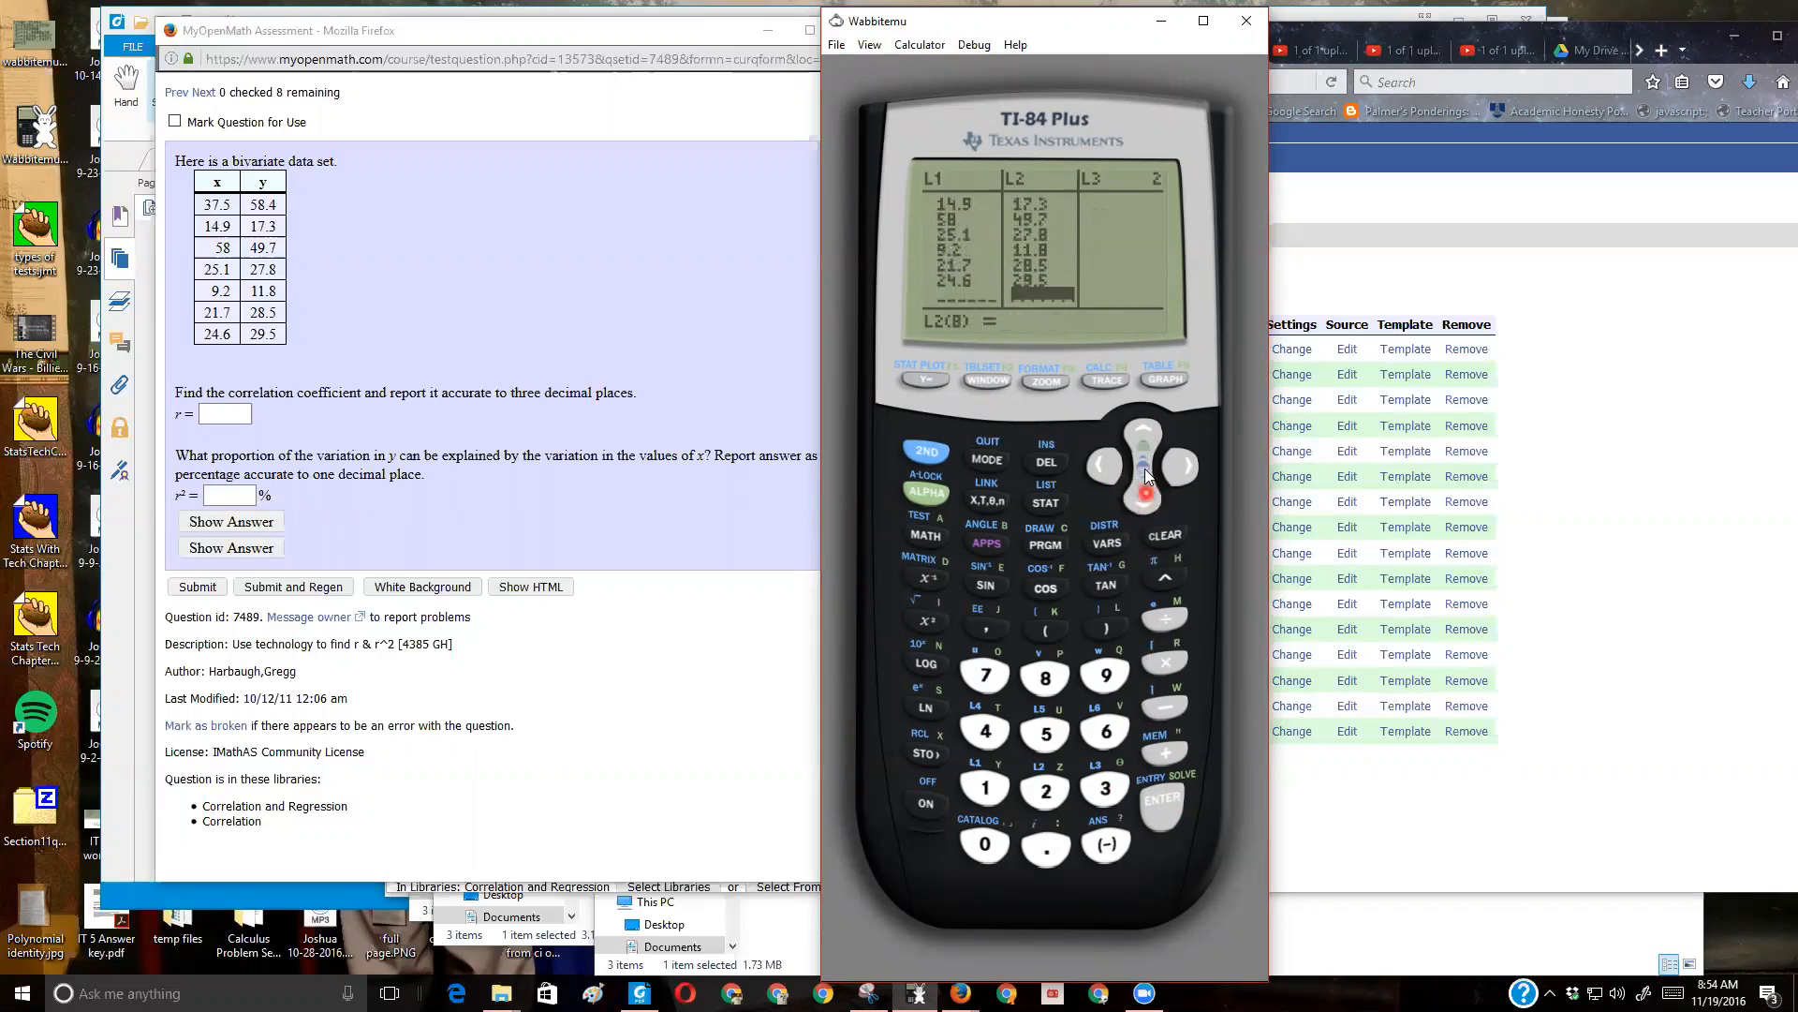
pyautogui.click(1142, 434)
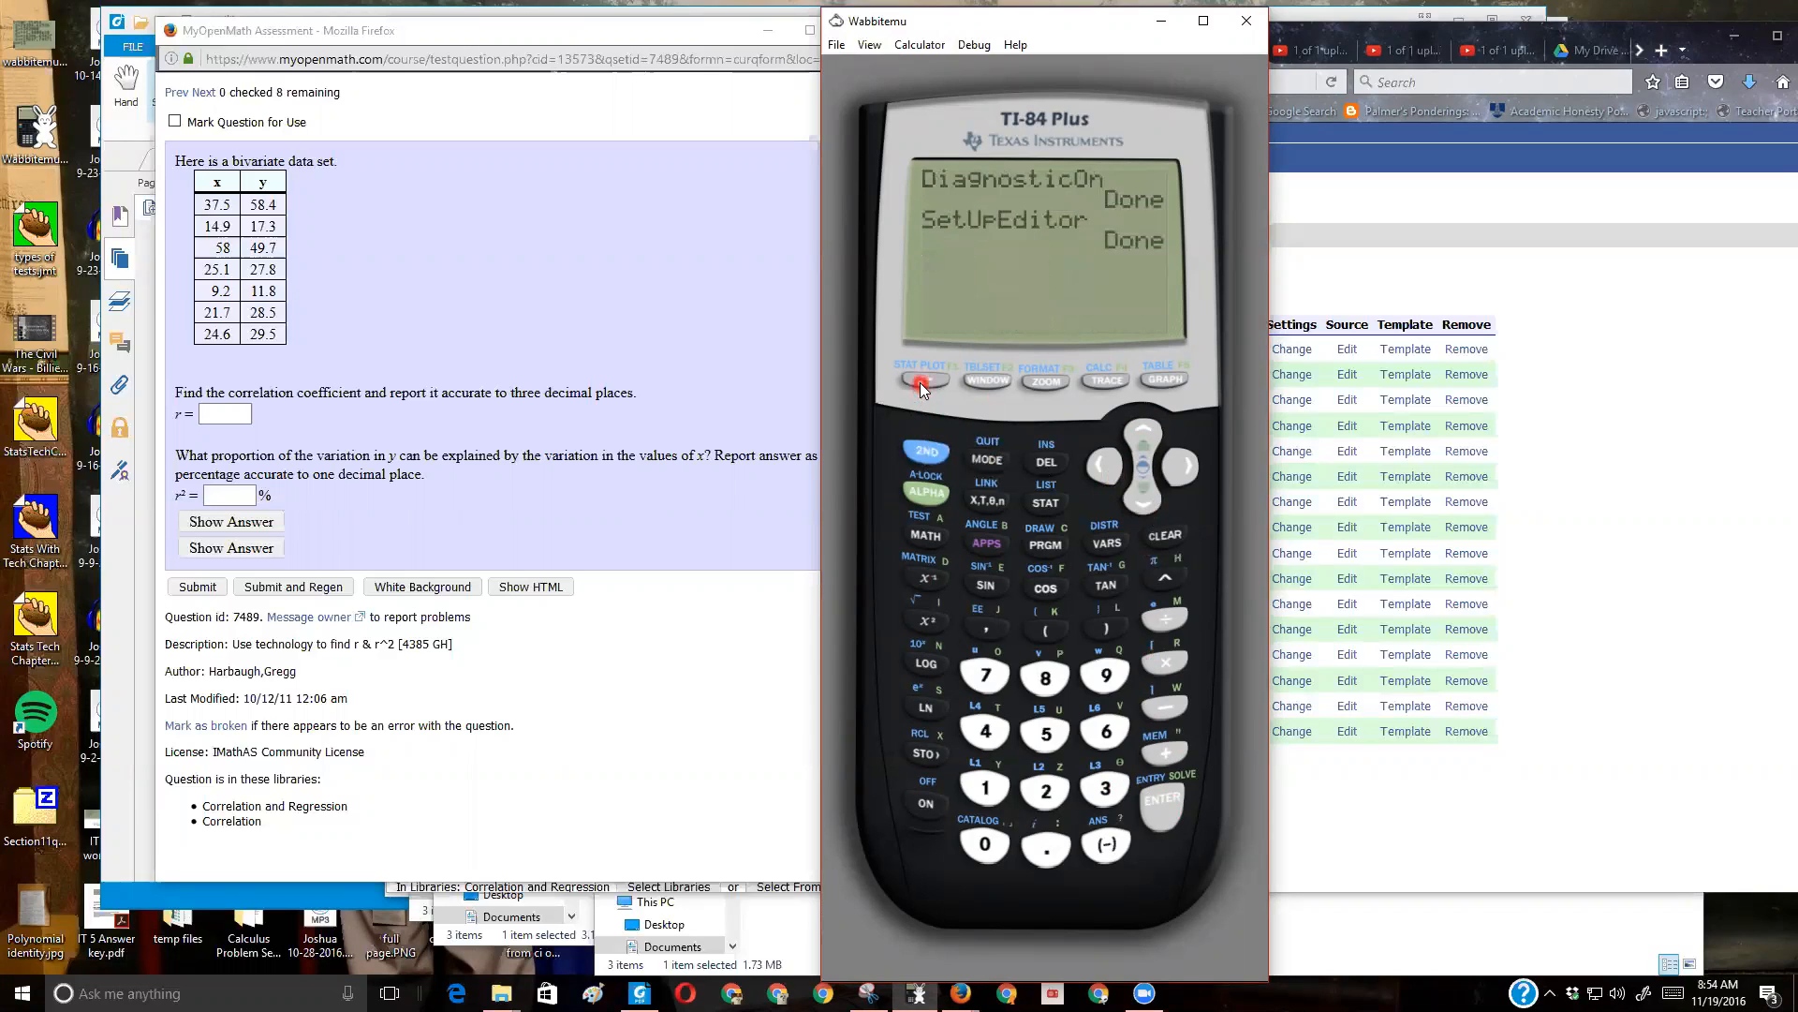
pyautogui.click(979, 763)
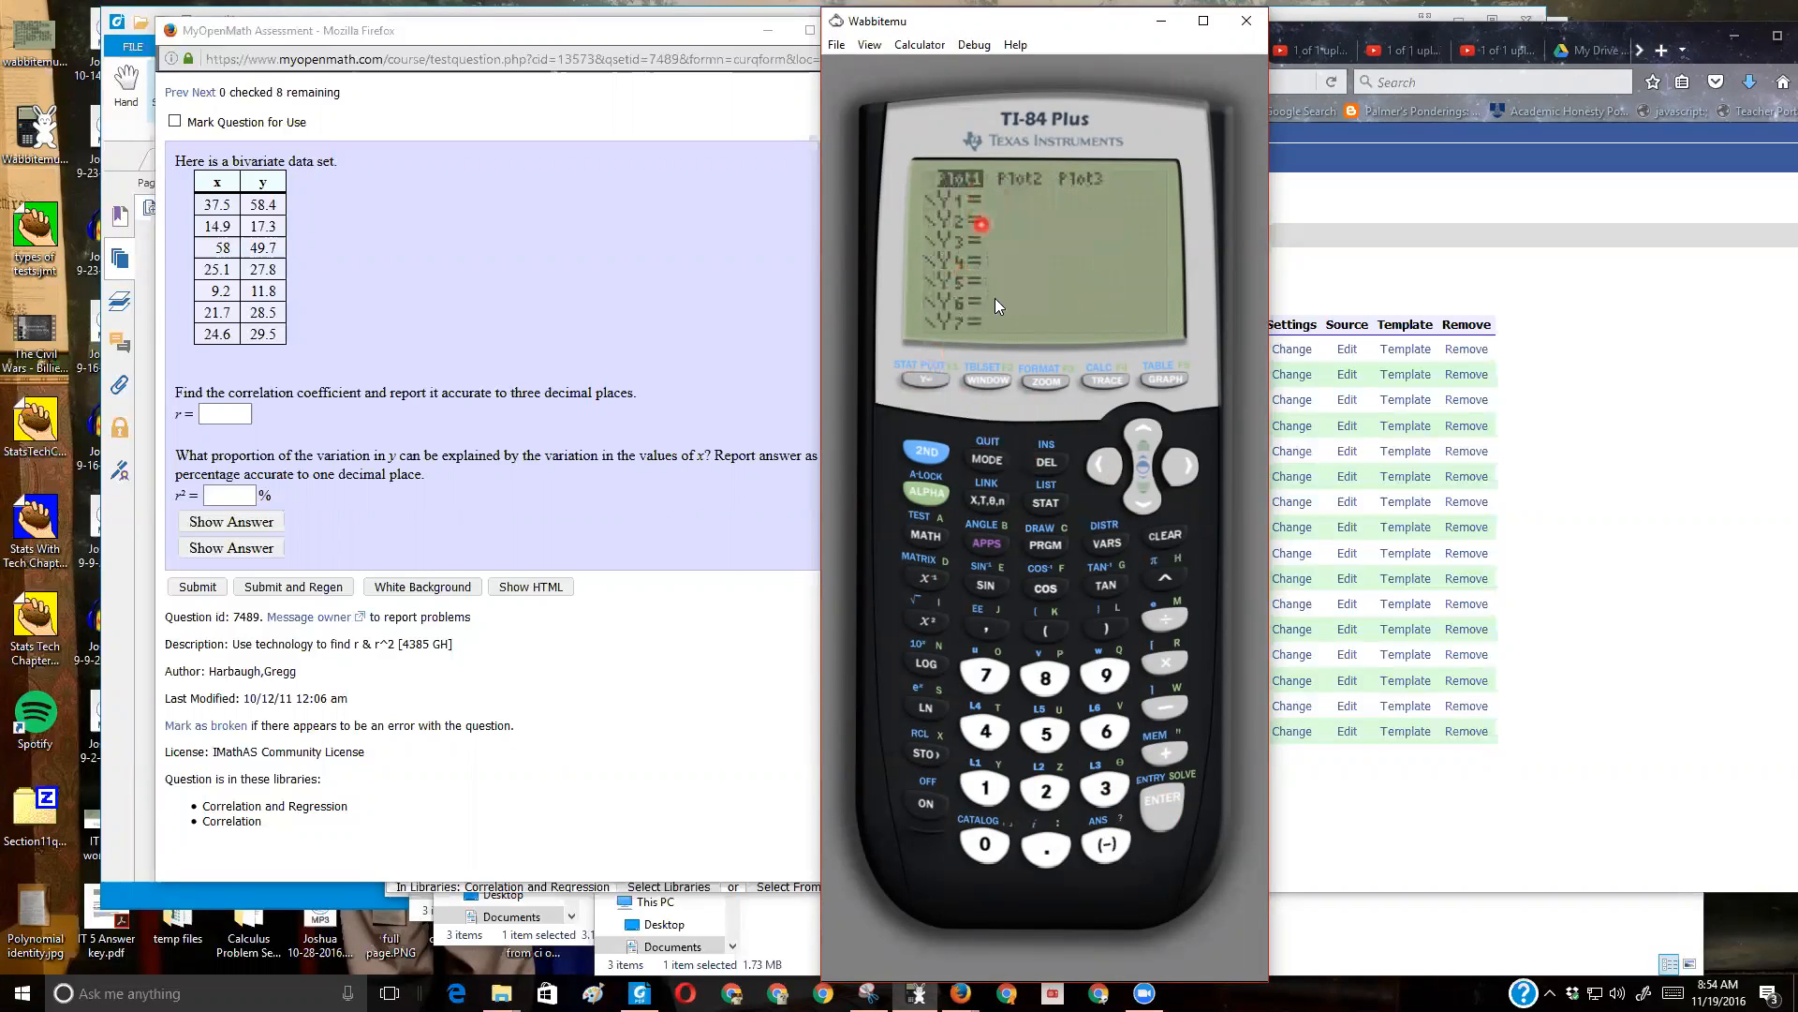
pyautogui.click(1045, 380)
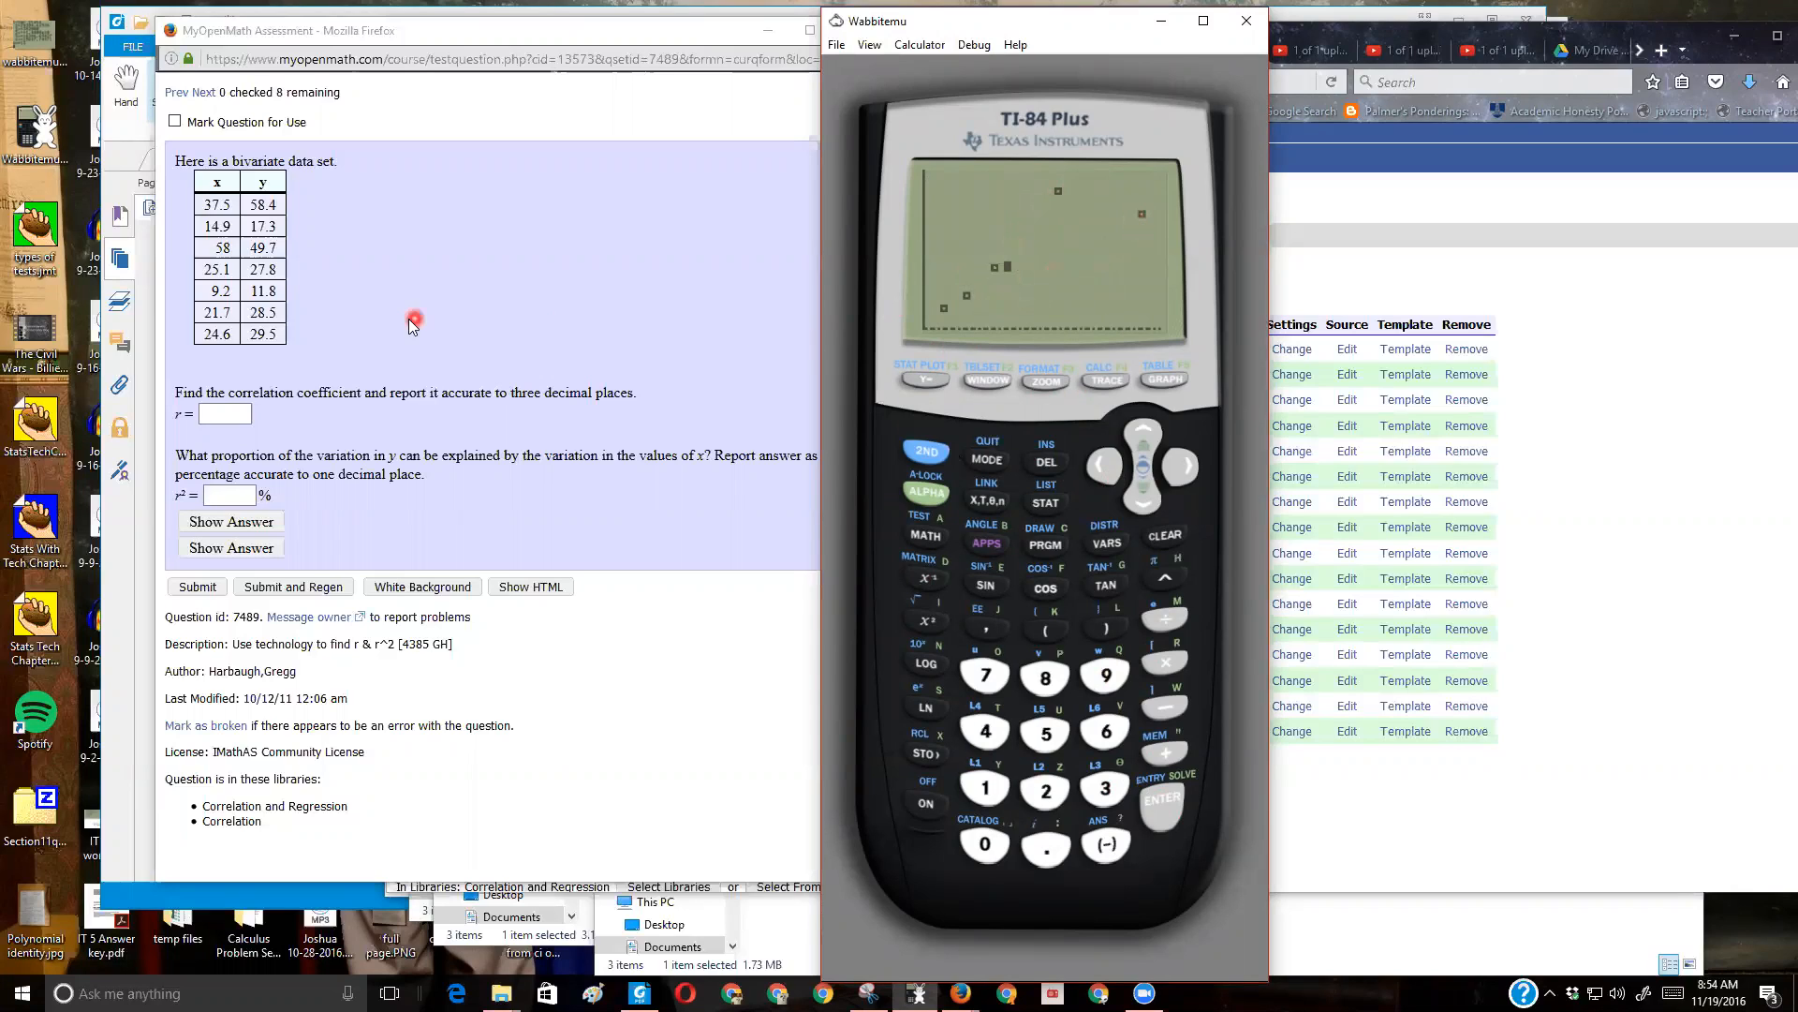
pyautogui.moveTo(248, 343)
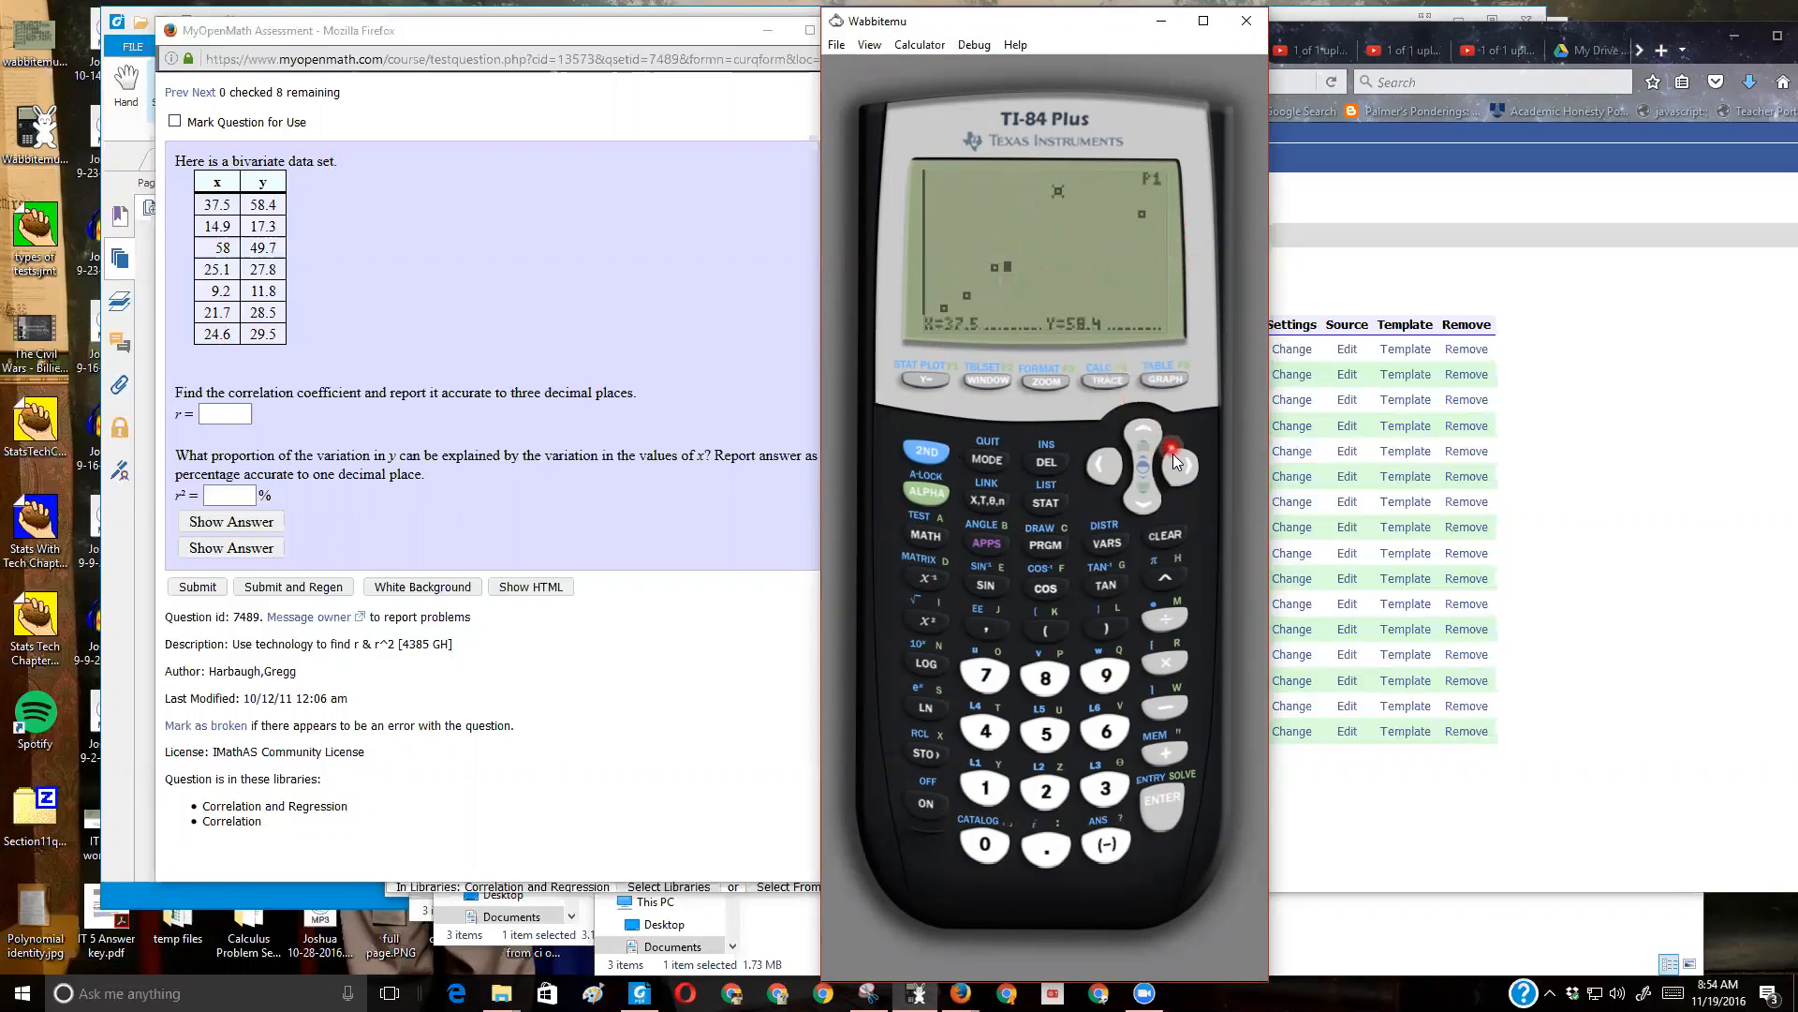
pyautogui.click(1179, 464)
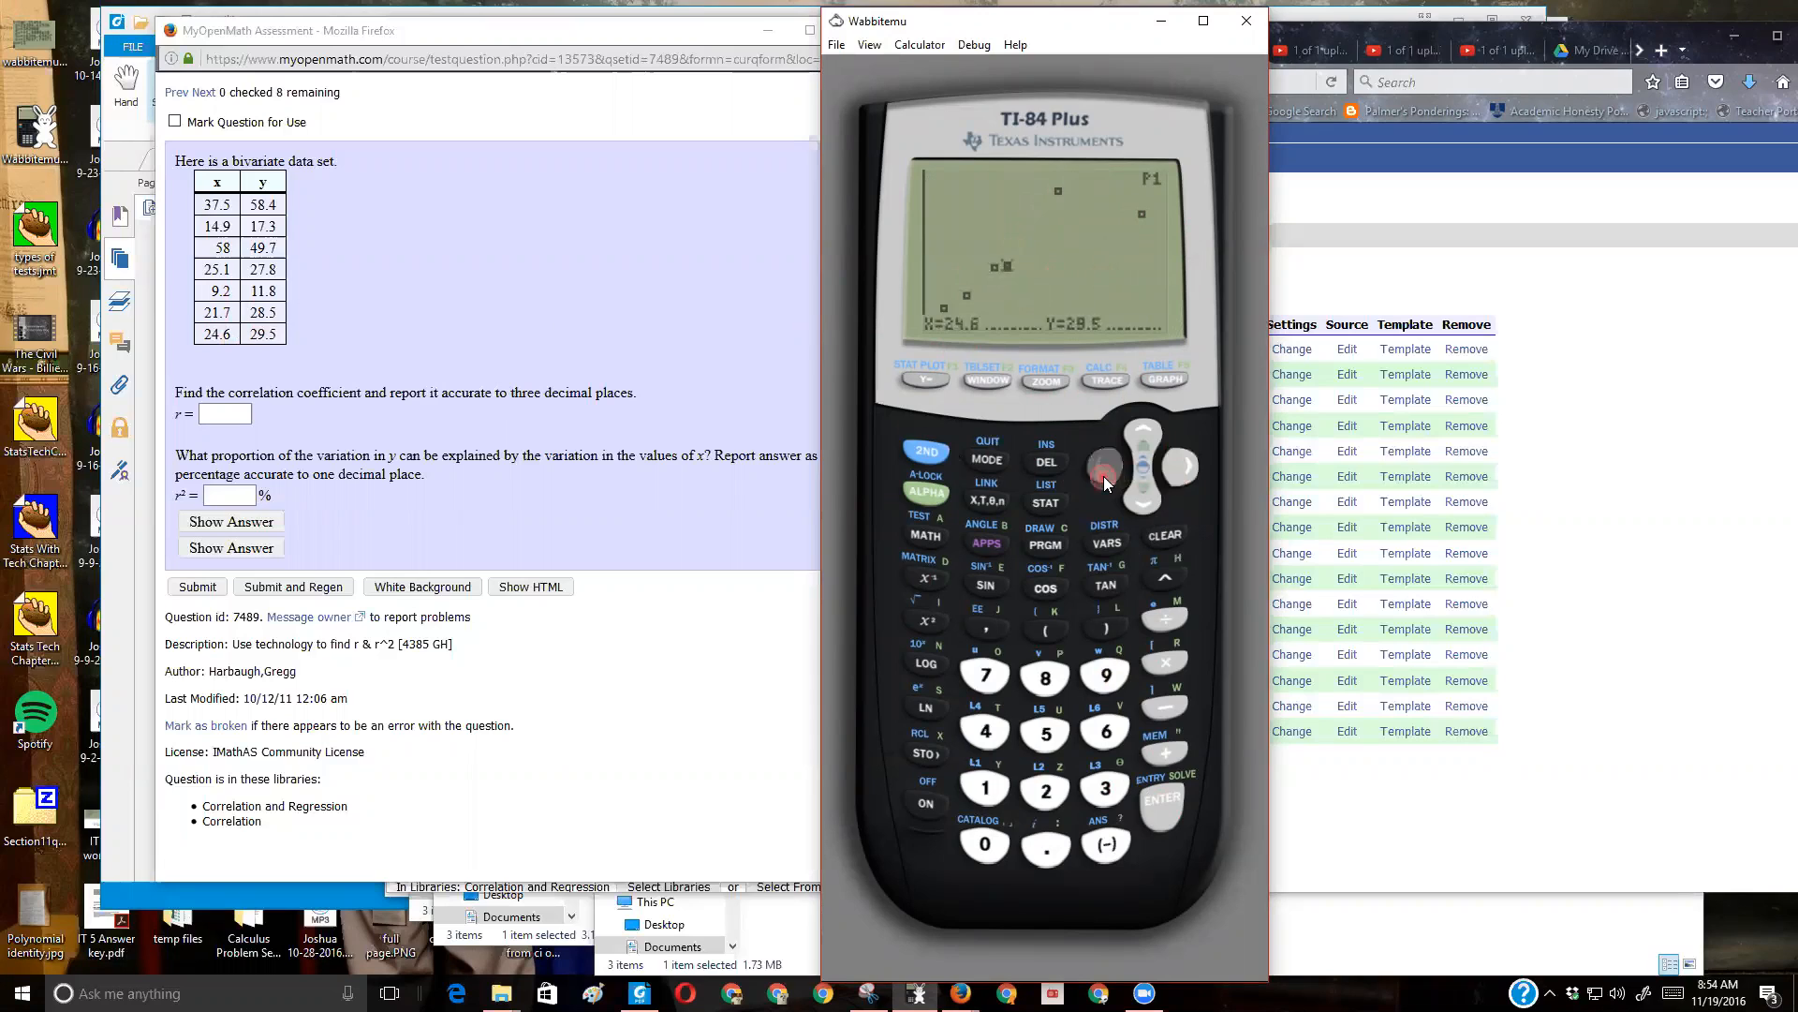
pyautogui.click(1105, 472)
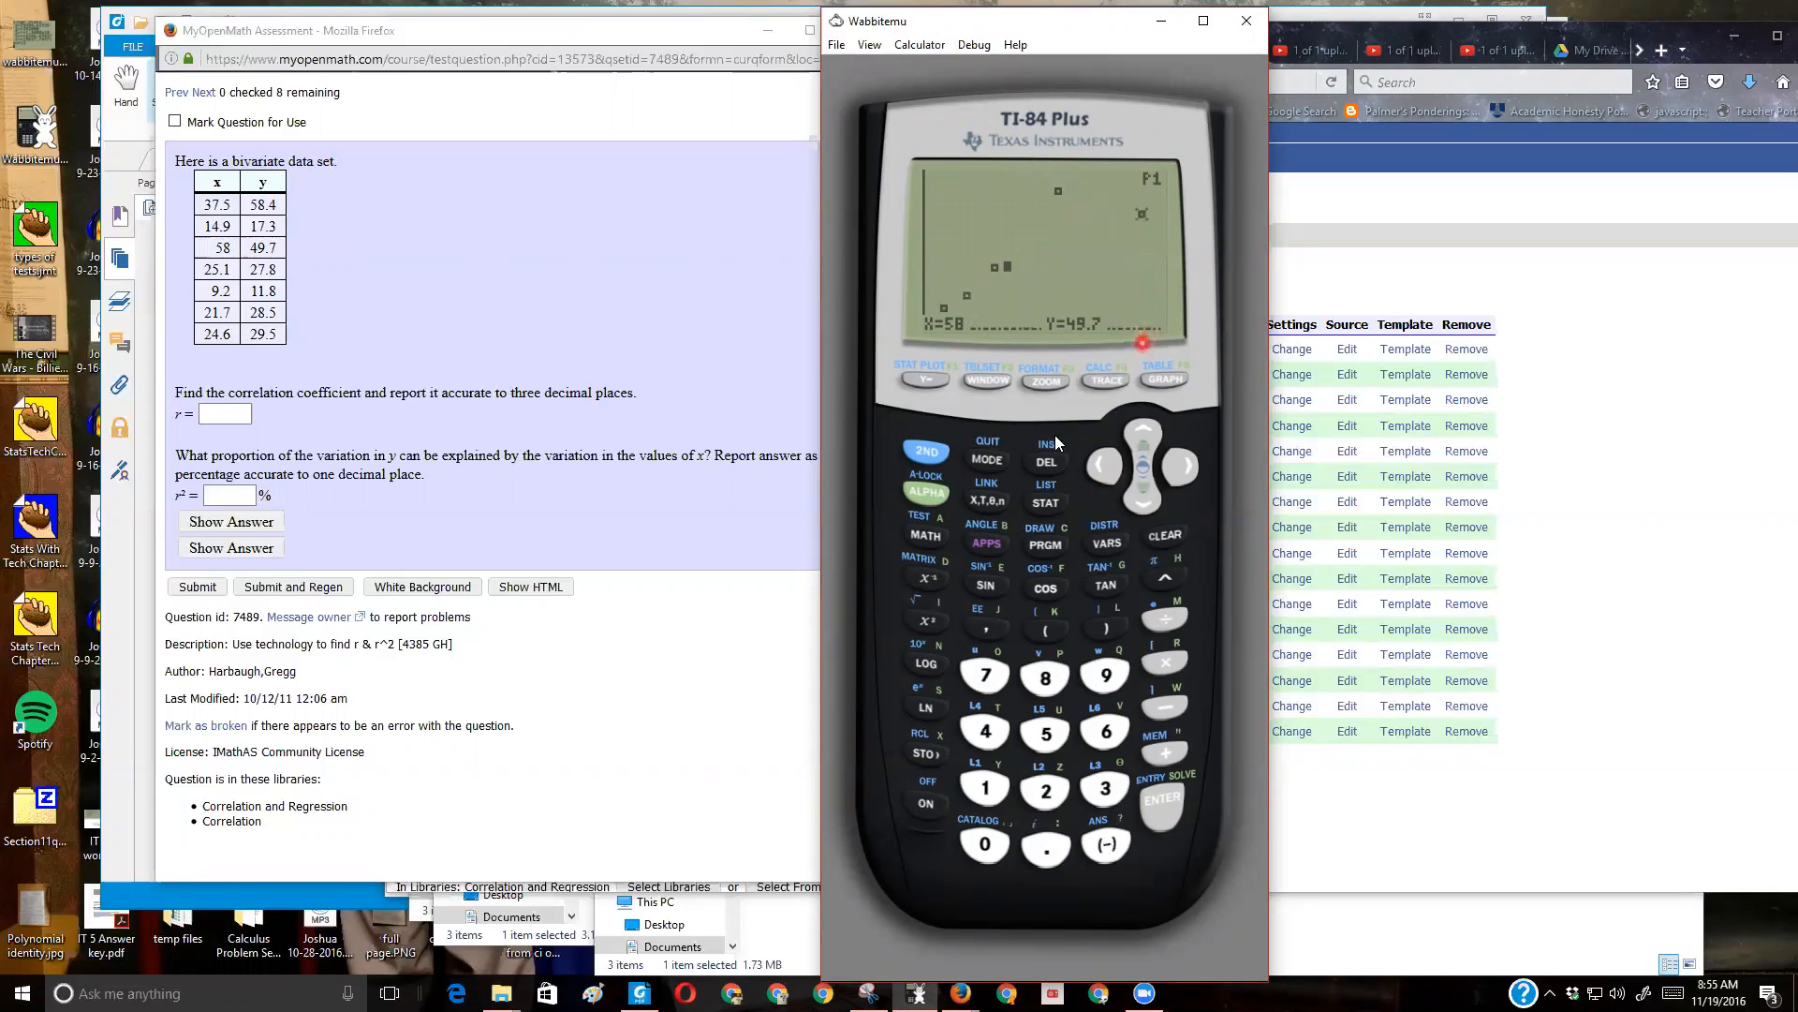
pyautogui.click(925, 491)
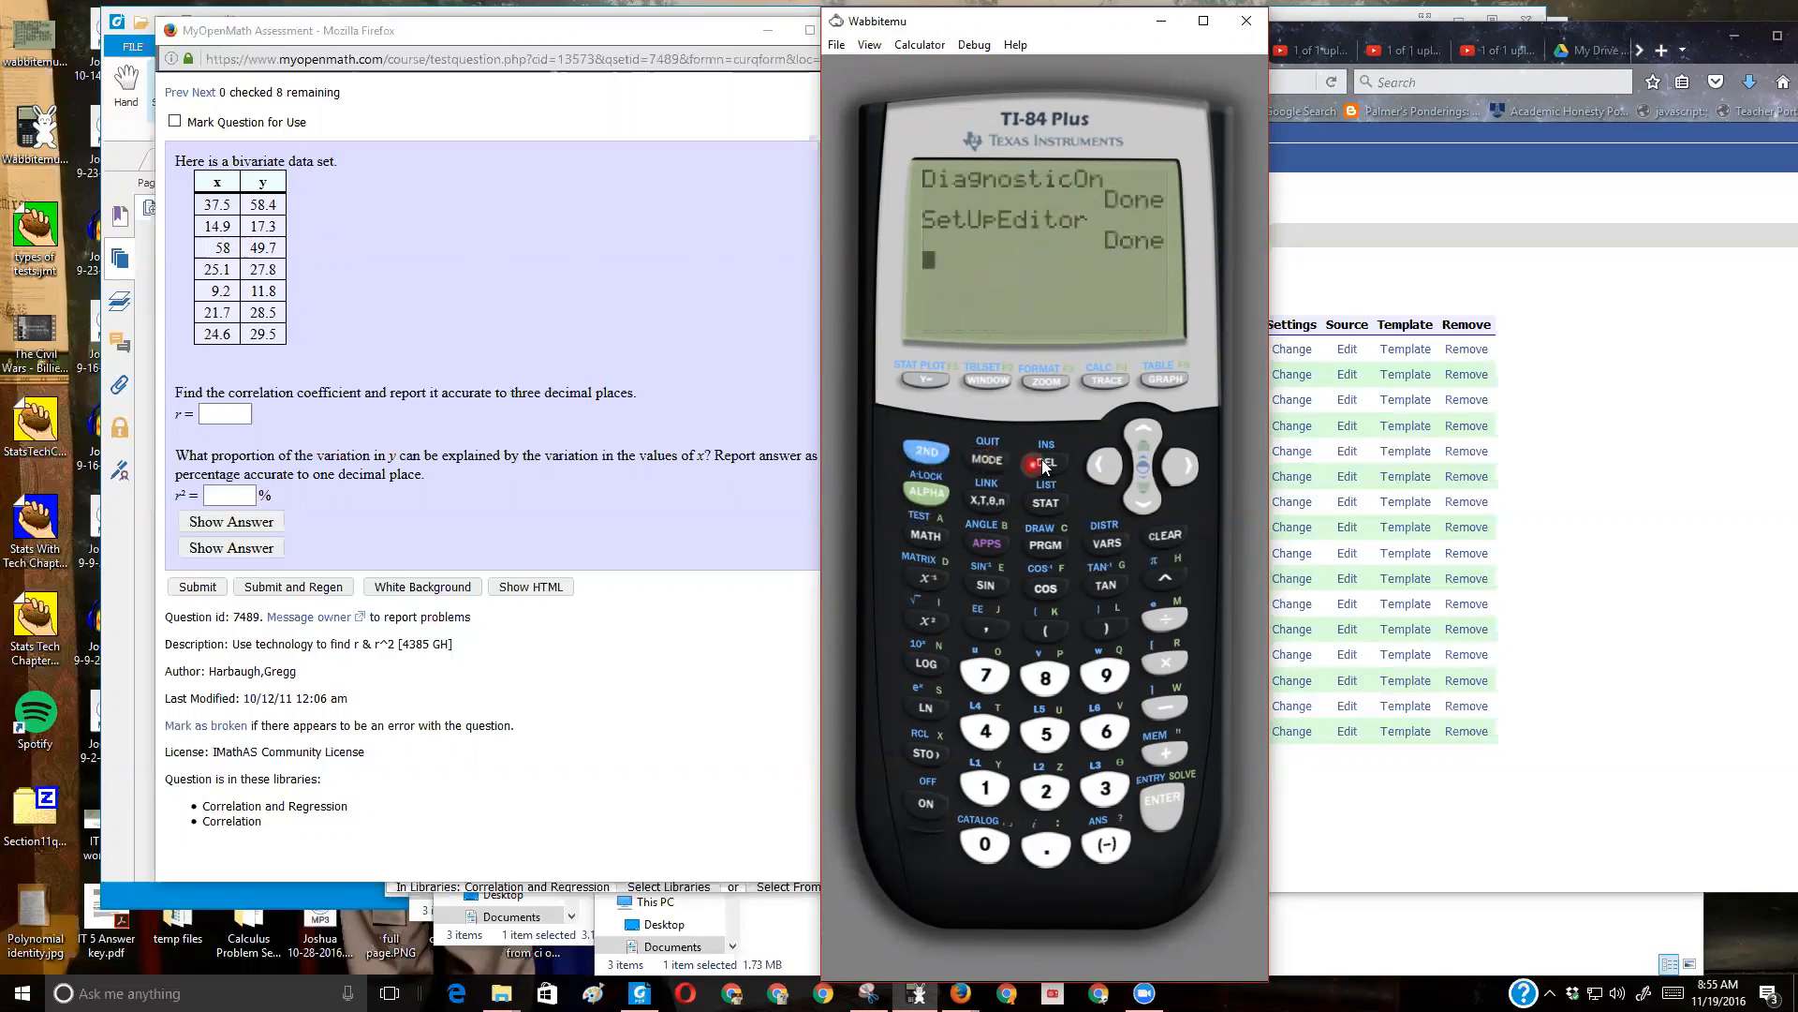
# - Compute LinReg(a+bx) from STAT CALC, showing r = .8617507759 and r² = .7426143998
pyautogui.click(1045, 502)
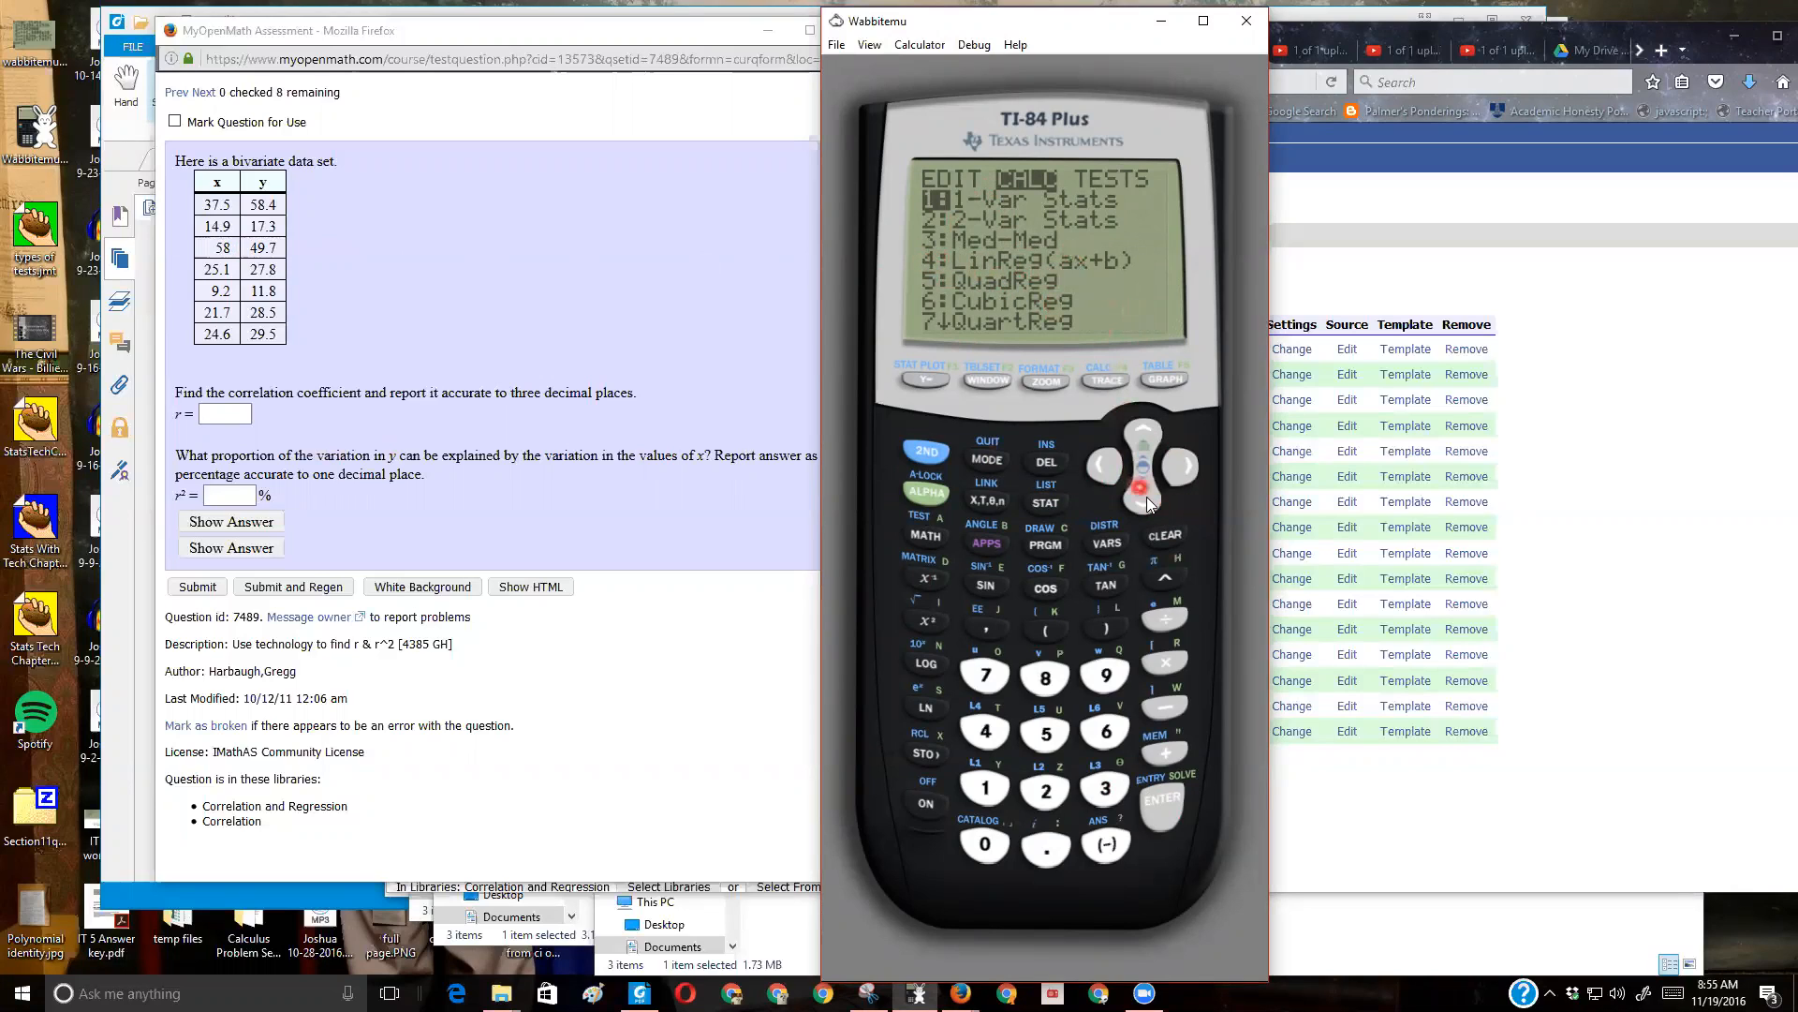
pyautogui.click(1143, 479)
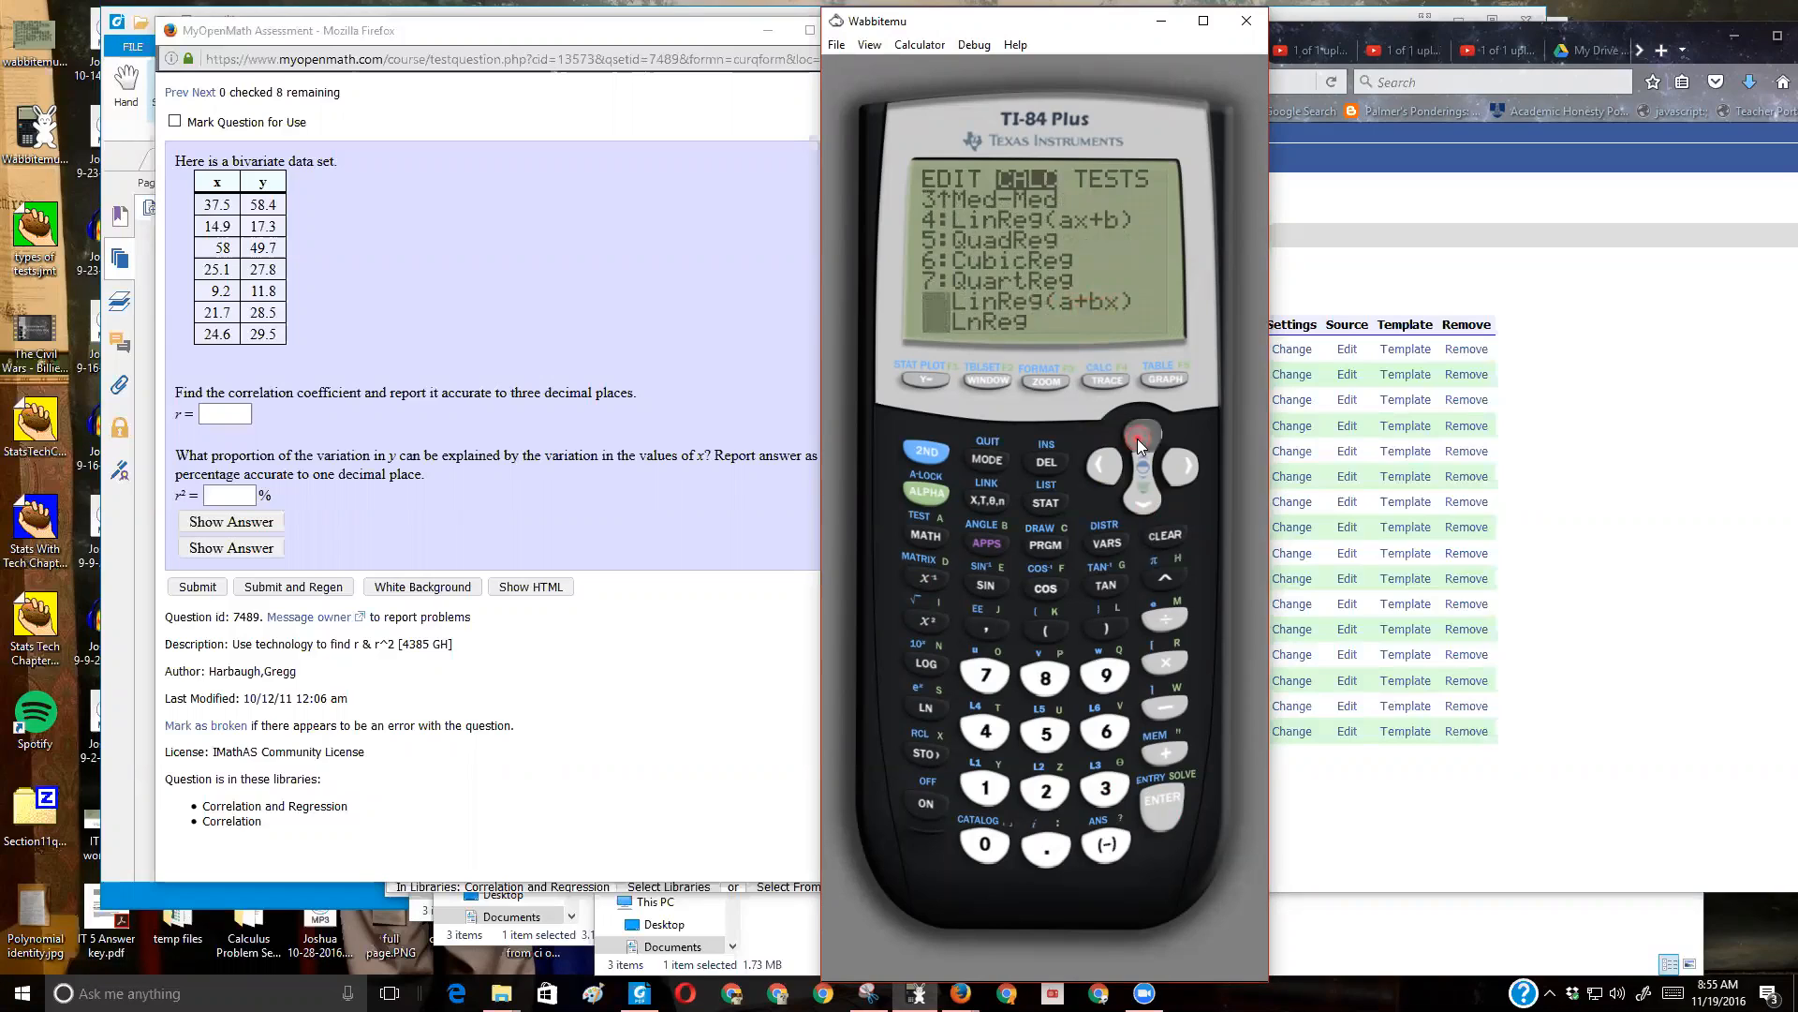
pyautogui.click(1162, 810)
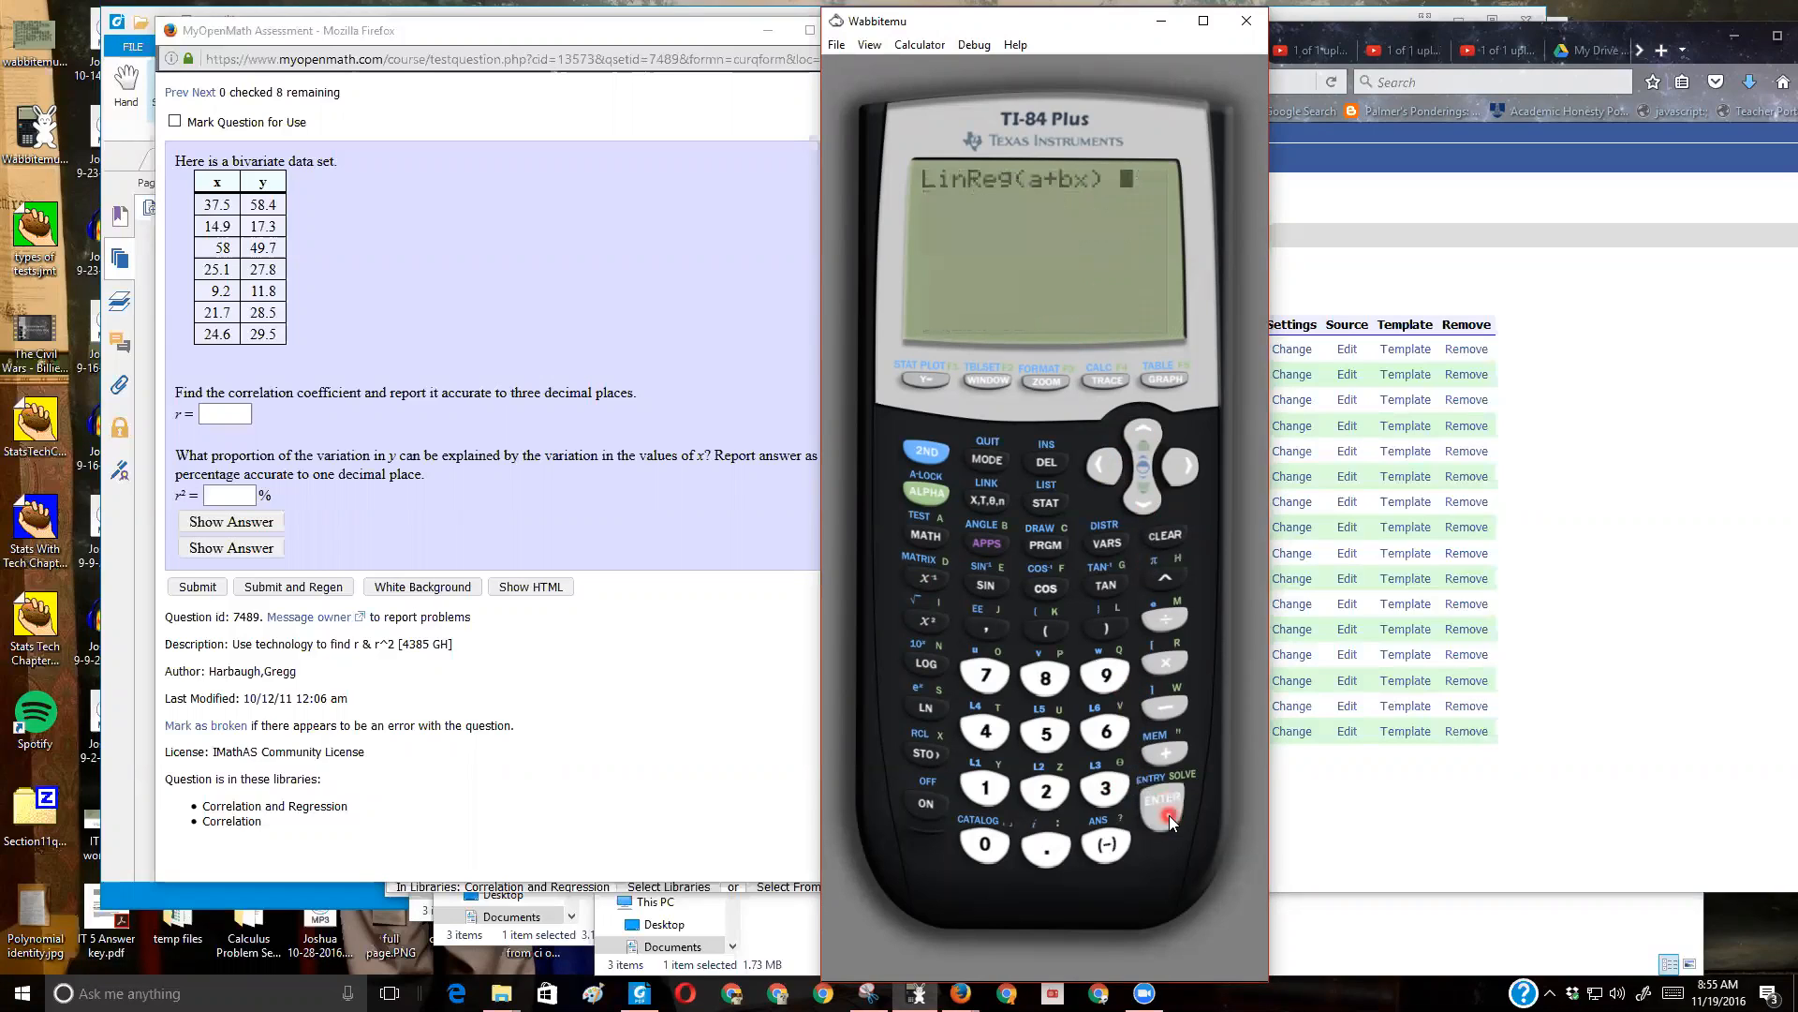
pyautogui.click(1163, 802)
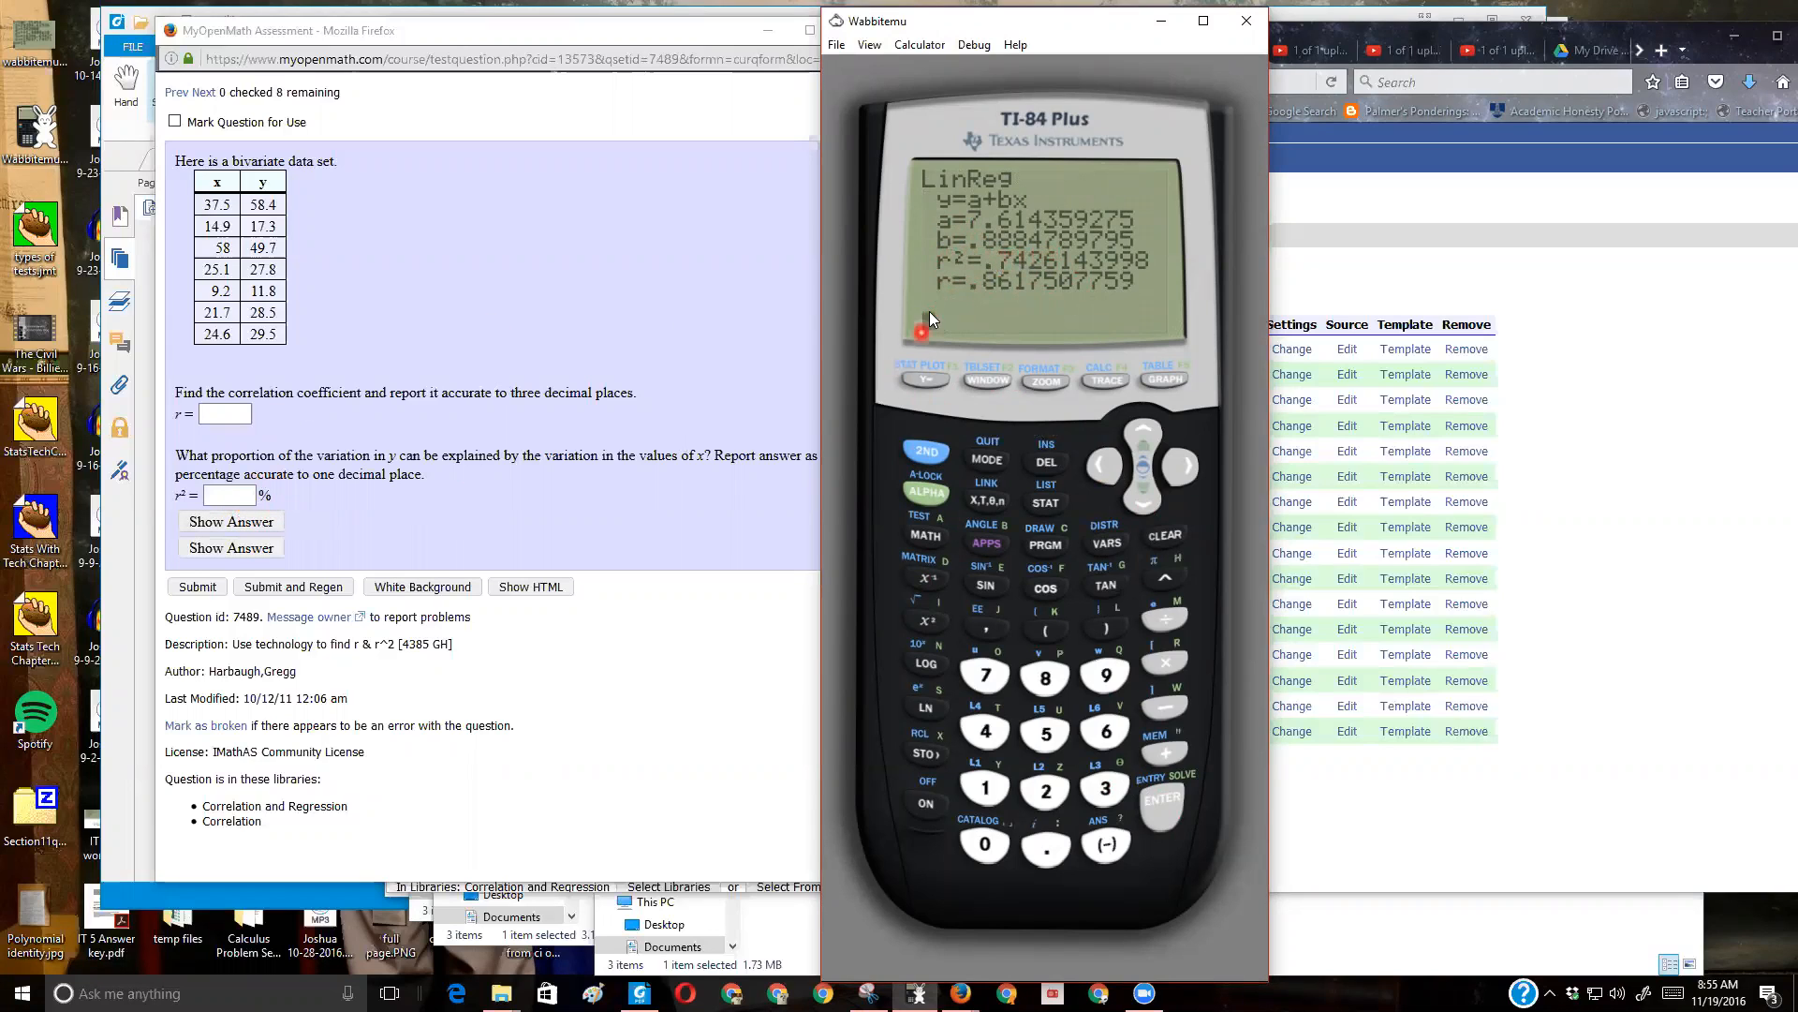
# - Answer r = 0.862 and r² = 74.3% in MyOpenMath and submit, both marked correct
pyautogui.click(225, 413)
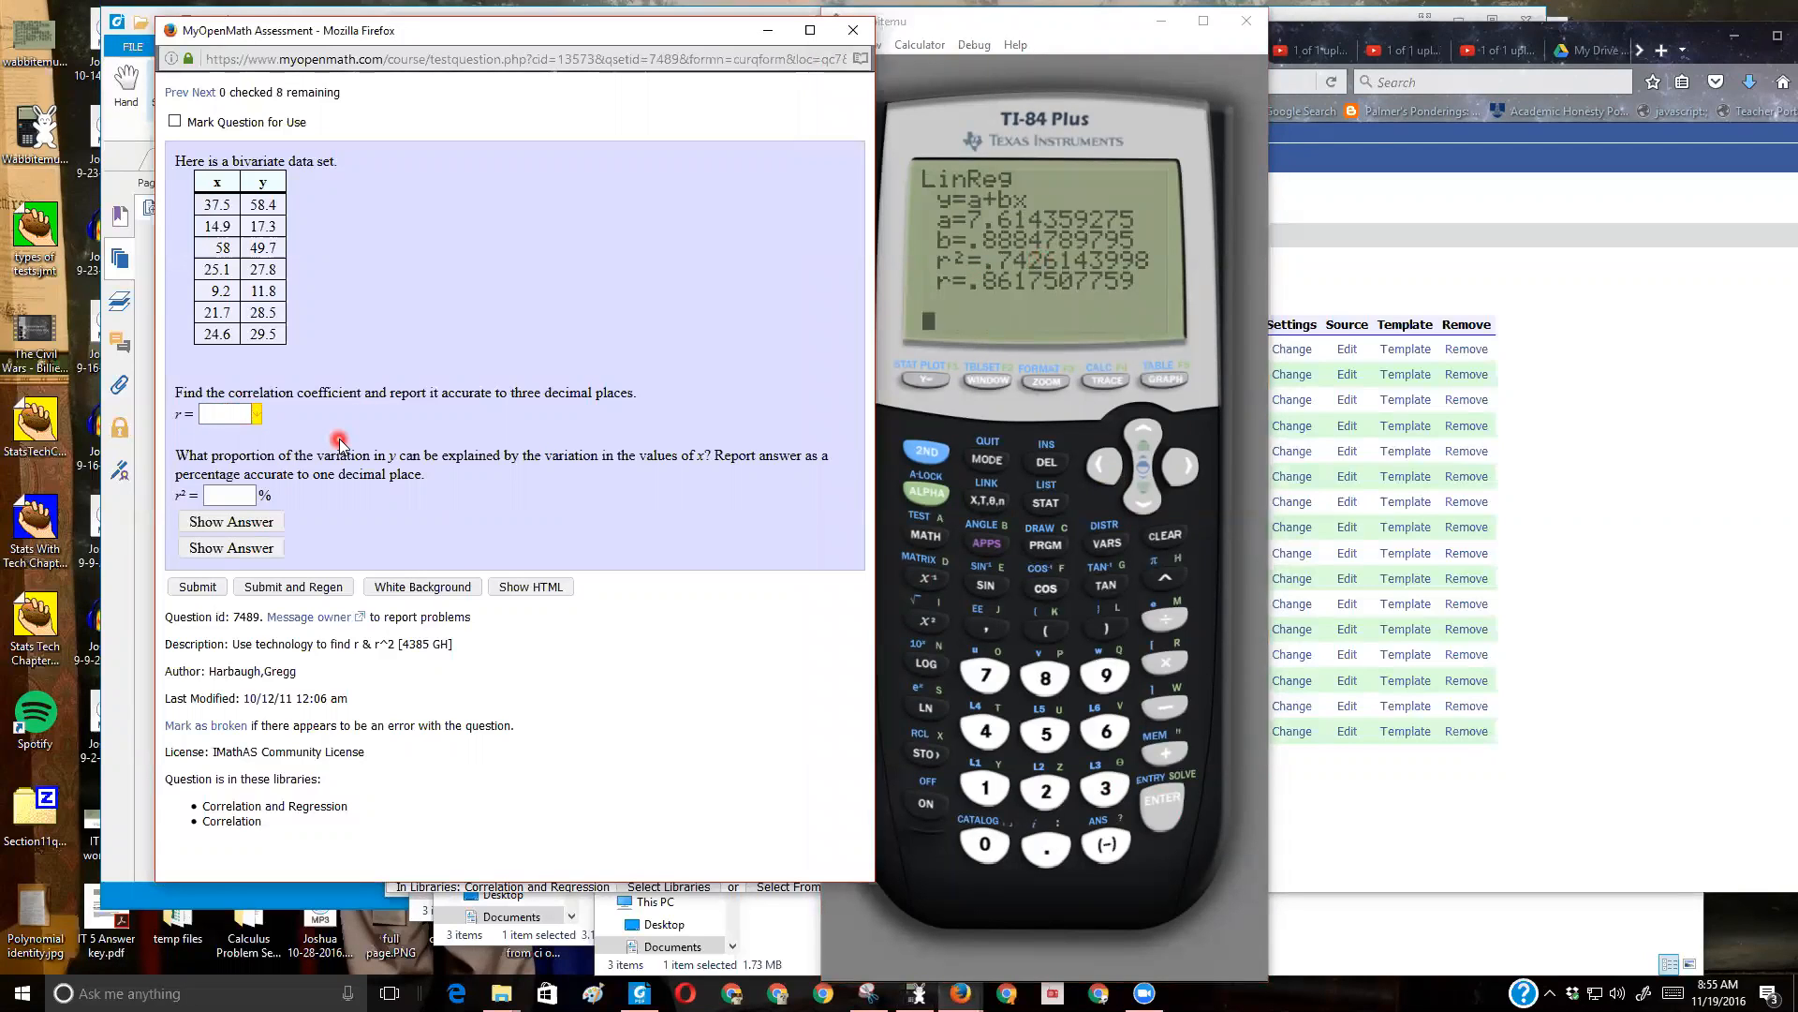
pyautogui.write('0.862')
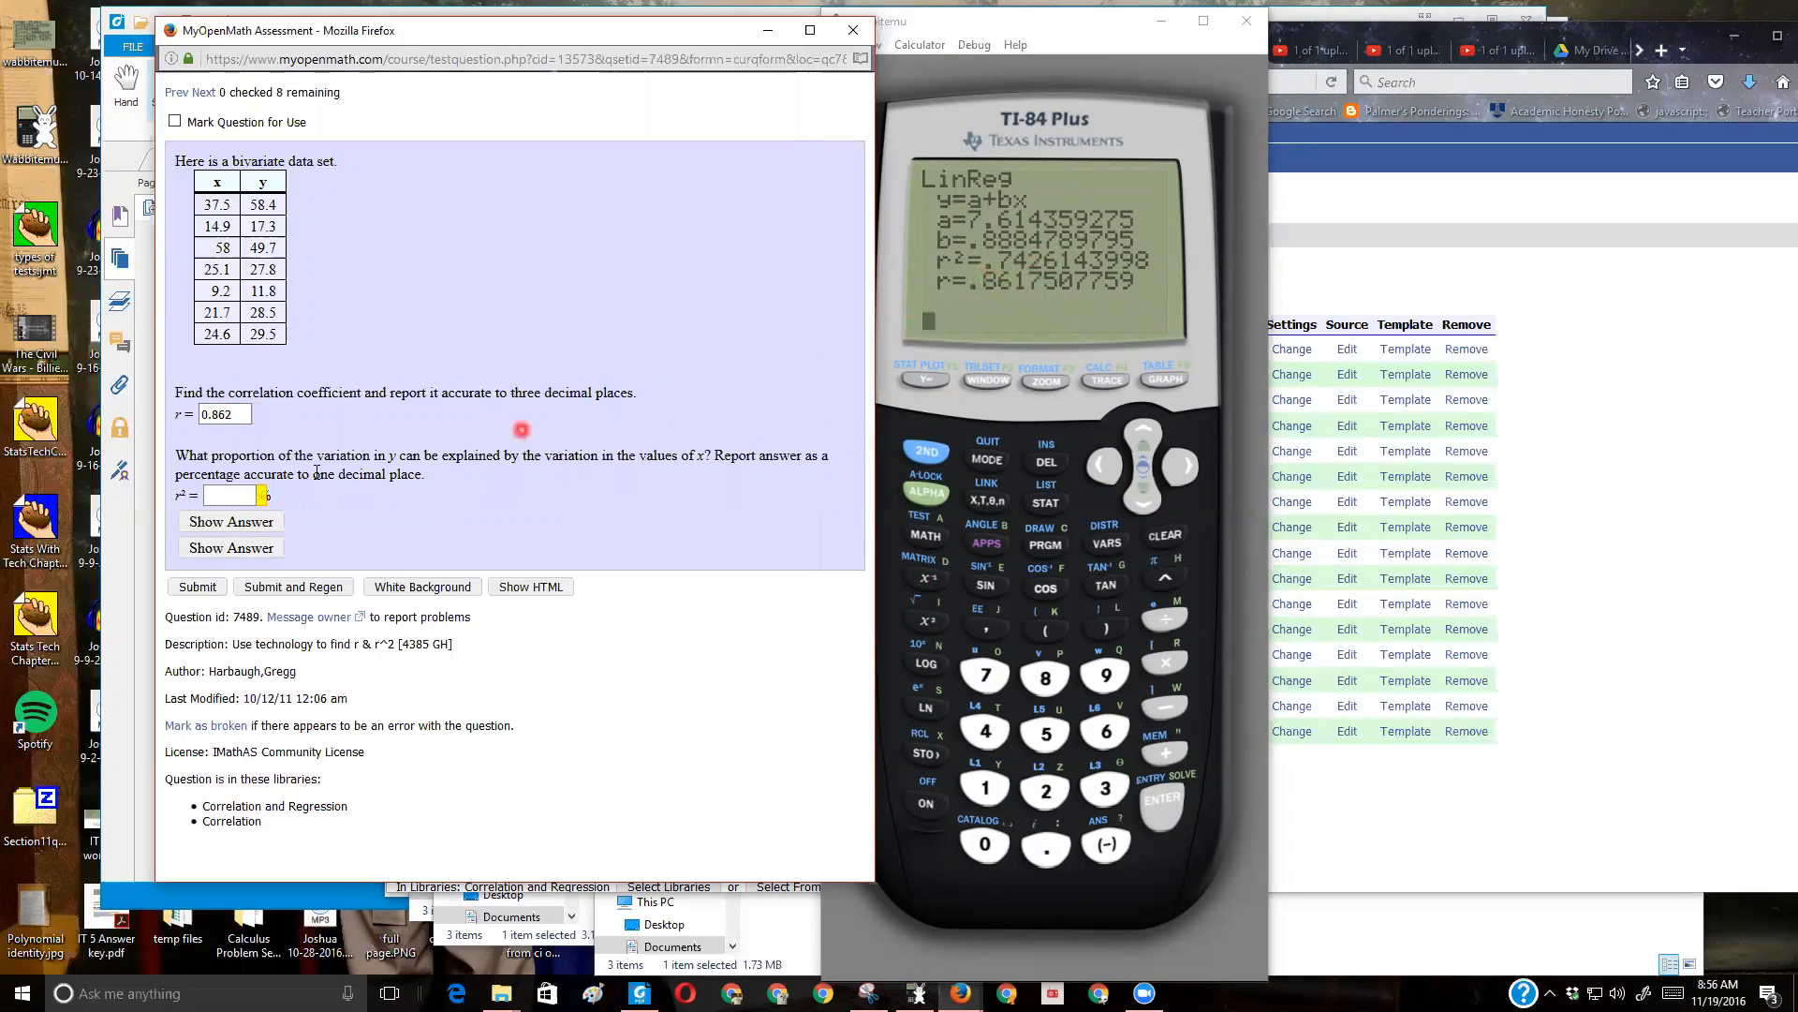
pyautogui.write('74.3')
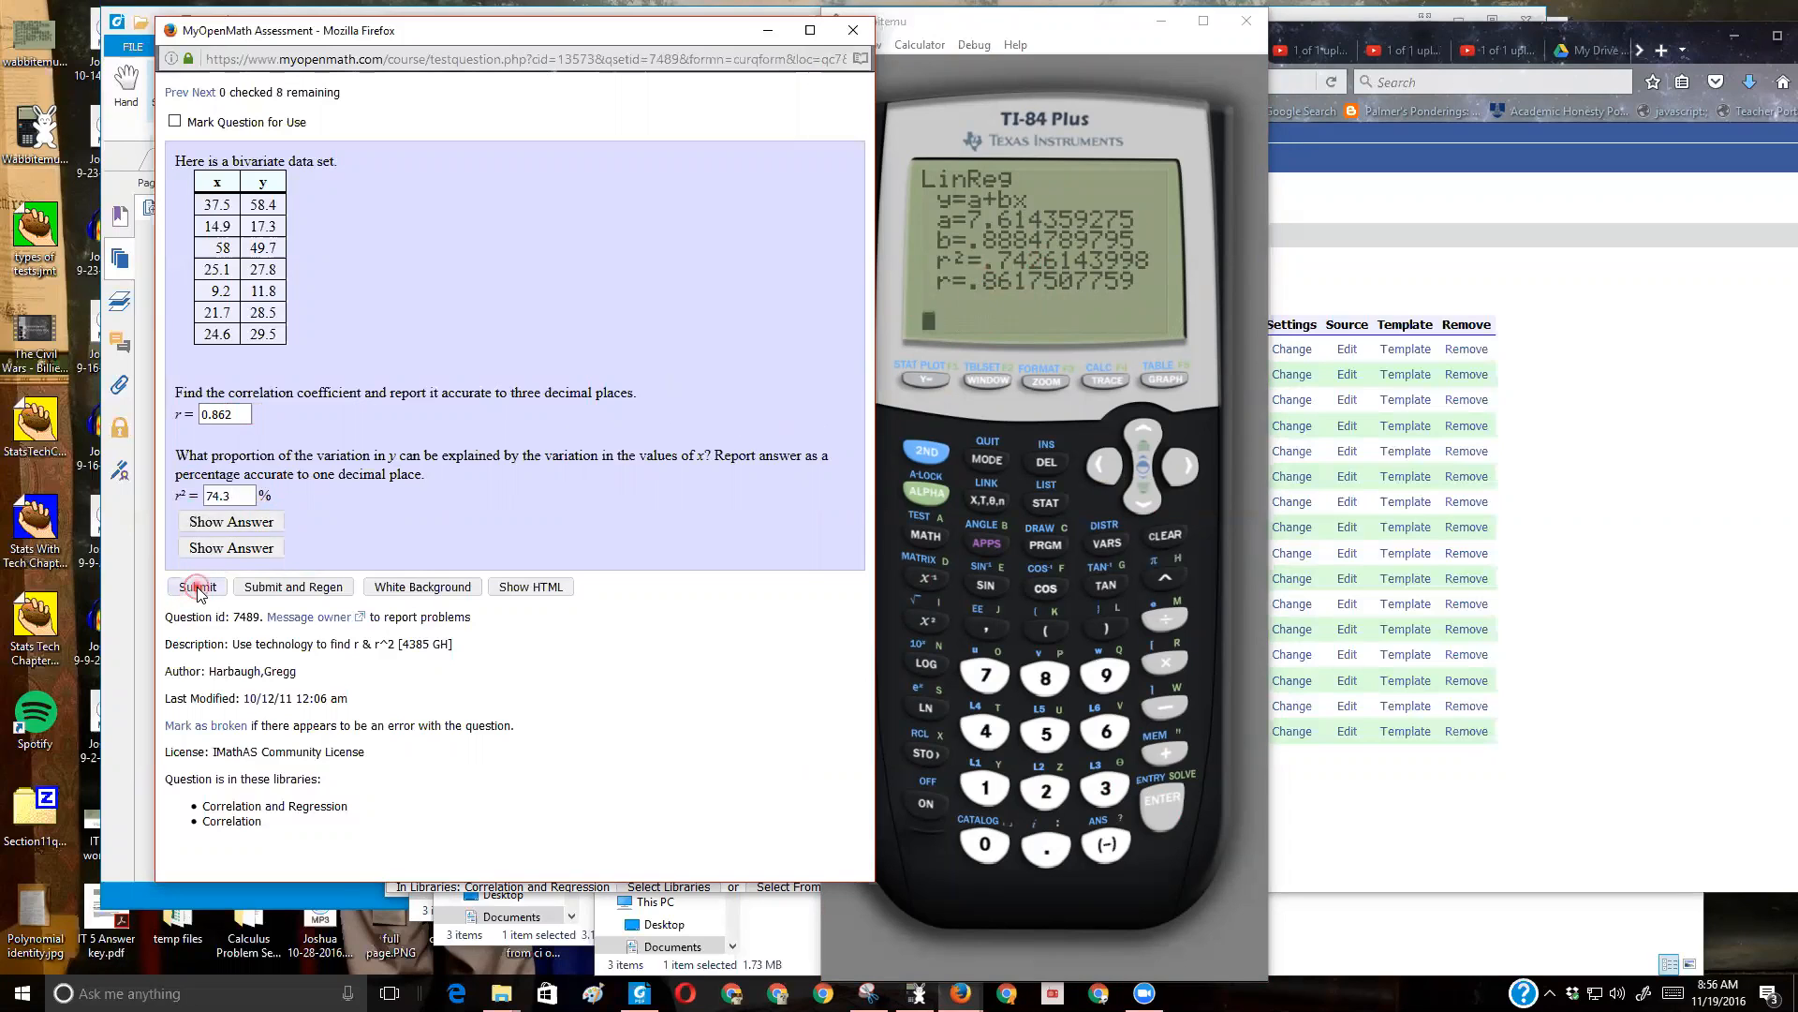
pyautogui.click(196, 586)
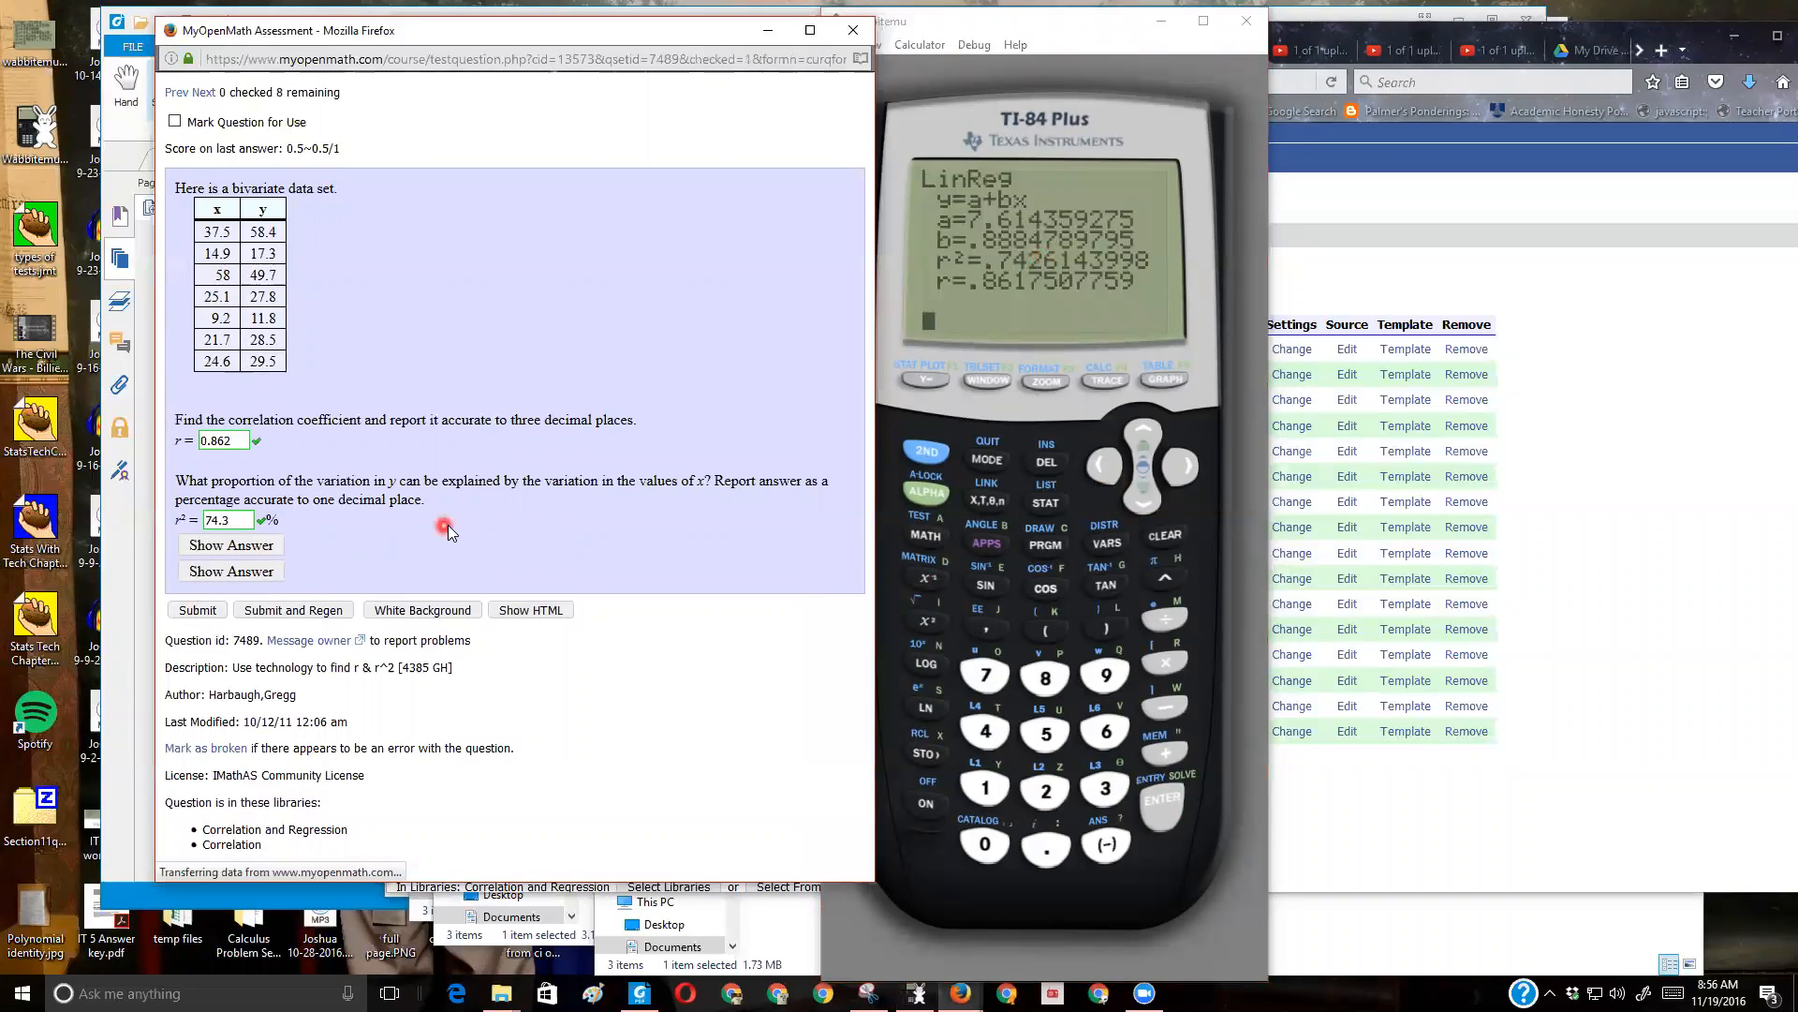